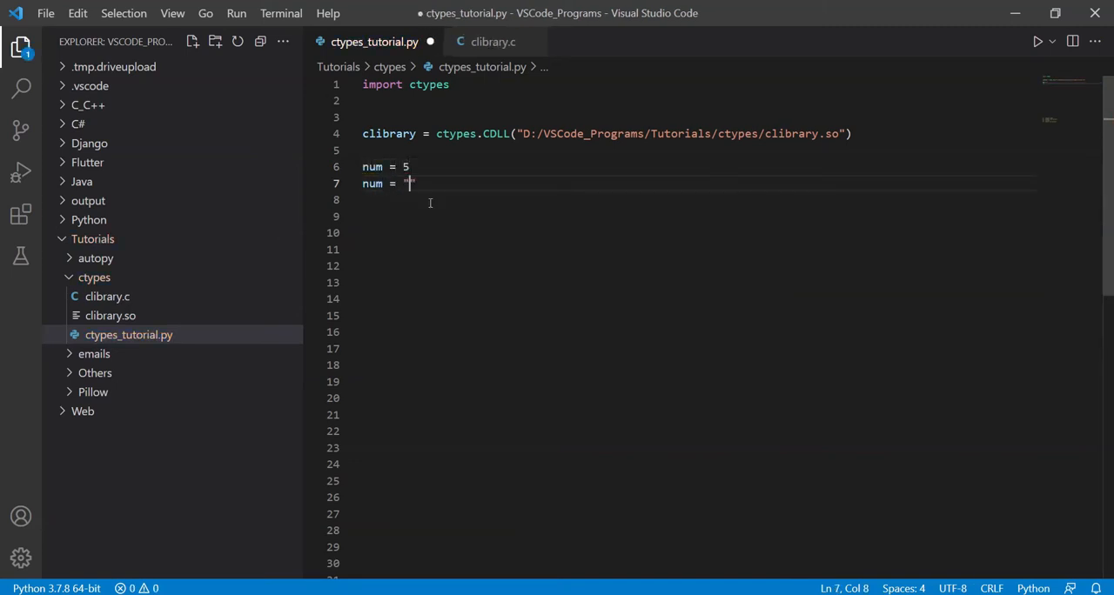
# - Delete the num = 5 and num = "String" example lines from ctypes_tutorial.py
pyautogui.write('String')
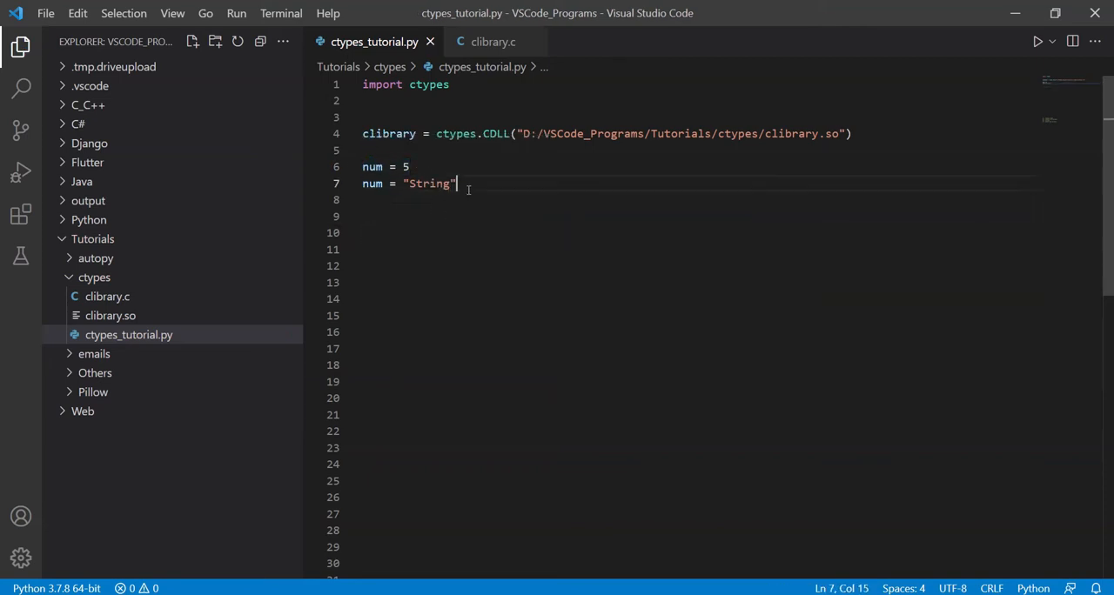
pyautogui.press('enter')
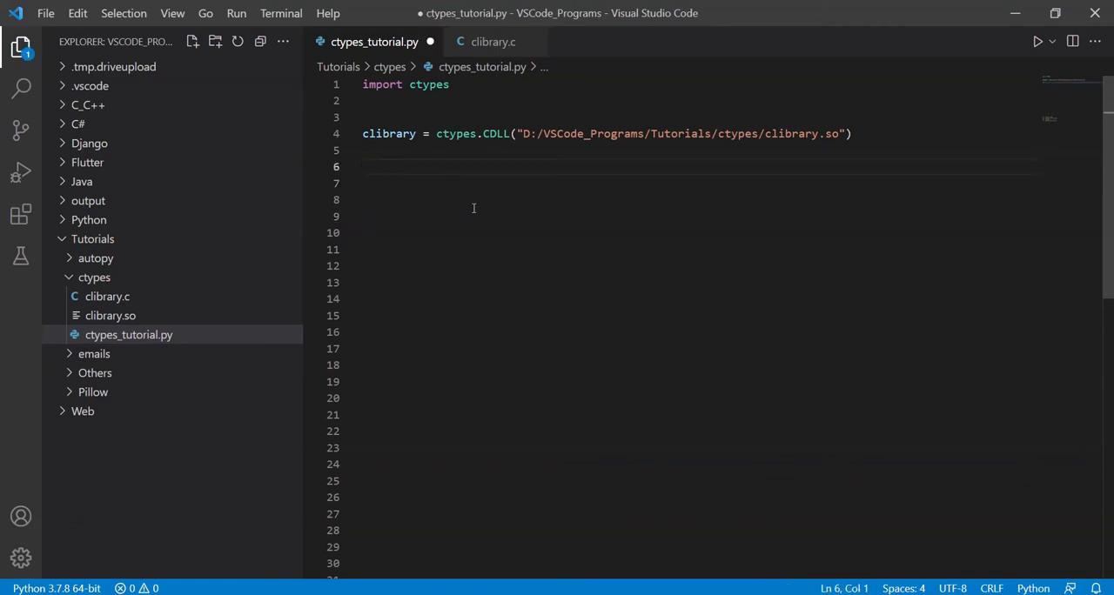
# - Save ctypes_tutorial.py with only the ctypes import and clibrary.so load
pyautogui.press('ctrl+s')
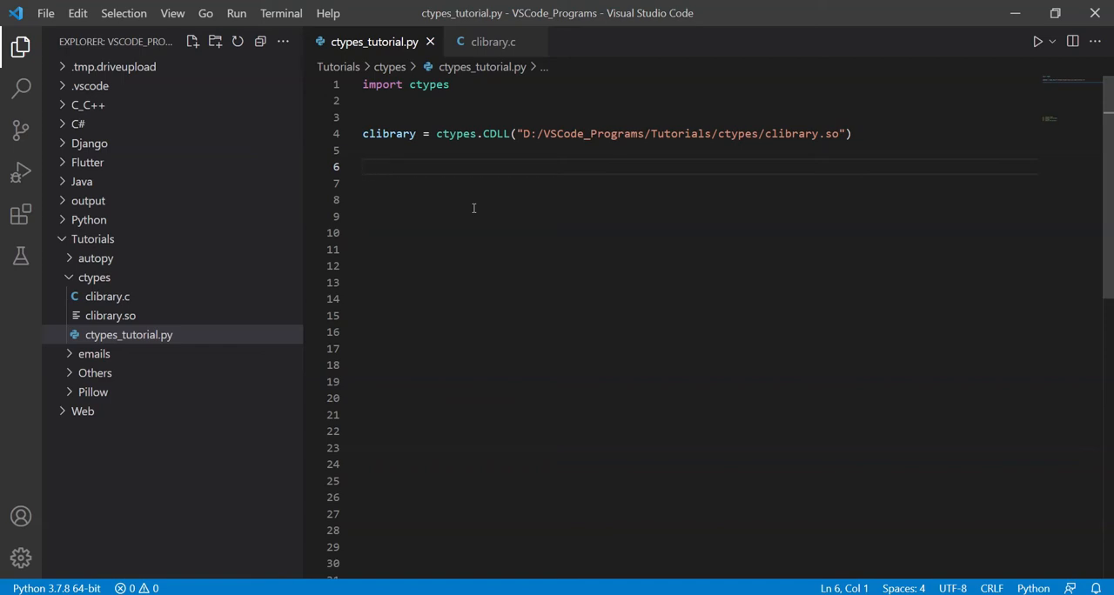
pyautogui.write('ctypes')
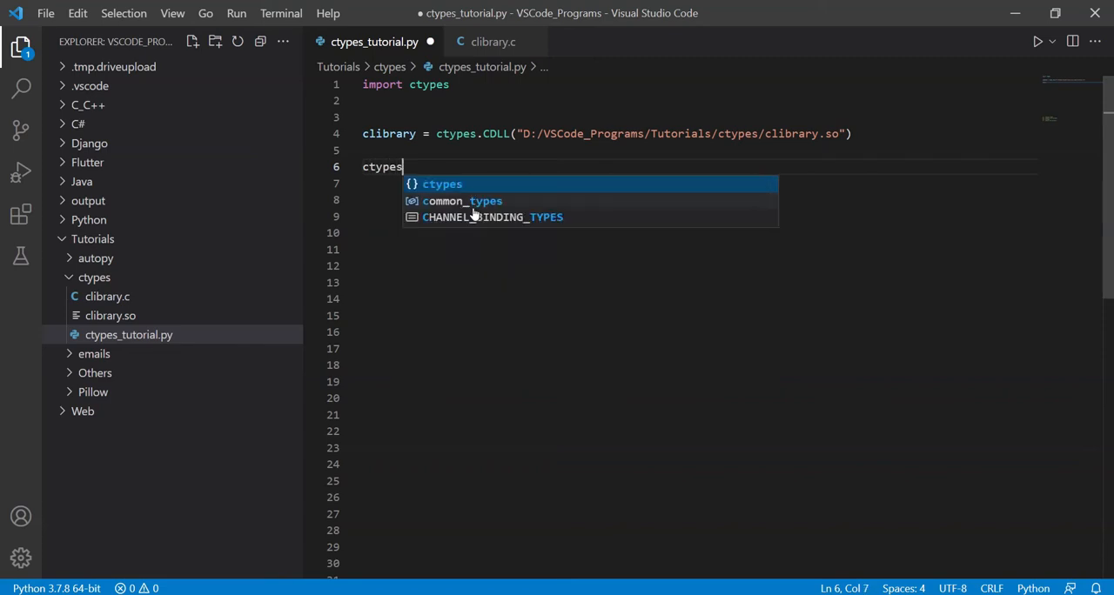
pyautogui.write('.c')
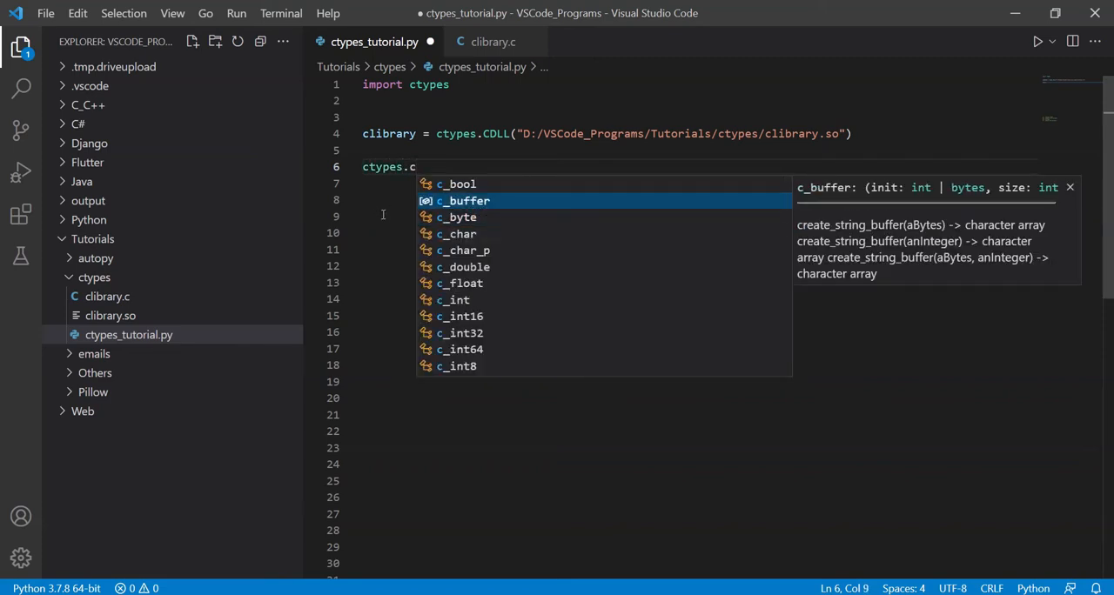
pyautogui.press('Down')
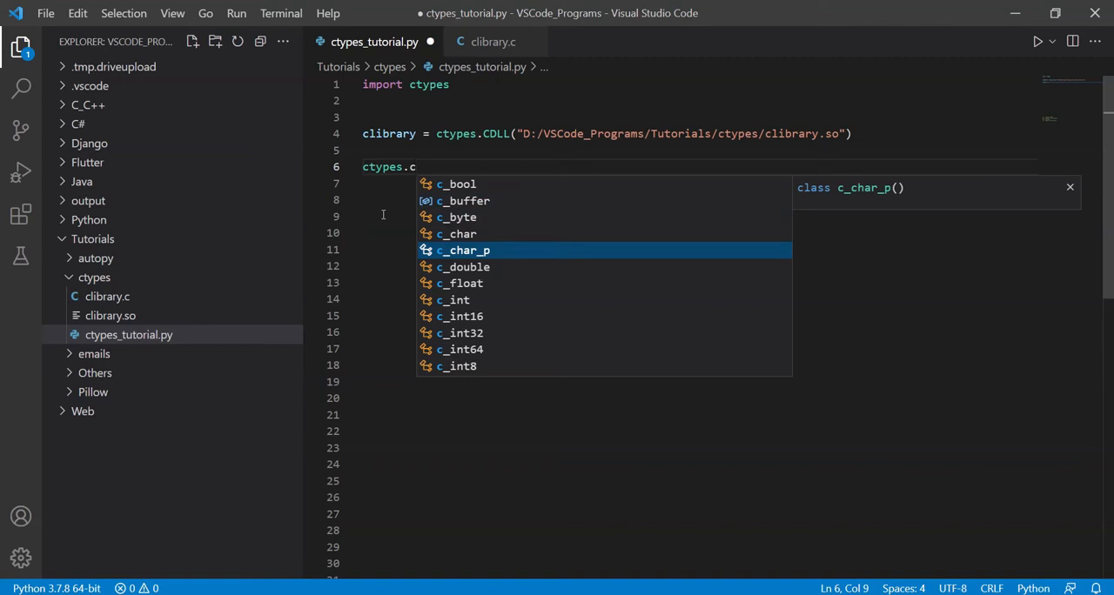
pyautogui.press('Down')
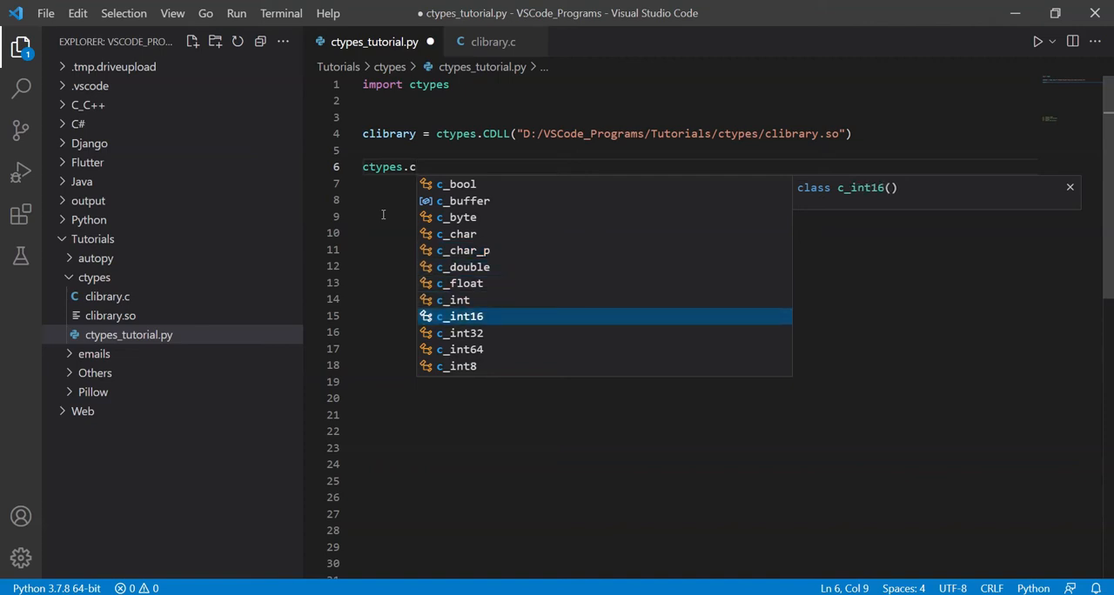
pyautogui.press('Down')
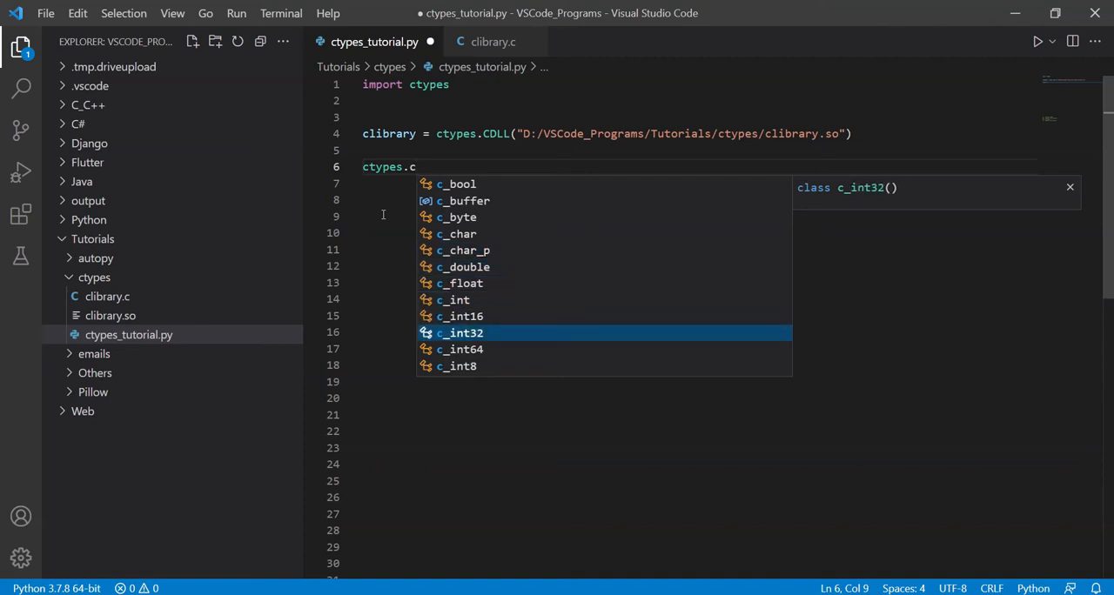
pyautogui.scroll(-3)
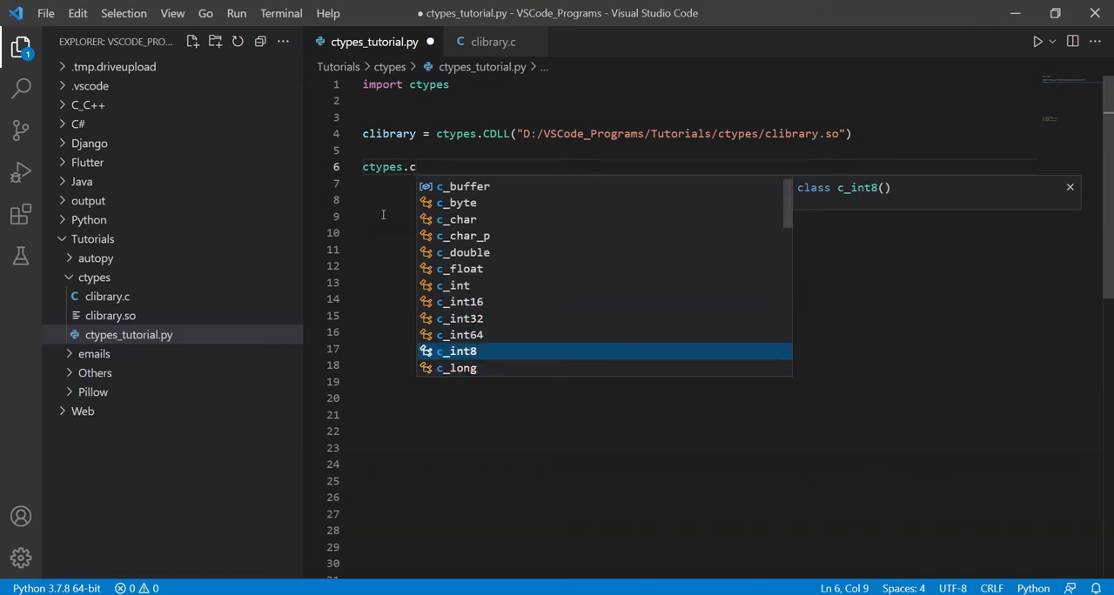
pyautogui.scroll(-3)
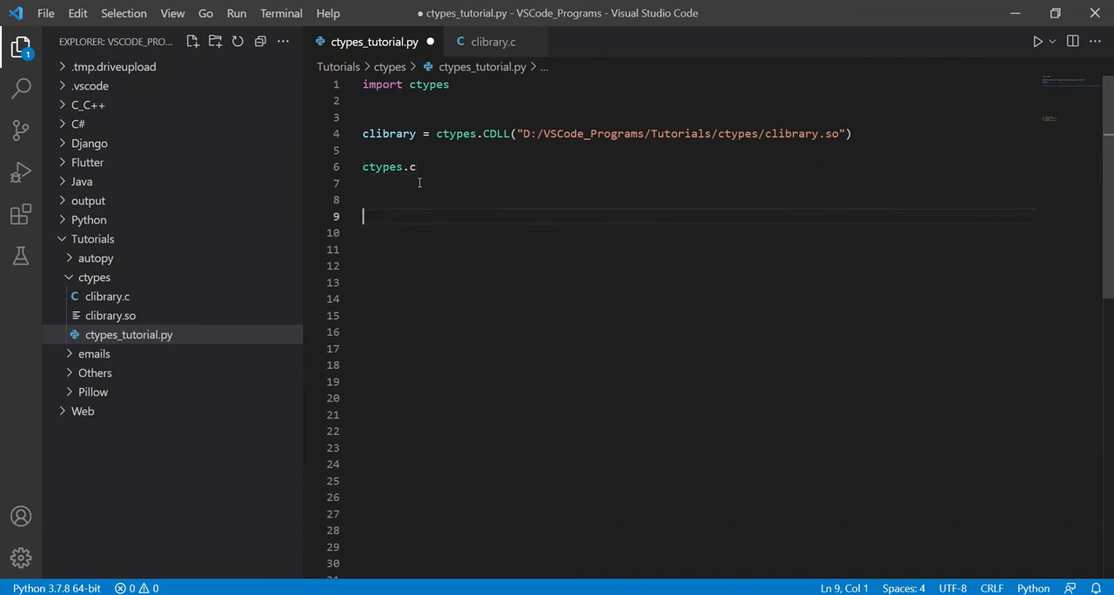
pyautogui.click(418, 167)
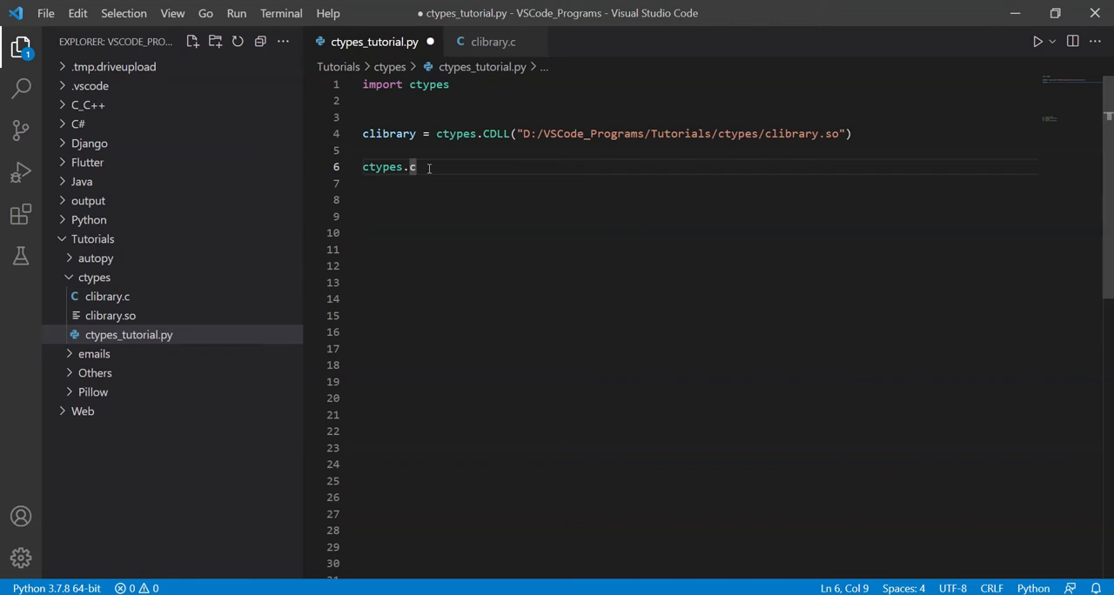
pyautogui.press('Backspace')
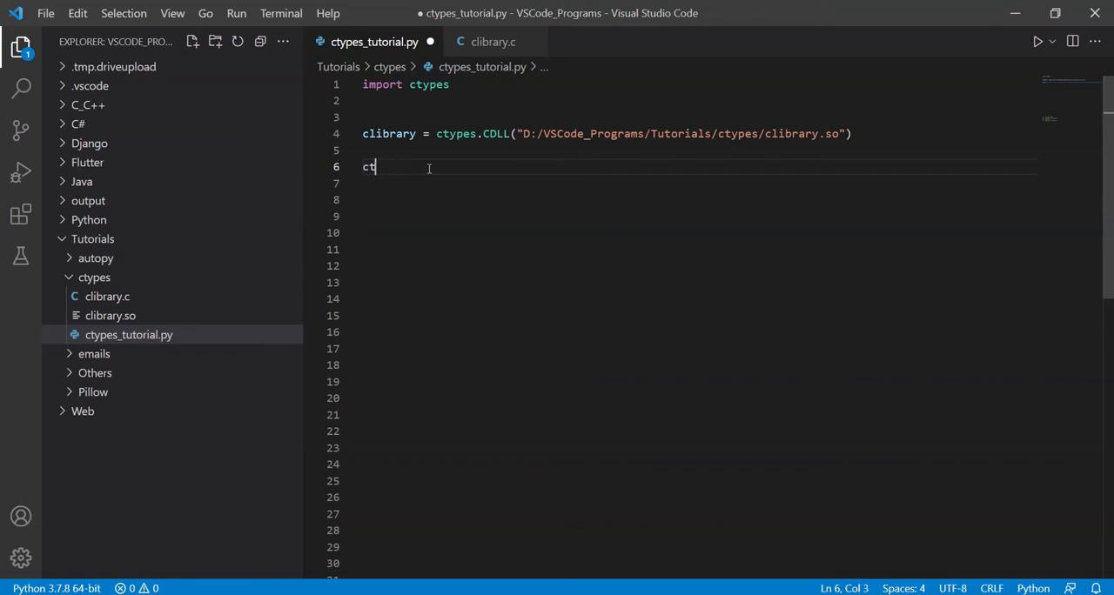
pyautogui.press('Backspace')
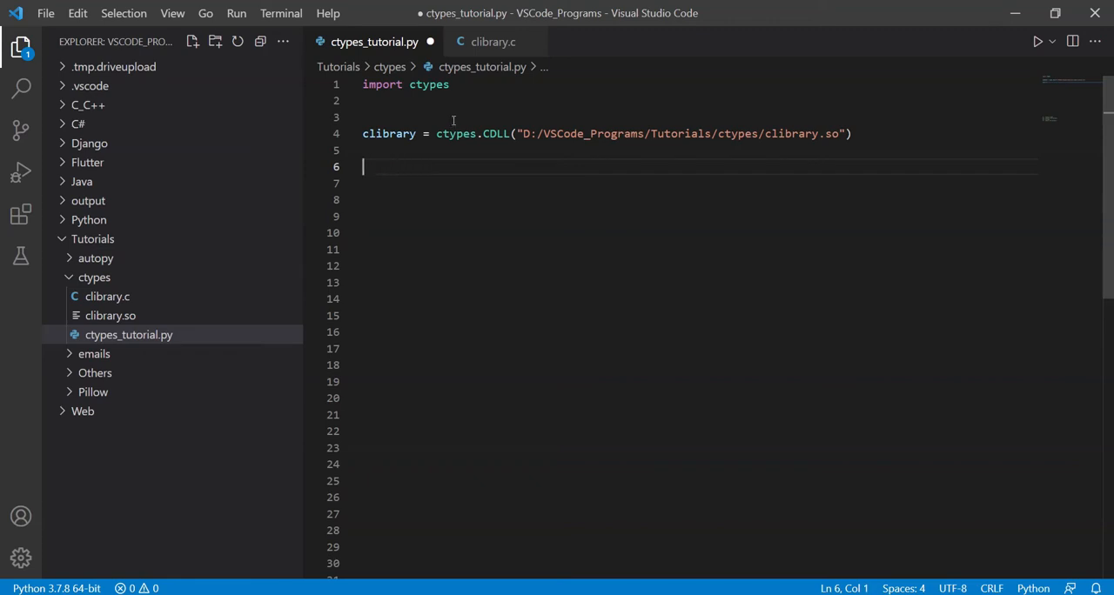
# - Write int add(int num1, int num2) { return num1 + num2; } in clibrary.c
pyautogui.click(493, 42)
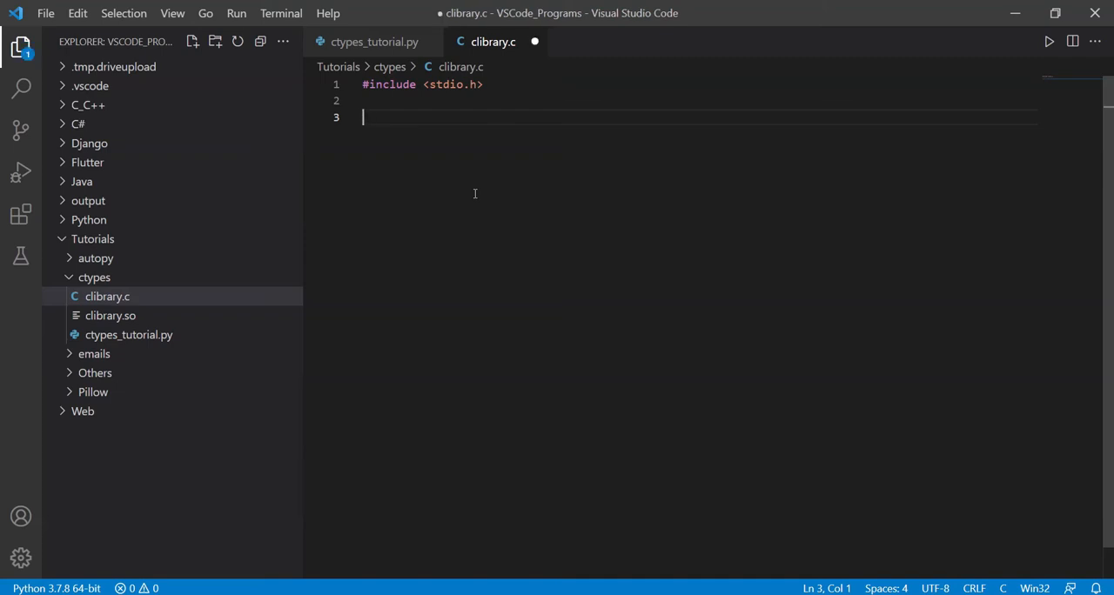
pyautogui.write('int add(int num1,')
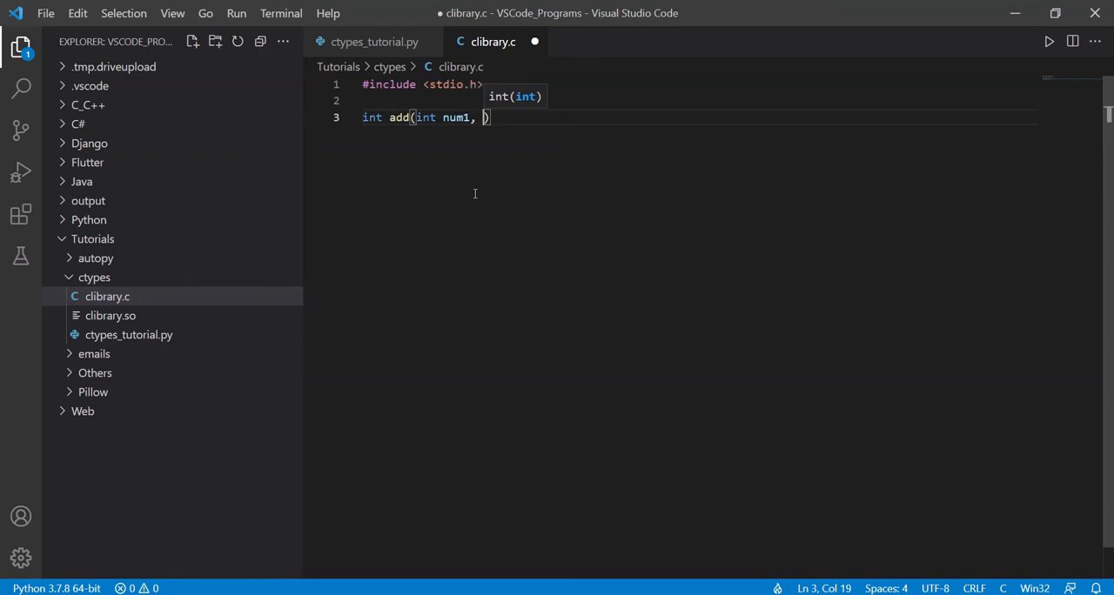
pyautogui.write('int num2)')
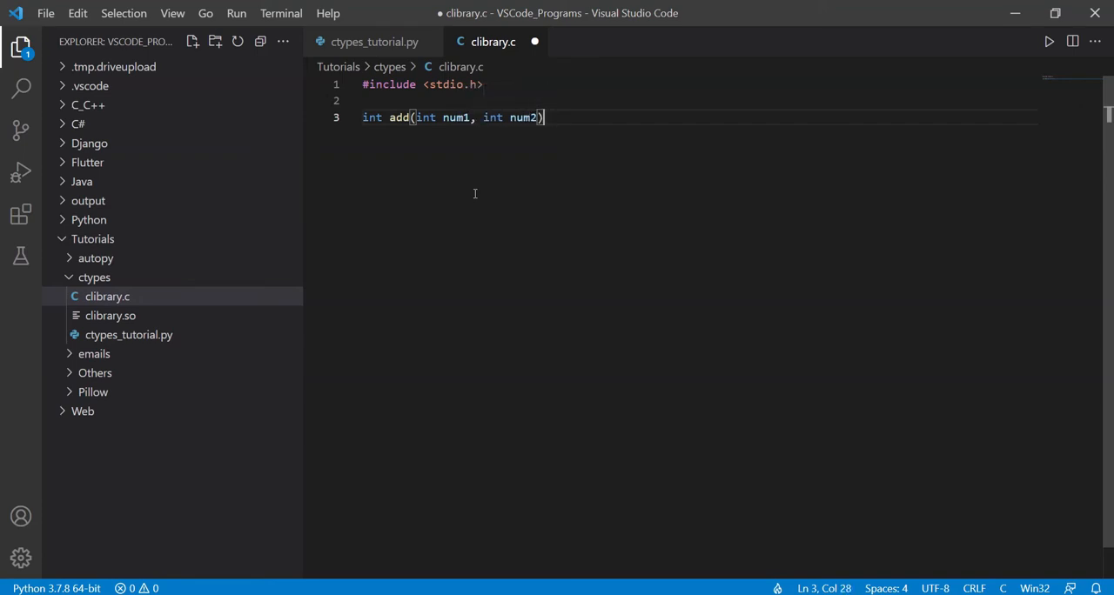
pyautogui.write('{')
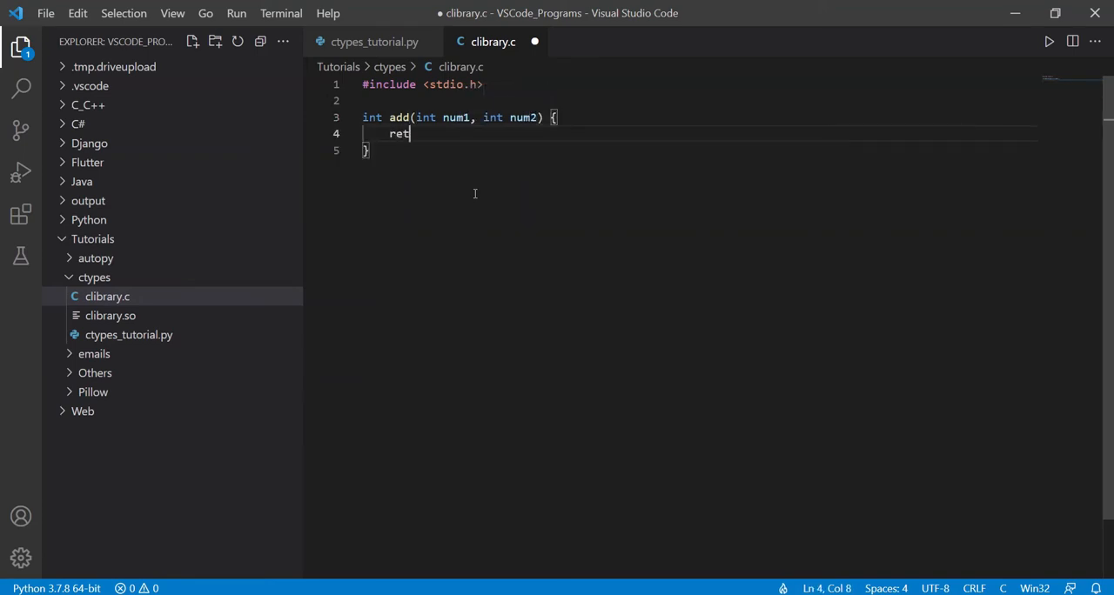
pyautogui.write('urn ni')
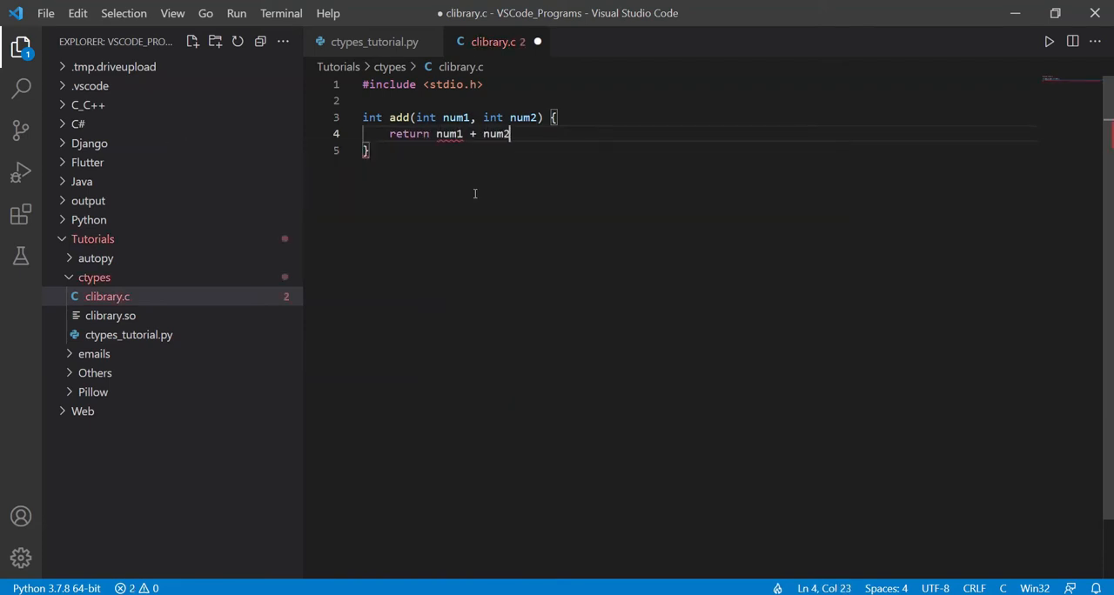
pyautogui.write(';')
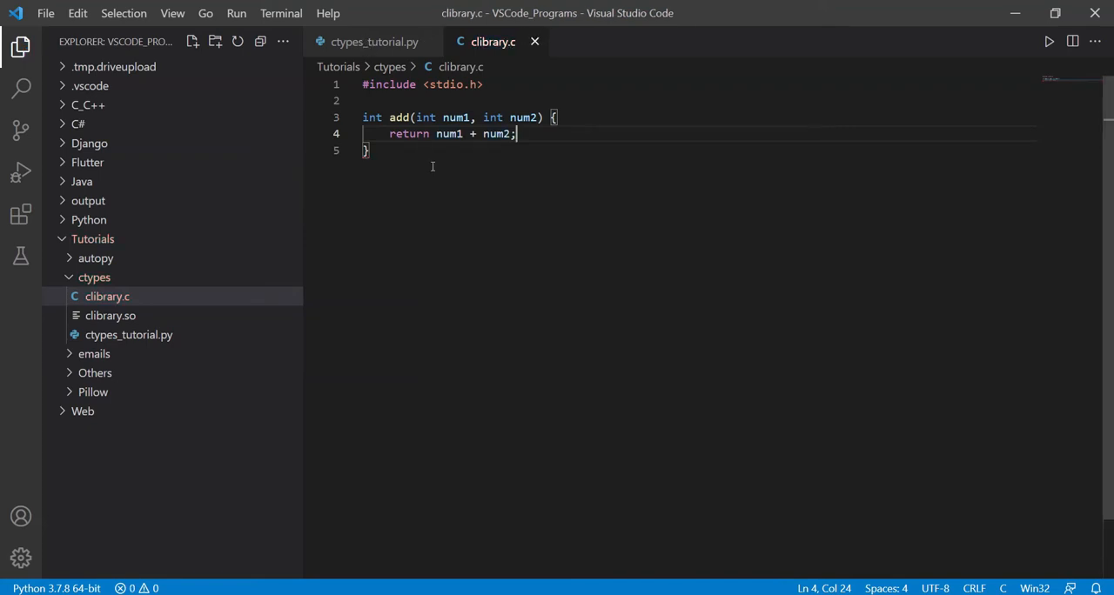
# - Add print(clibrary.add(5, 6)) to ctypes_tutorial.py so the run outputs 11
pyautogui.click(373, 42)
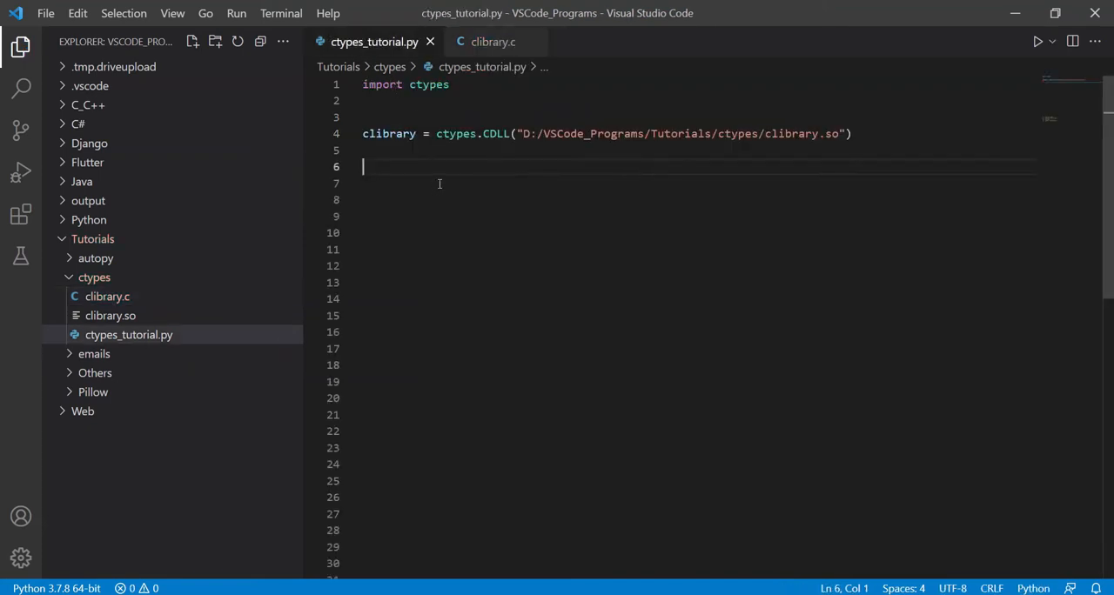
pyautogui.write('print')
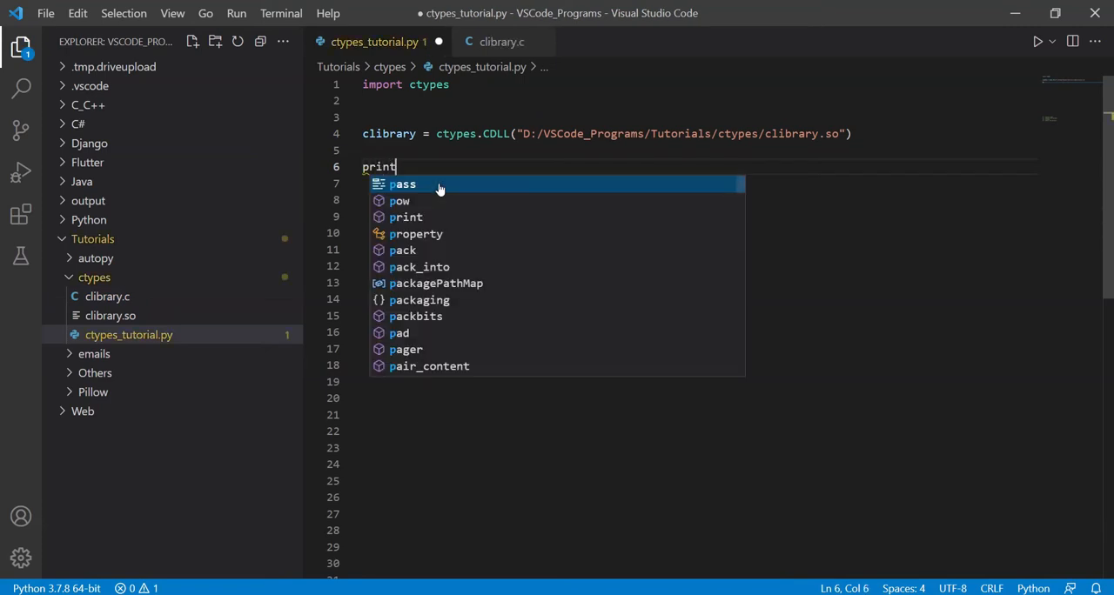
pyautogui.write('(clibrary)')
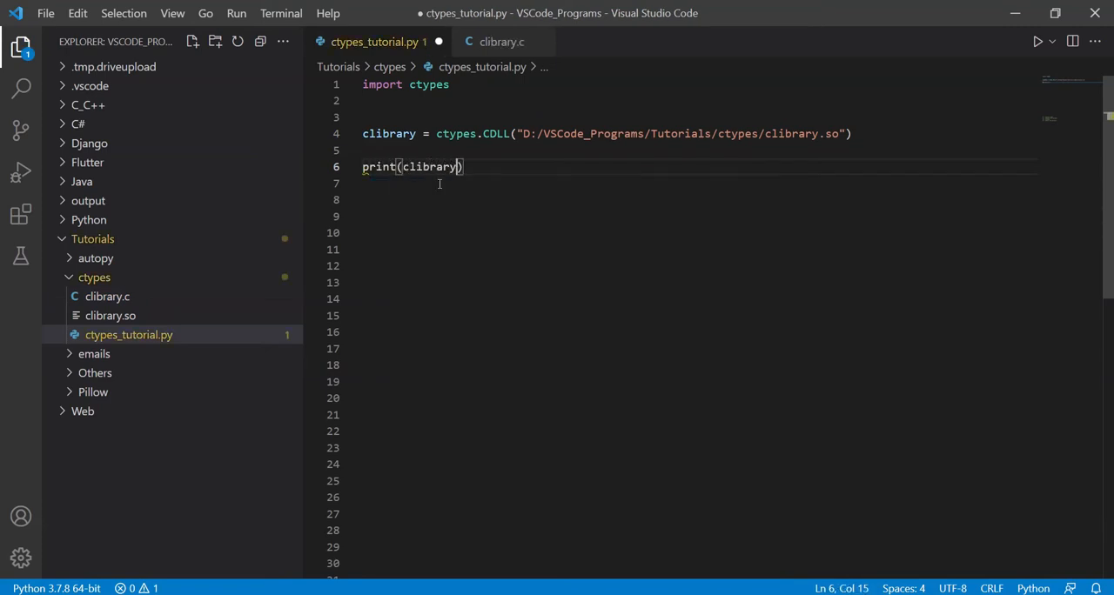
pyautogui.write('.add()')
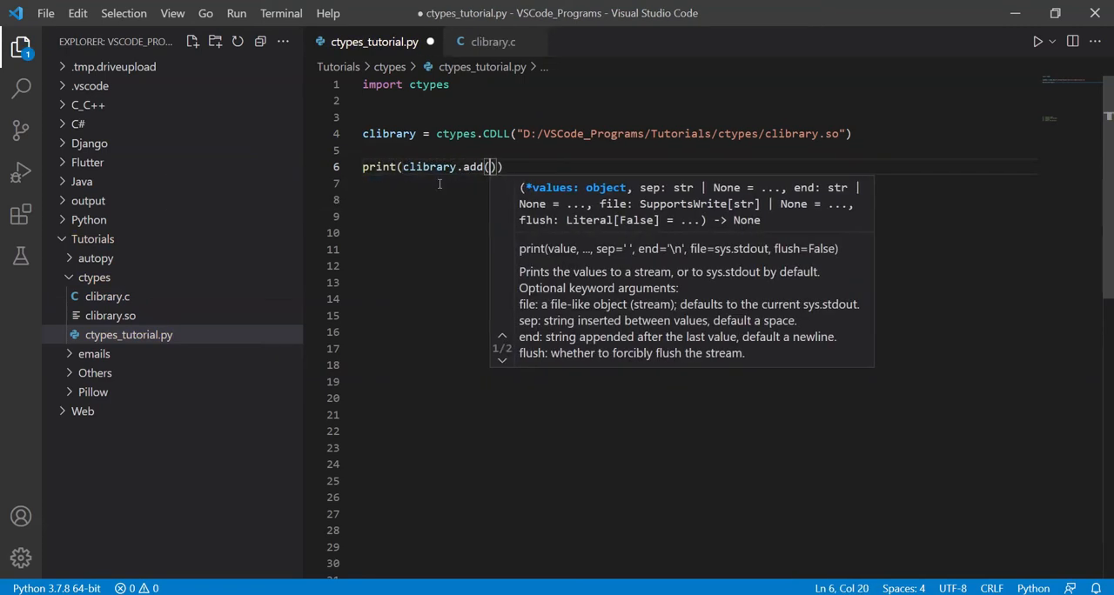
pyautogui.write('5, 6')
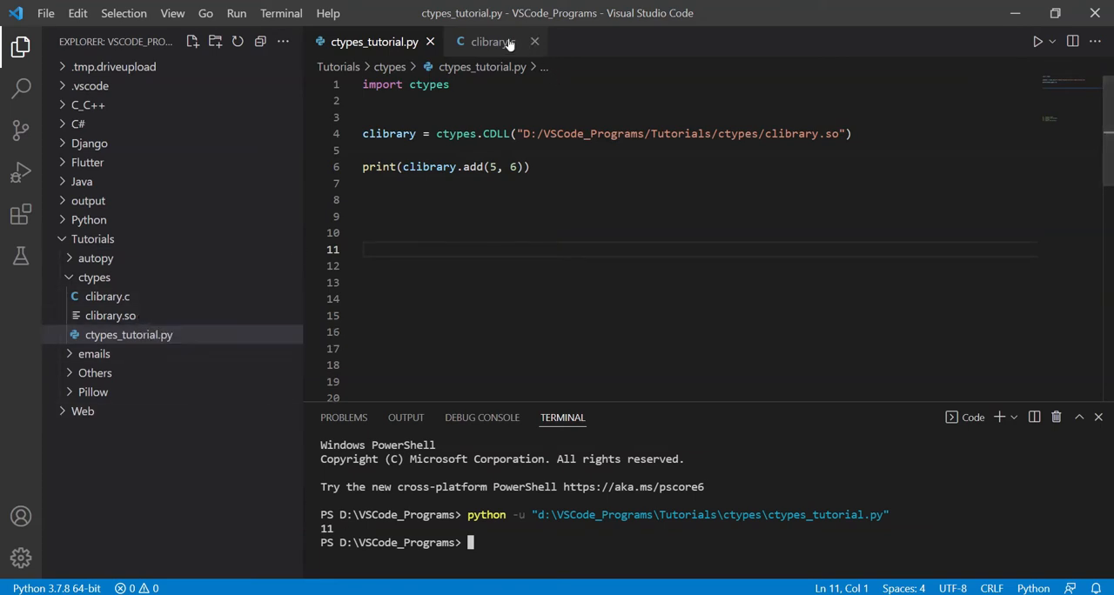
# - Compile clibrary.so with gcc -fPIC -shared -o clibrary.so clibrary.c
pyautogui.click(107, 296)
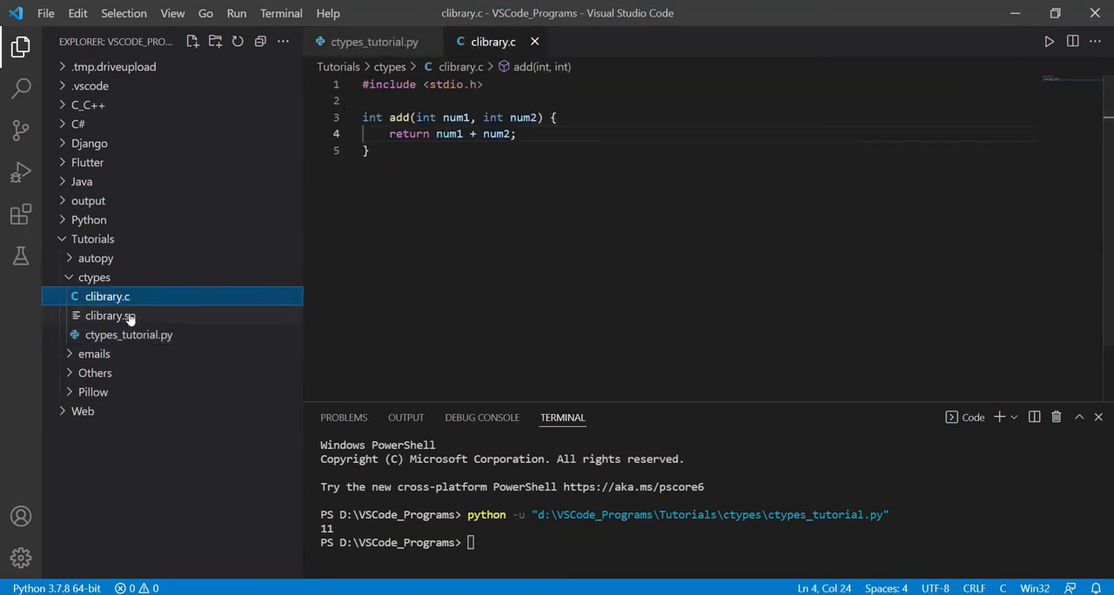
pyautogui.doubleClick(108, 315)
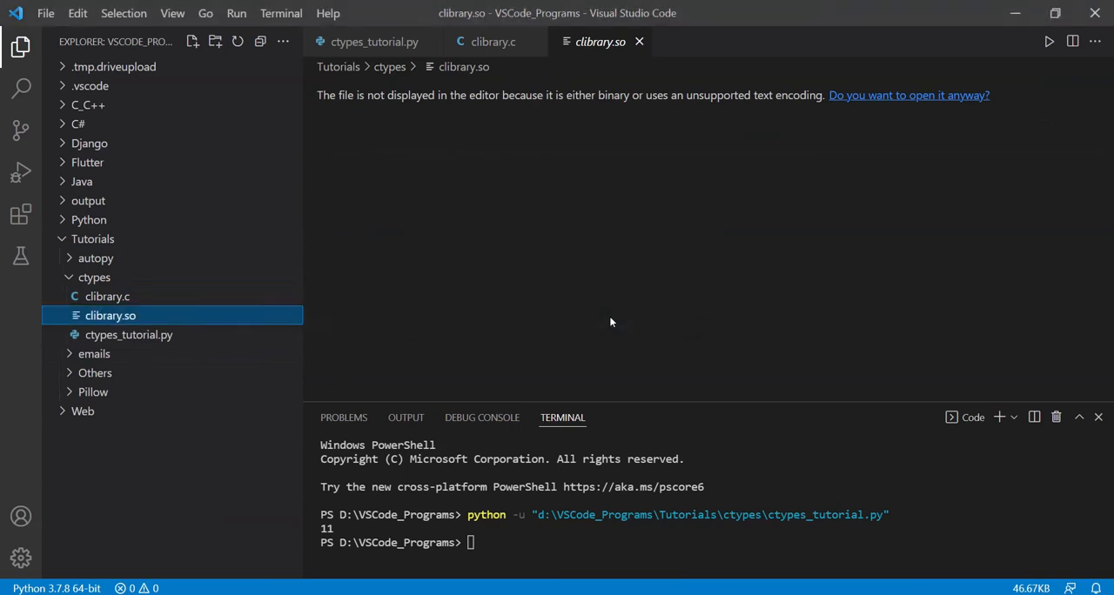
pyautogui.click(374, 42)
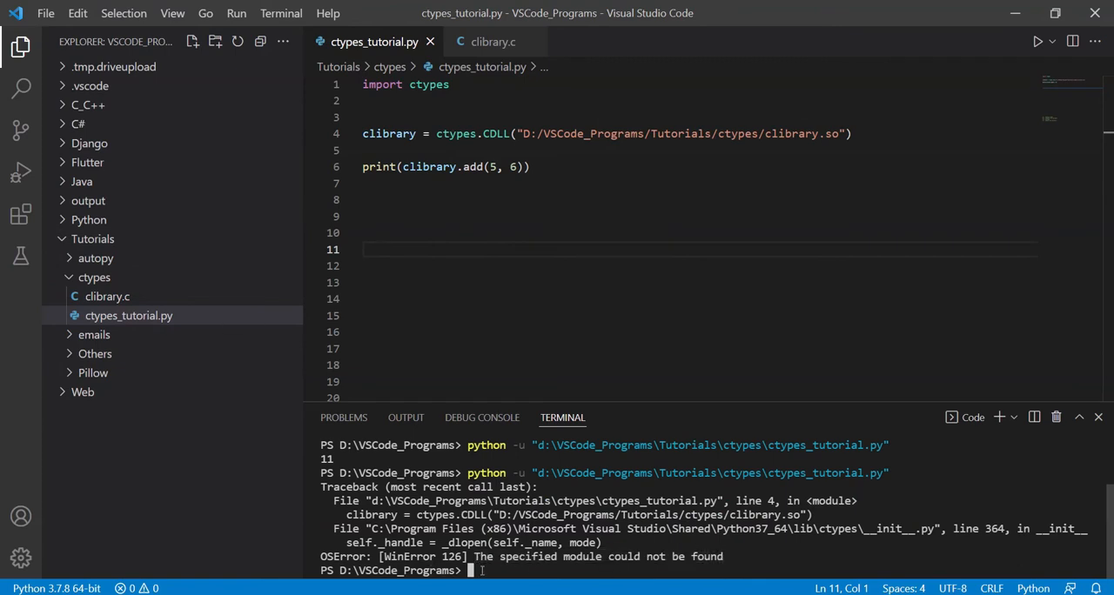
pyautogui.write('gcc -fPIC -shared -o')
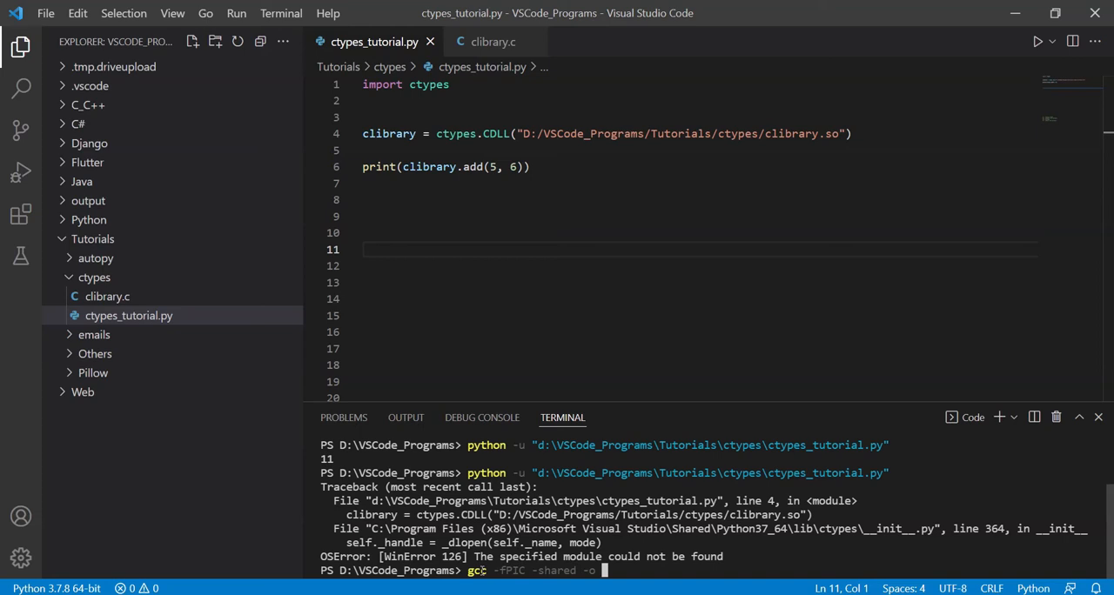
pyautogui.write('clibrary..')
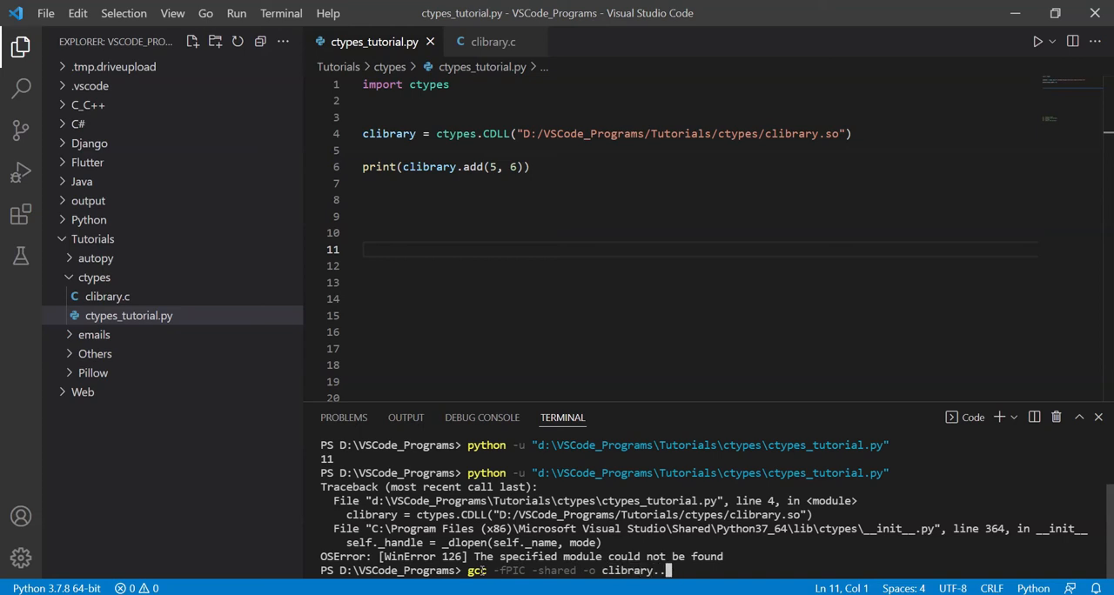
pyautogui.write('so')
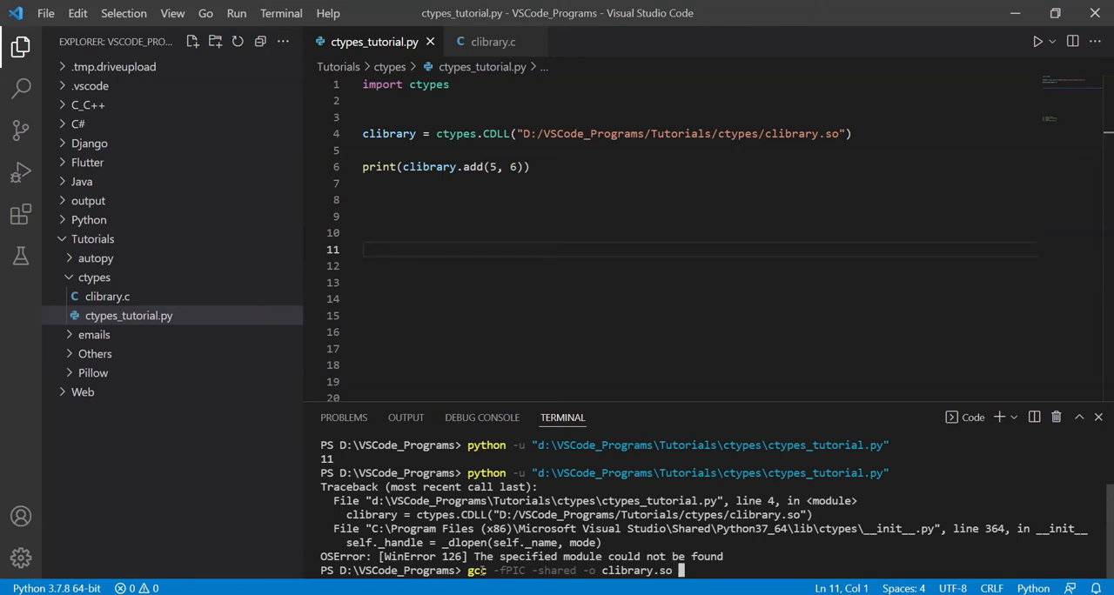
pyautogui.write('c')
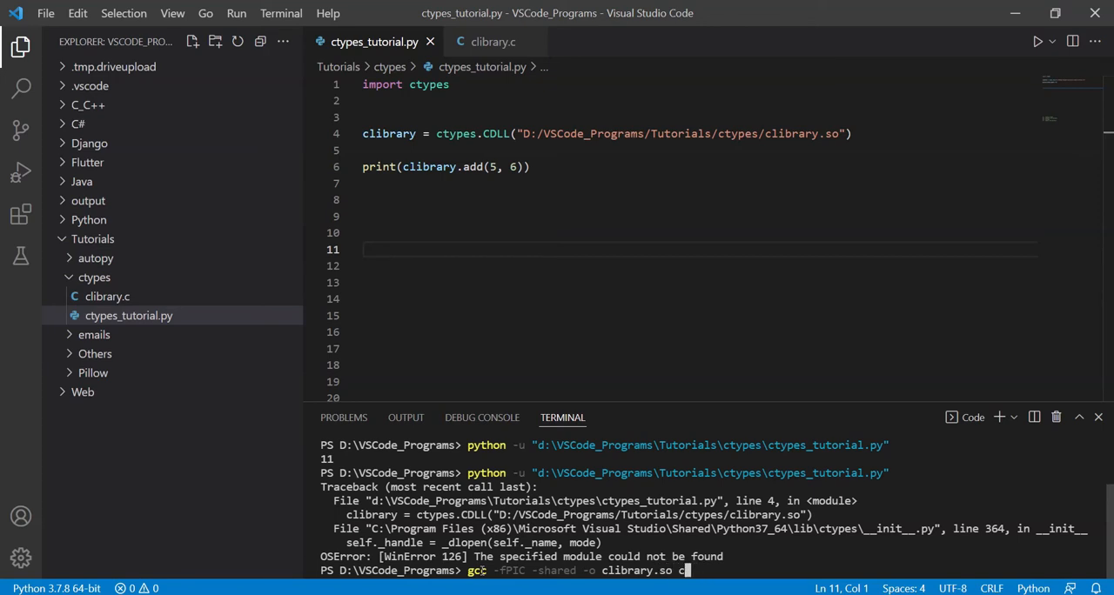
pyautogui.write('library')
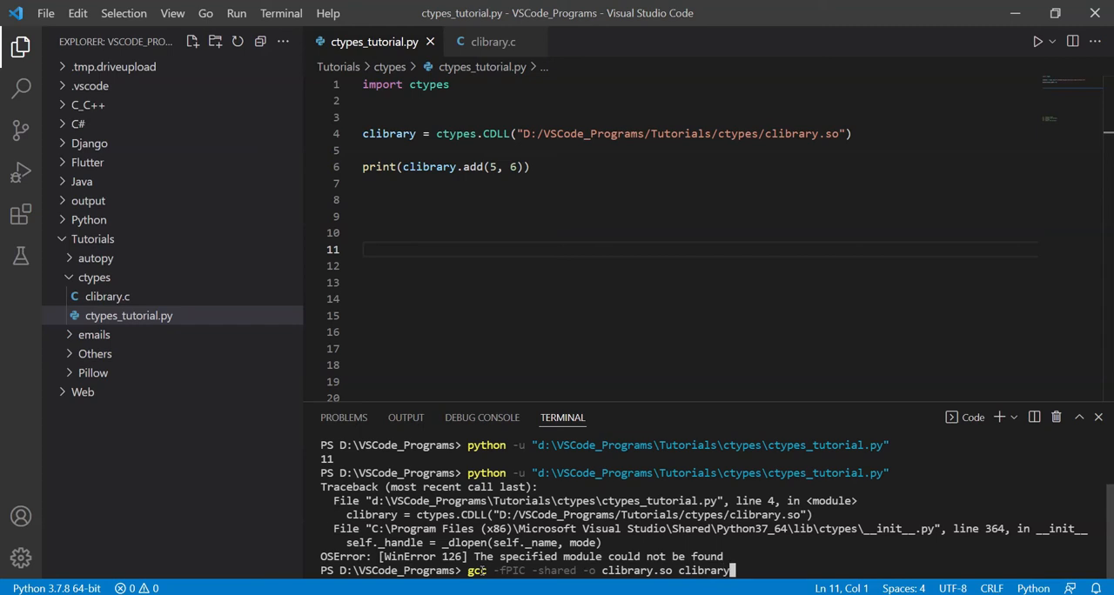
pyautogui.write('c')
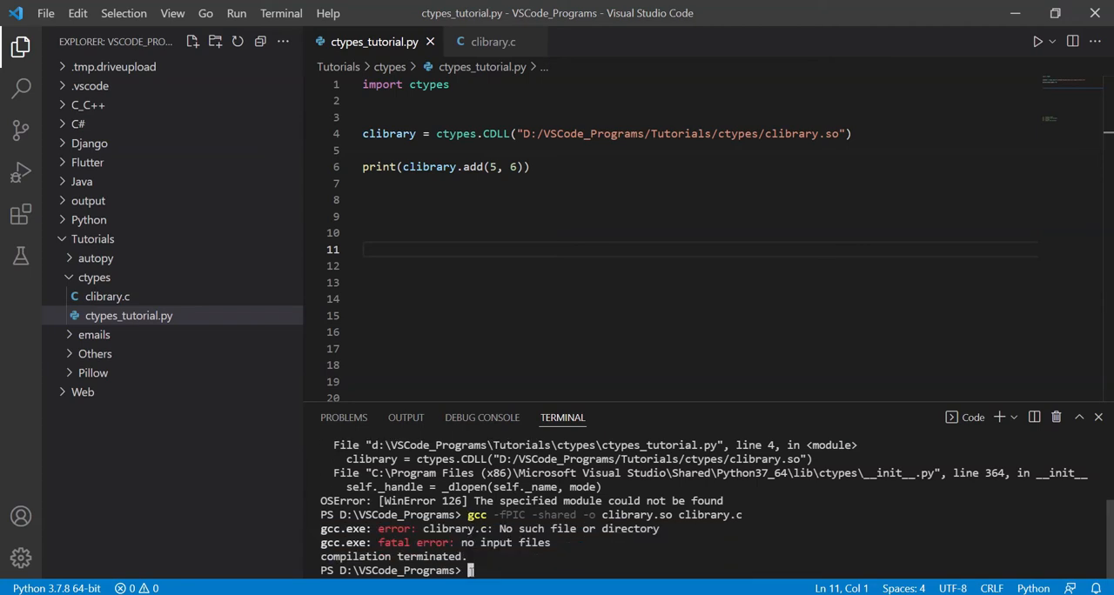
# - cd into Tutorials/ctypes/ and run the script so the terminal prints 11
pyautogui.write('cd Tutorials/ctypes/')
pyautogui.write('gcc -fPIC -shared -o clibrary.so clibrary.c')
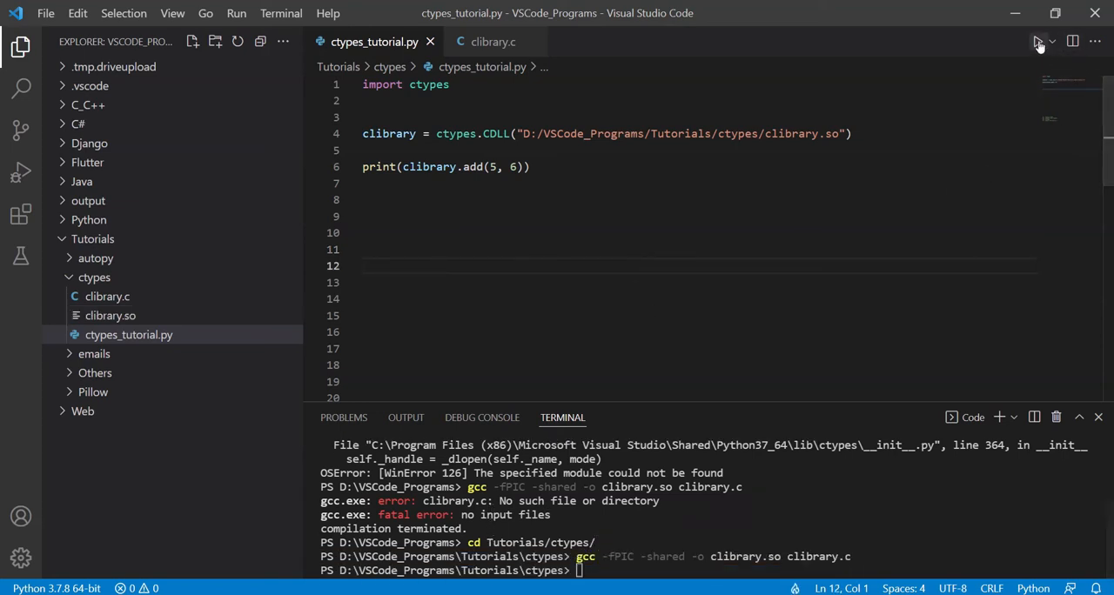
pyautogui.click(1037, 41)
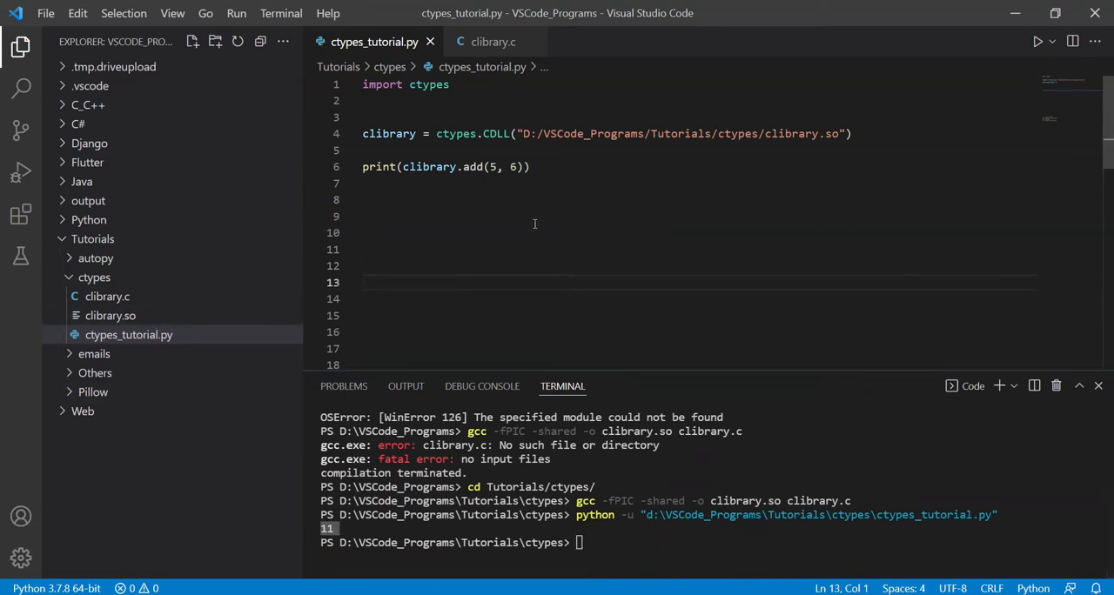
# - Assign py_add = clibrary.add and set py_add.argtypes to [ctypes.c_int, ctypes.c_int]
pyautogui.click(366, 217)
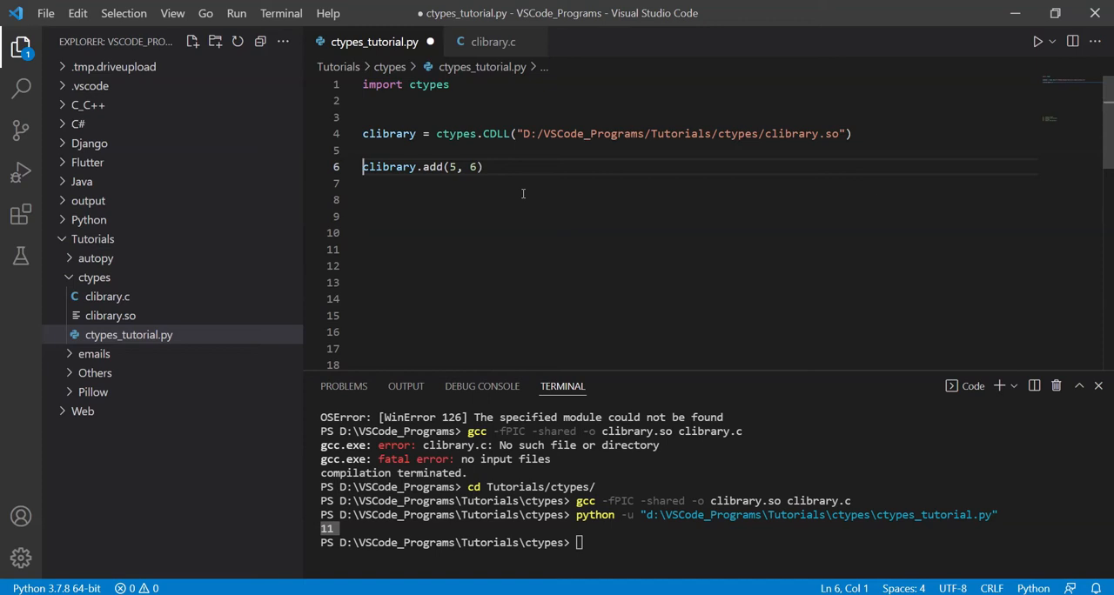
pyautogui.write('py_add =')
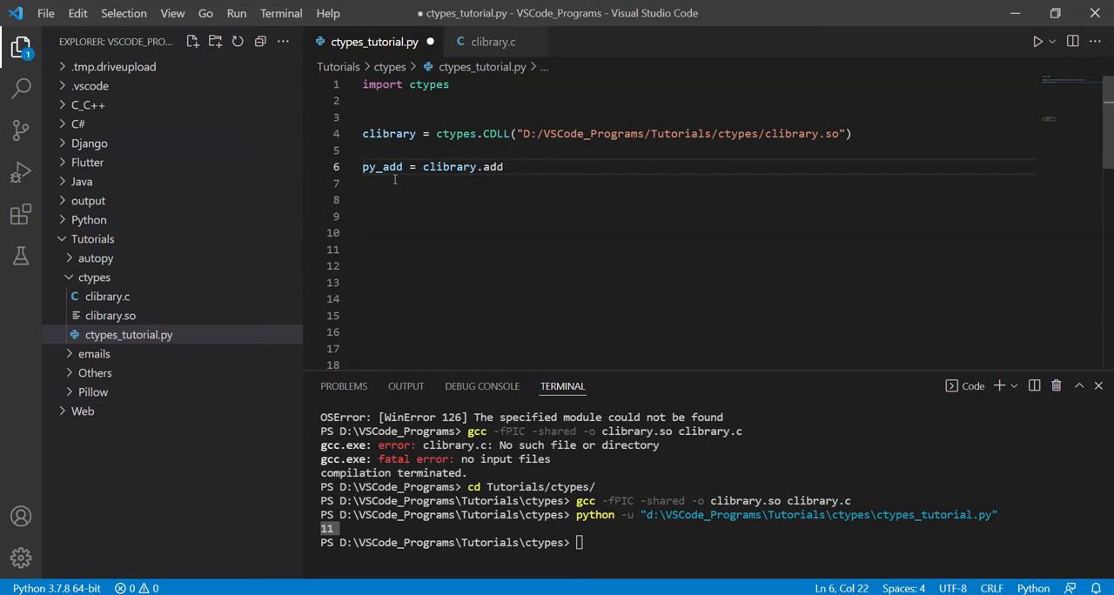
pyautogui.click(592, 200)
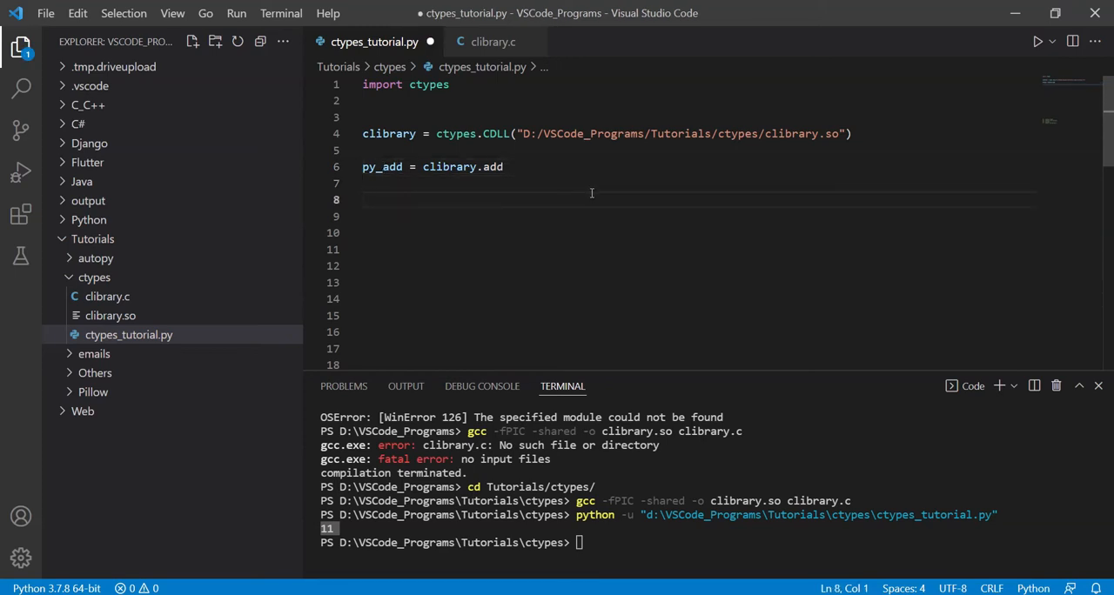
pyautogui.write('py_ad')
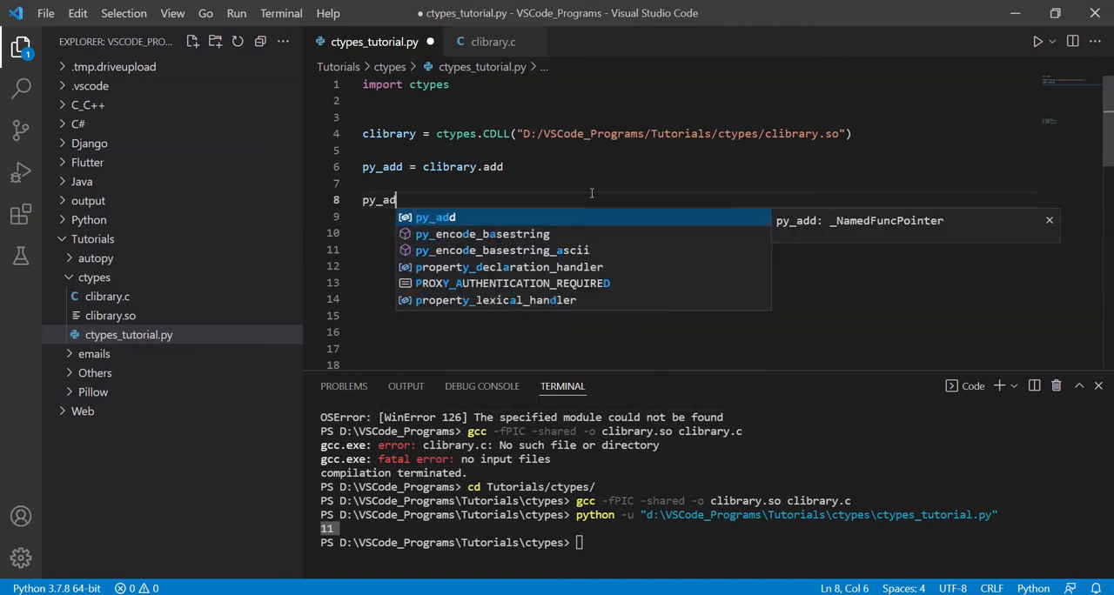
pyautogui.write('d.arg')
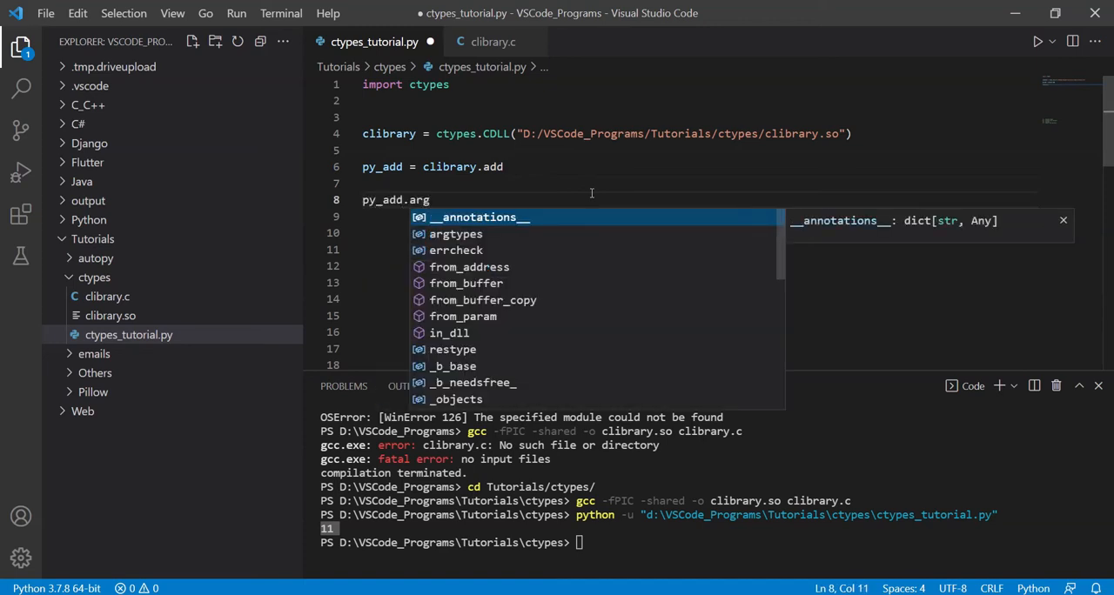
pyautogui.write('types =')
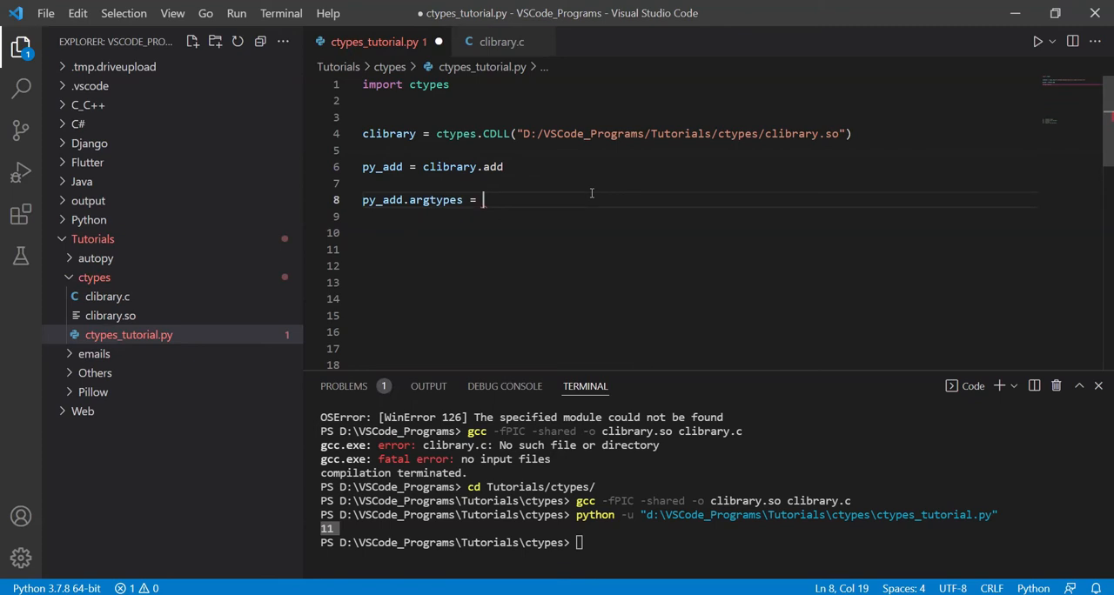
pyautogui.write('[')
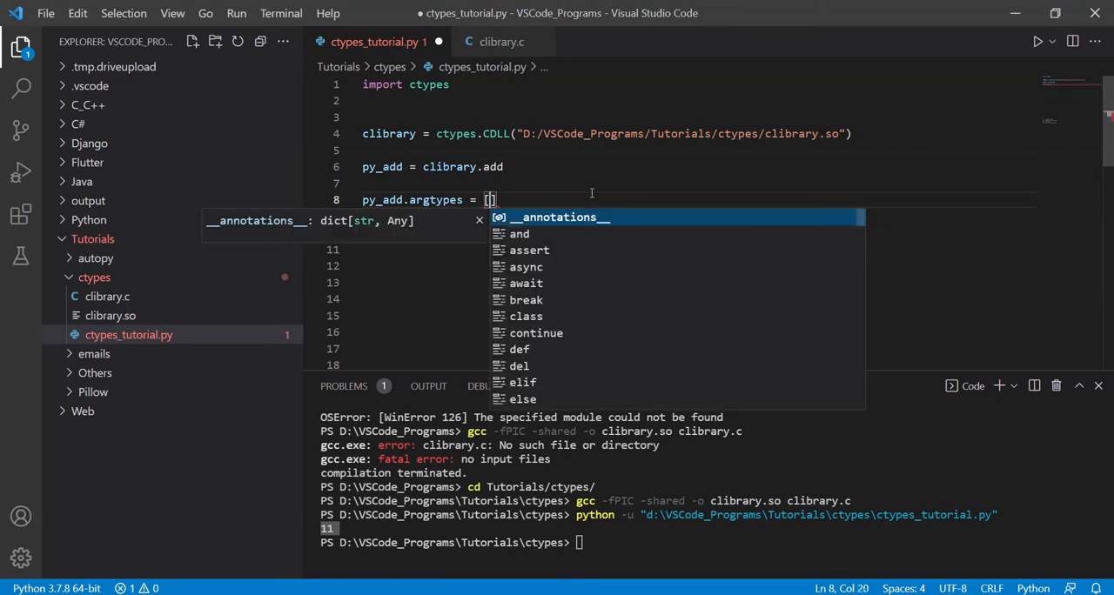
pyautogui.write('ctypes.c')
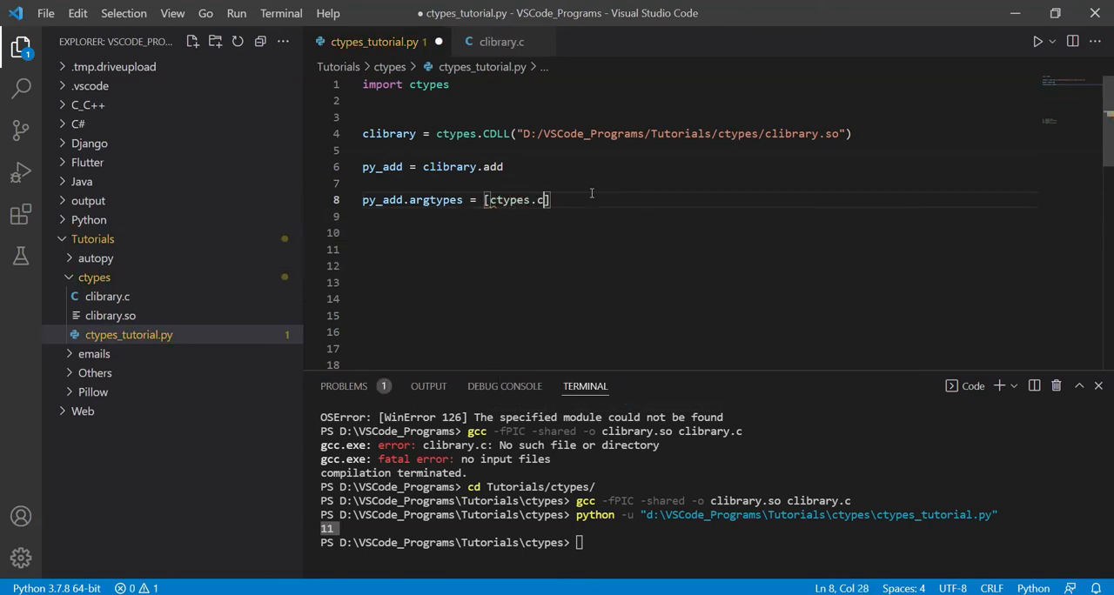
pyautogui.write('_int,')
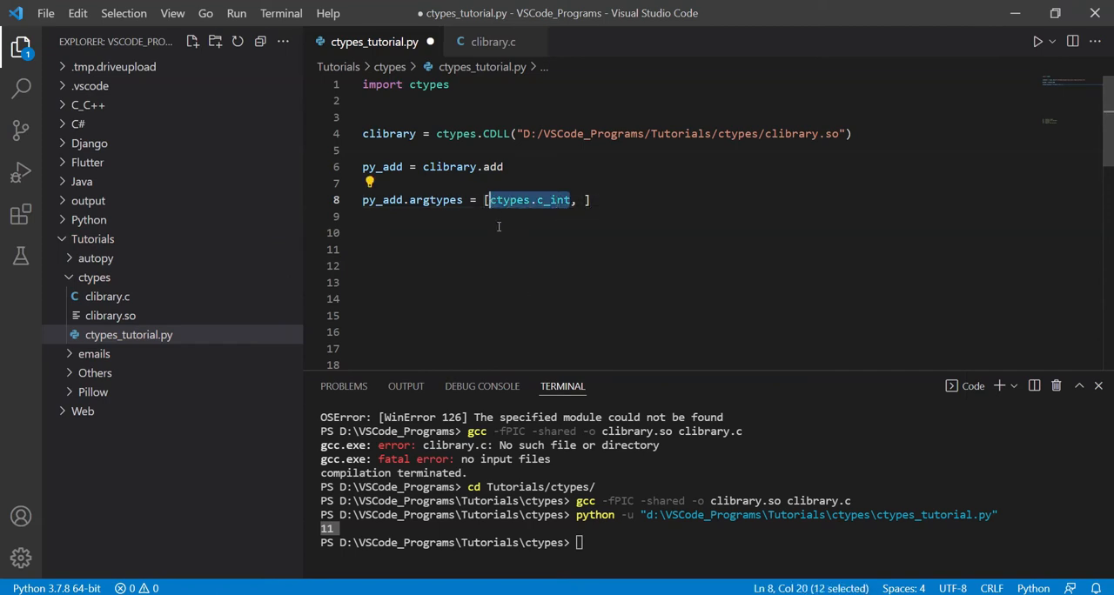
# - Set py_add.restype to ctypes.c_int and run print(py_add(5, 6)), outputting 11
pyautogui.write('int')
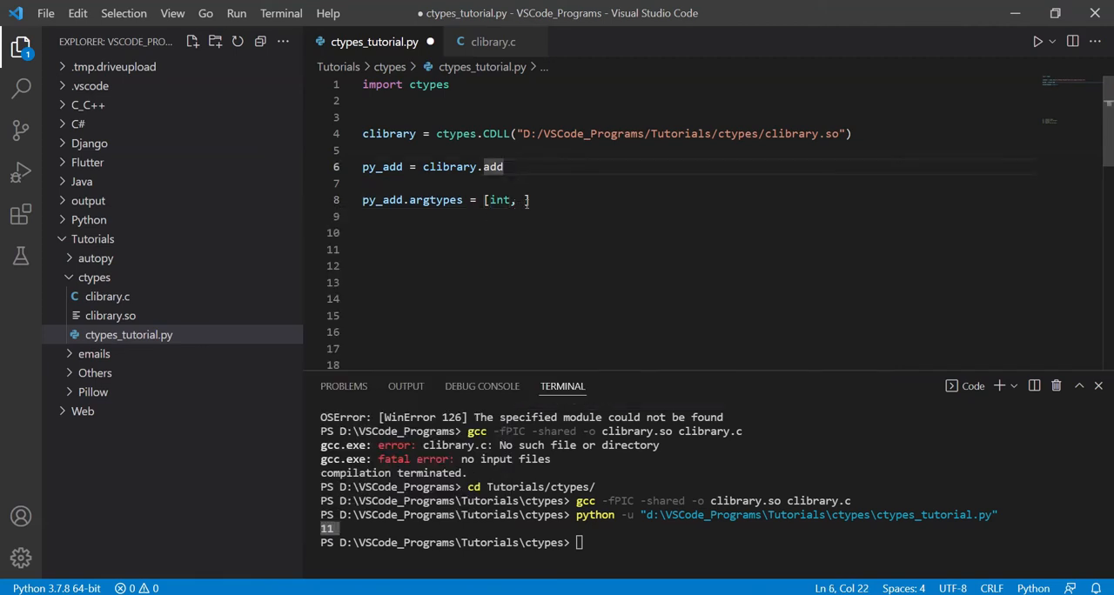
pyautogui.write('int')
pyautogui.click(695, 216)
pyautogui.write('py_add')
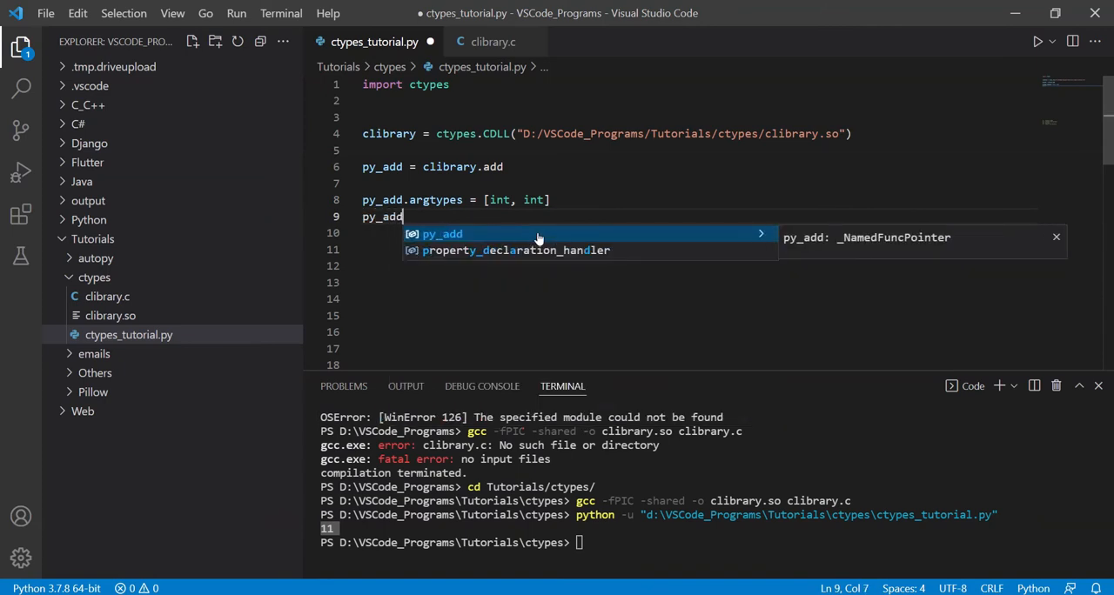
pyautogui.write('.restype =')
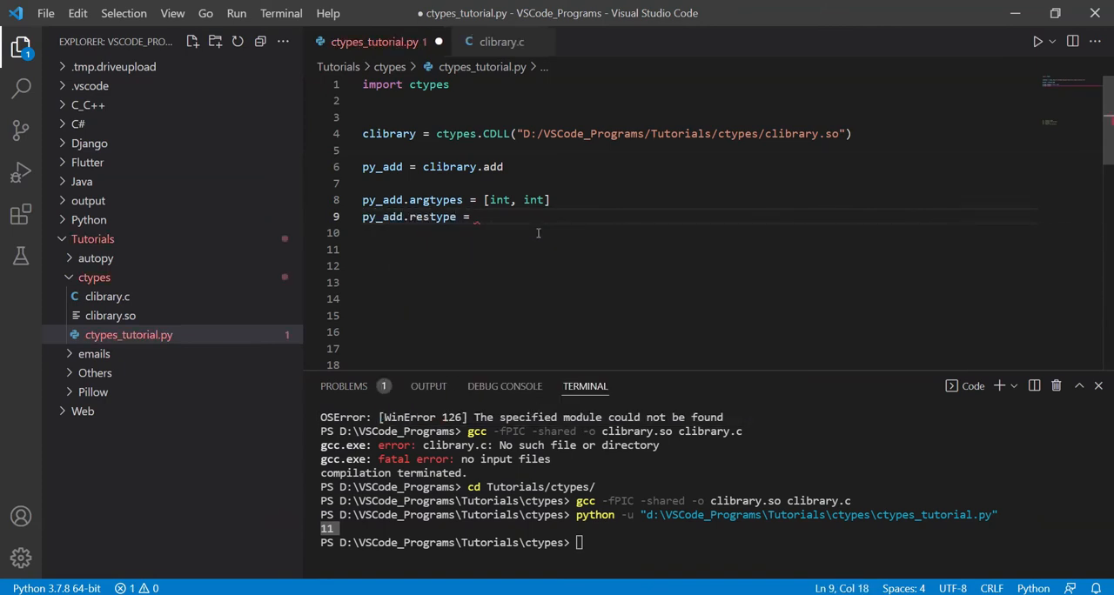
pyautogui.write('int')
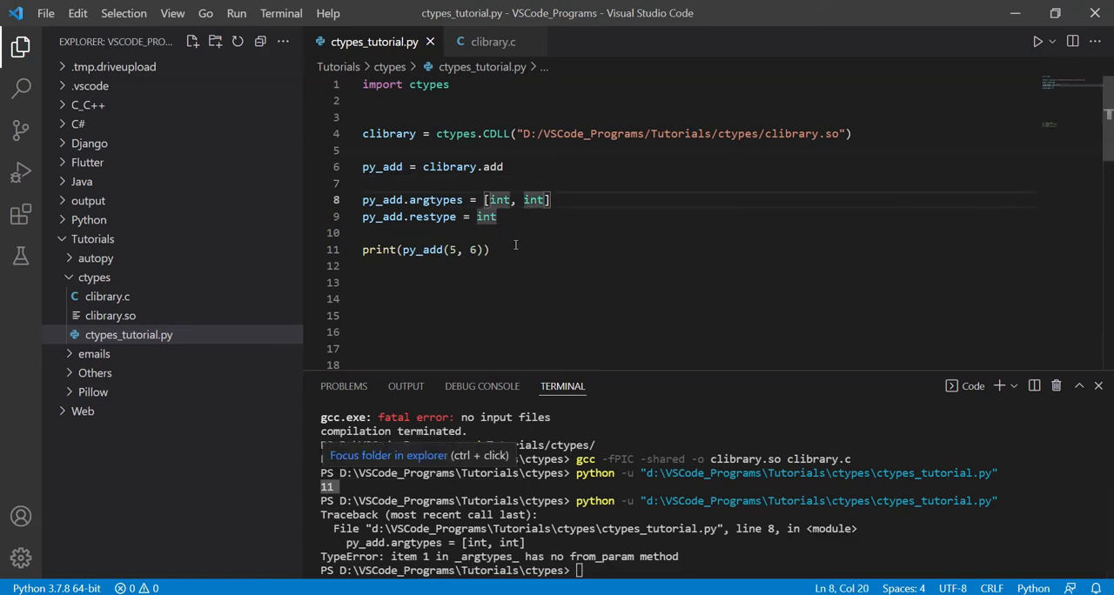
pyautogui.write('ctypes.c_')
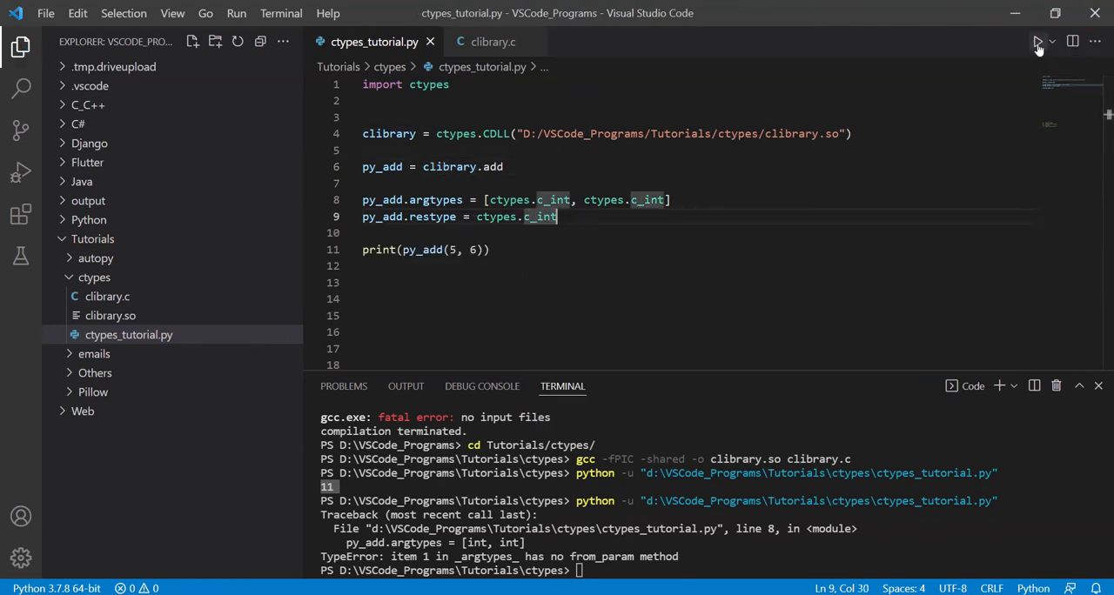
pyautogui.click(1038, 42)
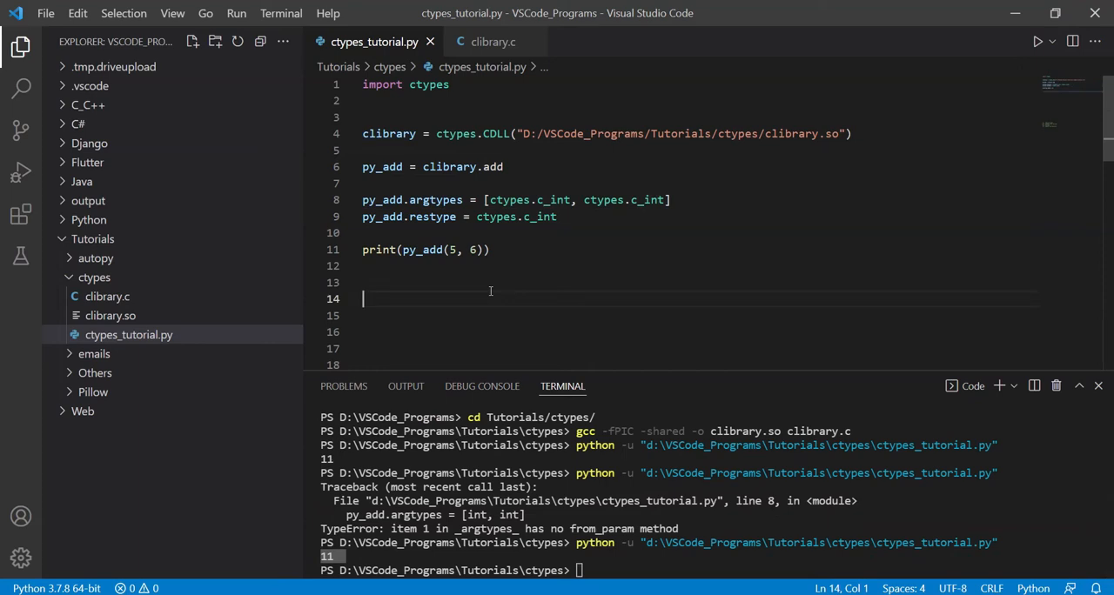
# - Delete the py_add lines from the Python script, leaving the import and library load
pyautogui.doubleClick(540, 216)
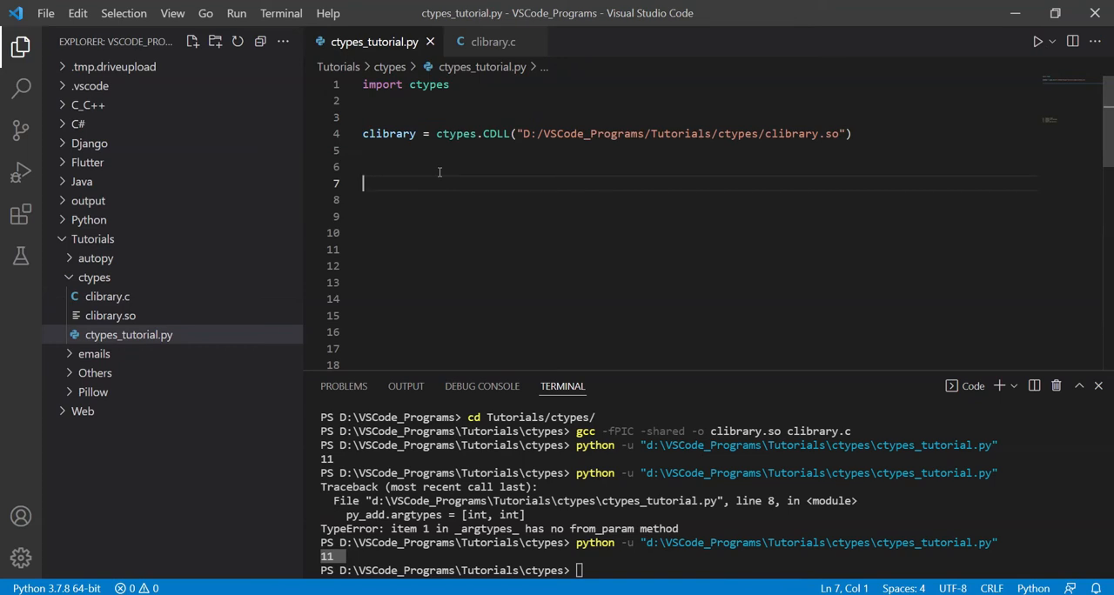
pyautogui.click(491, 42)
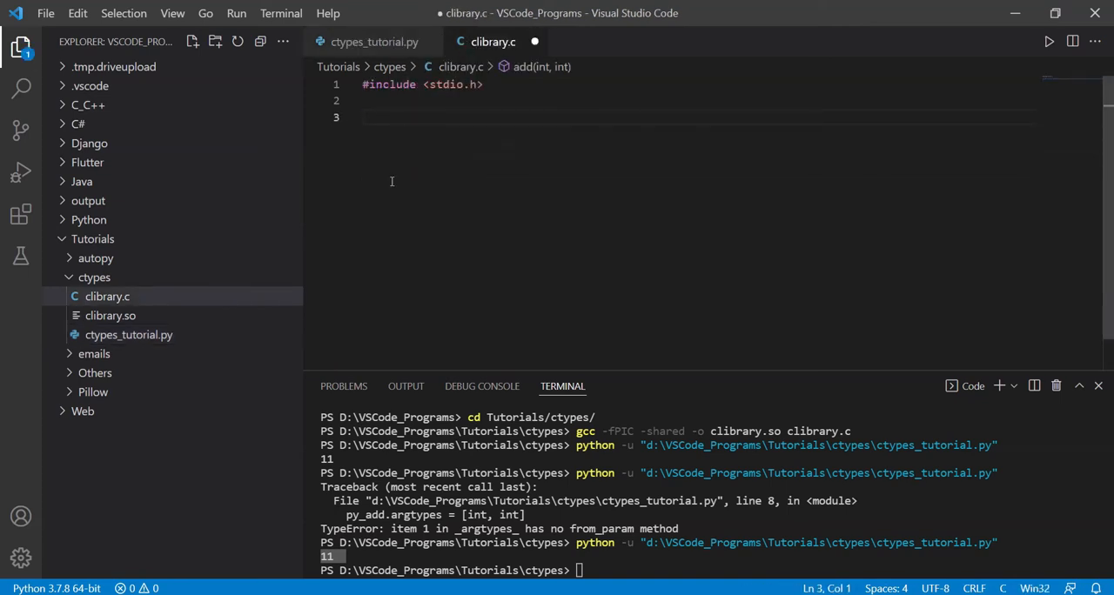
# - Replace add in clibrary.c with void display(char* str) { printf("%s", str); }
pyautogui.write('void display')
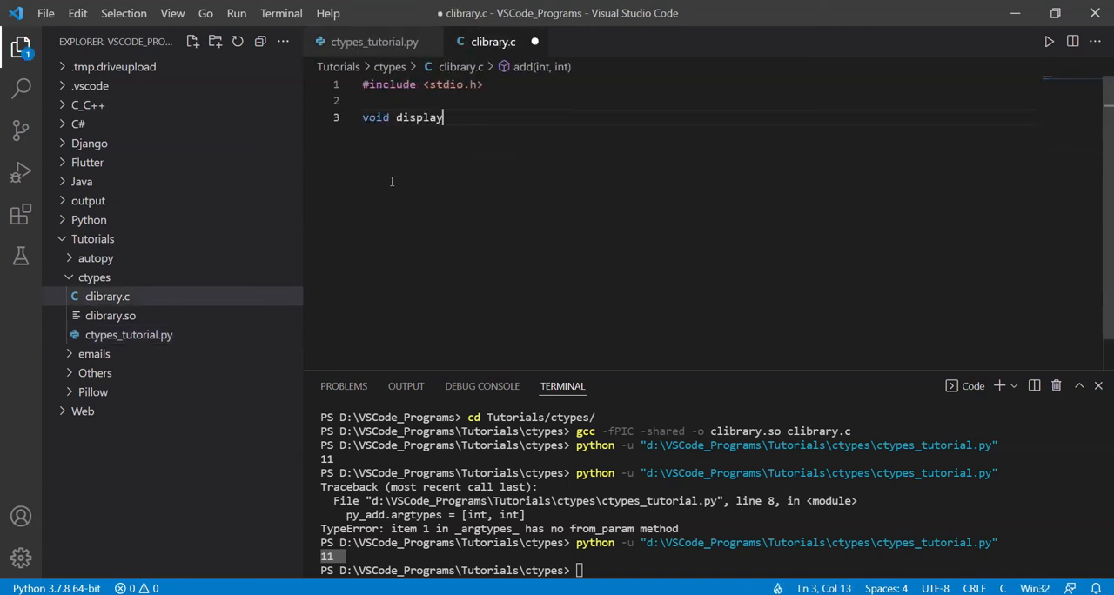
pyautogui.write('()')
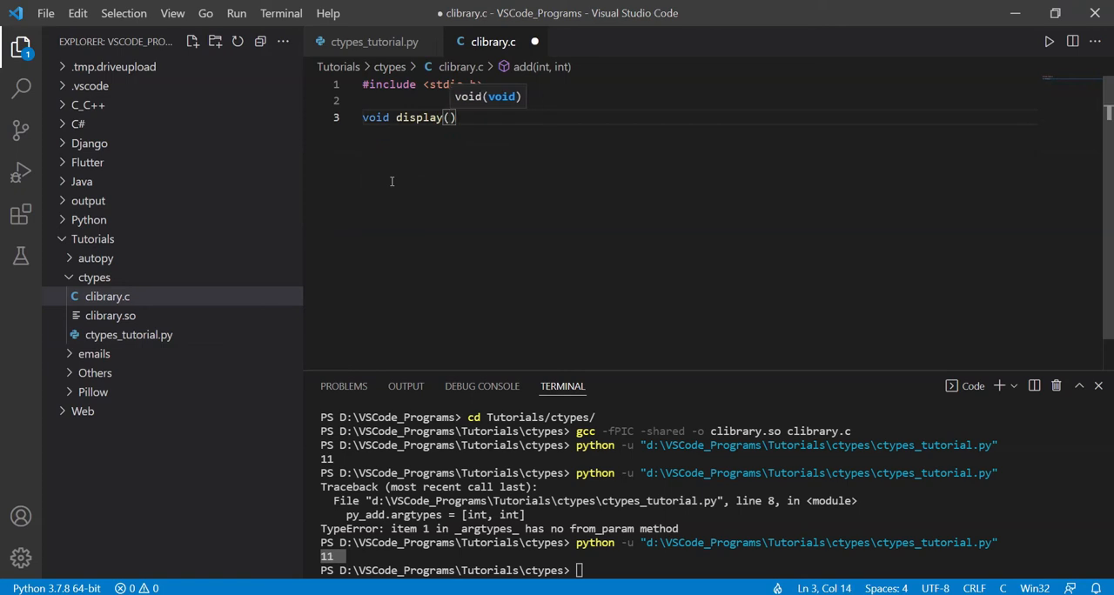
pyautogui.write('char')
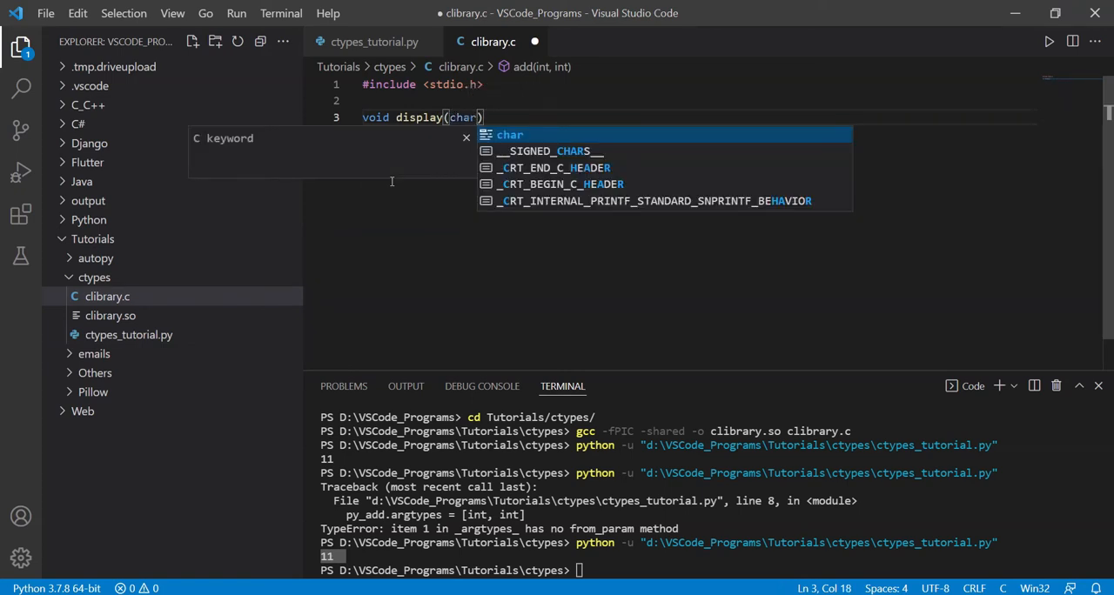
pyautogui.write('*')
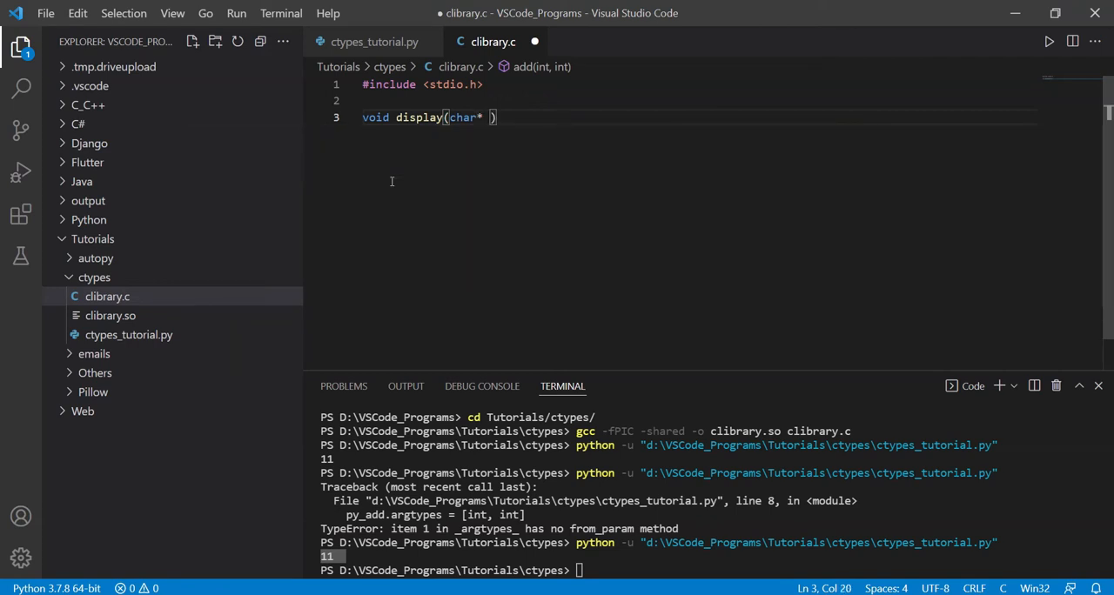
pyautogui.write('str')
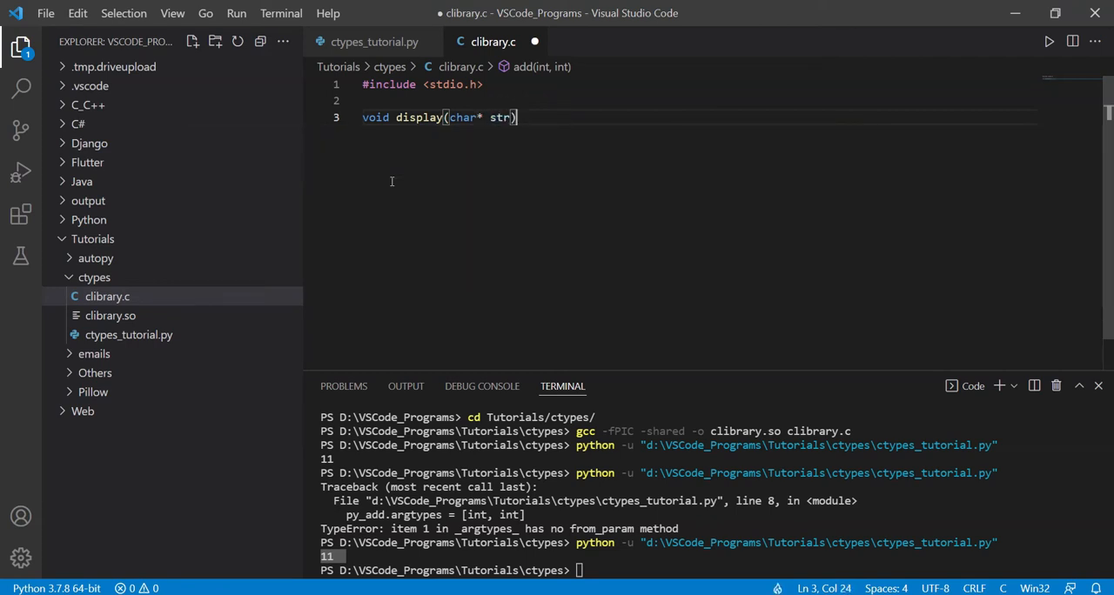
pyautogui.write('{')
pyautogui.write('pritn')
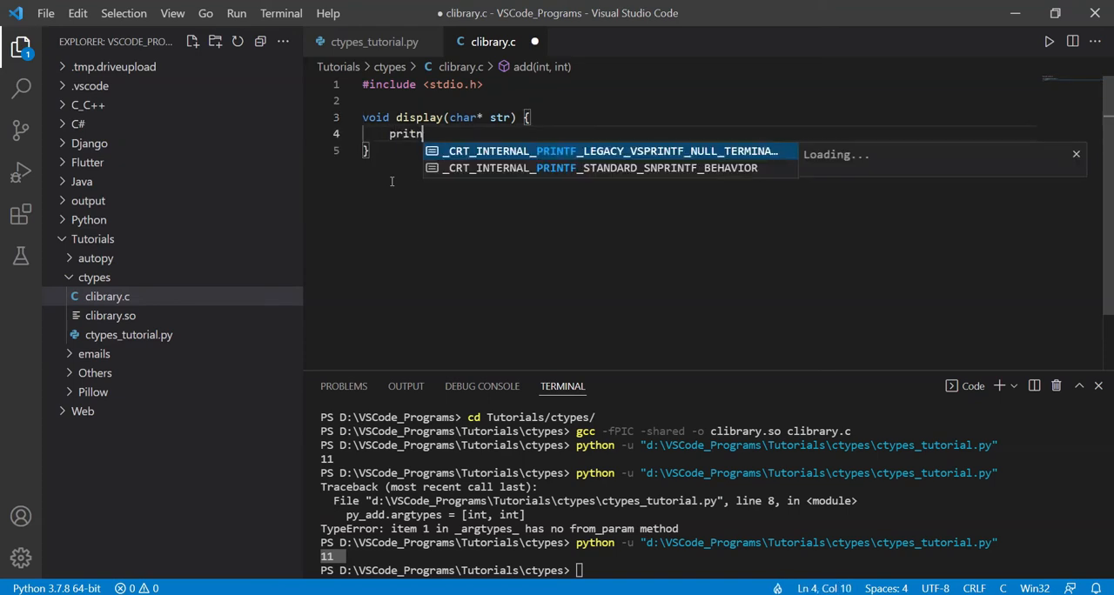
pyautogui.write('f()')
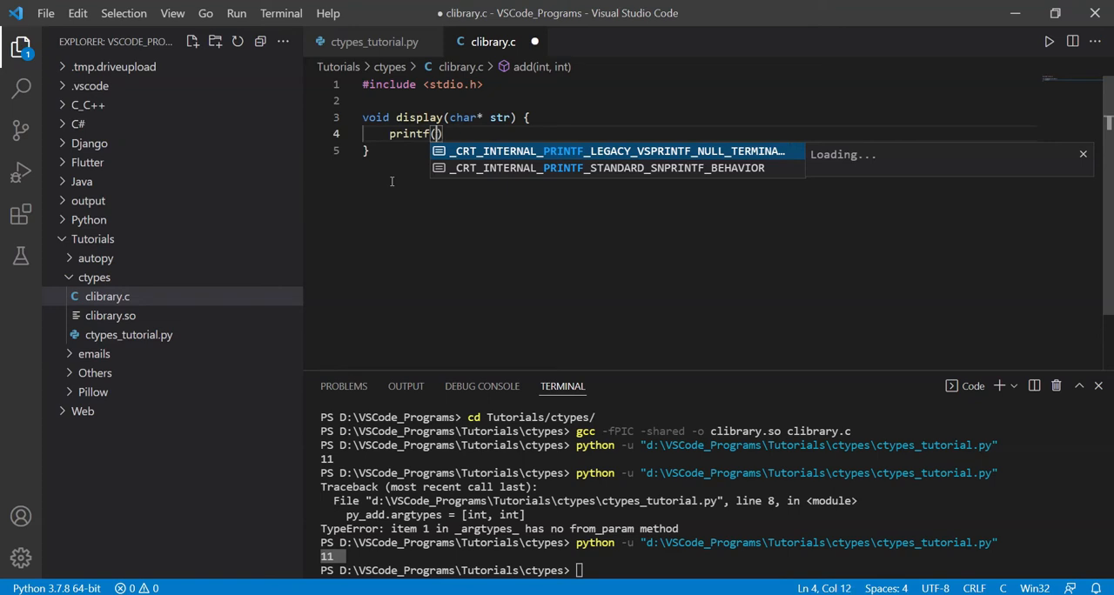
pyautogui.write('"%s",')
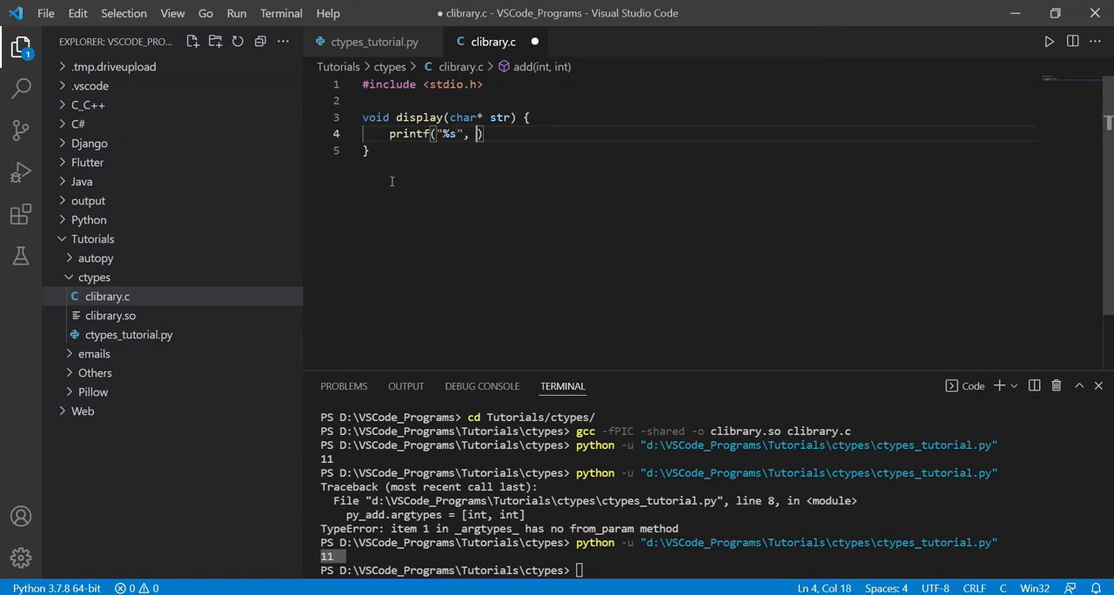
pyautogui.write('str);')
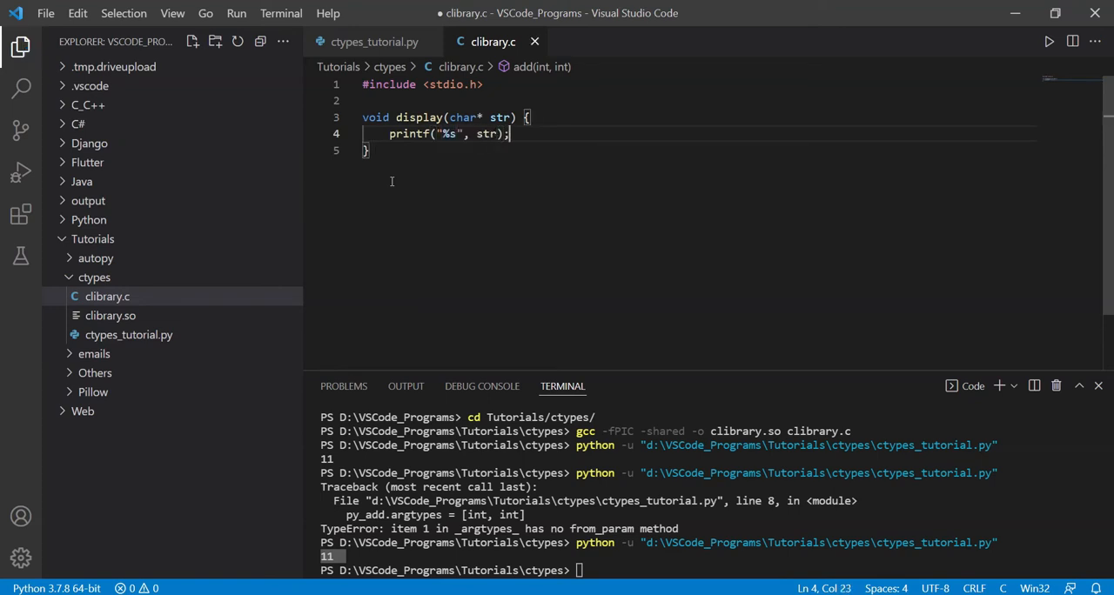
pyautogui.click(374, 41)
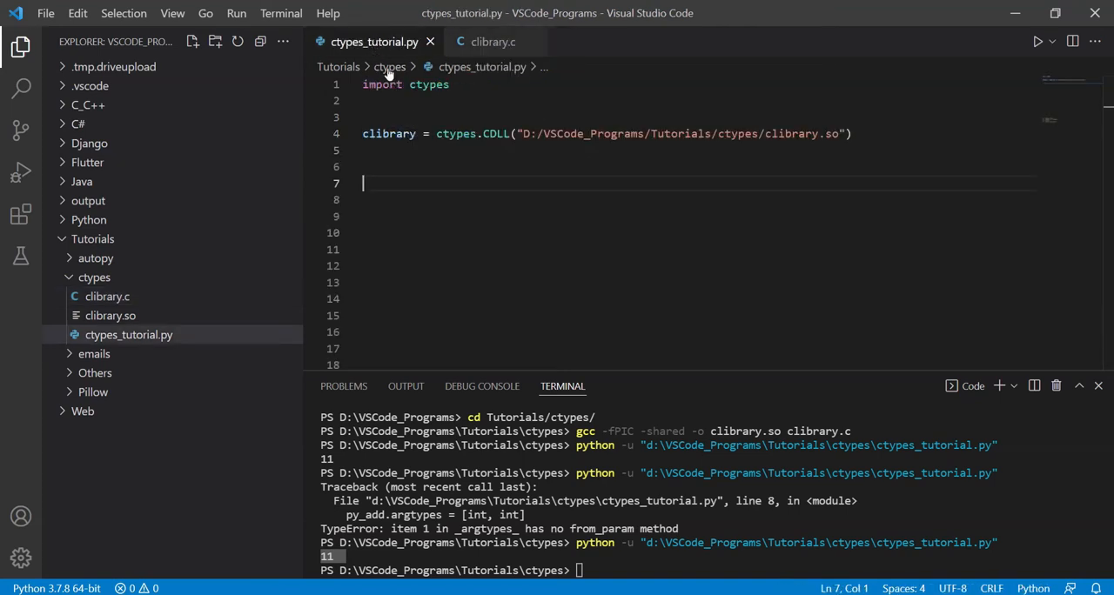
# - Call clibrary.display("Hello World") on line 7 and run the script
pyautogui.write('p')
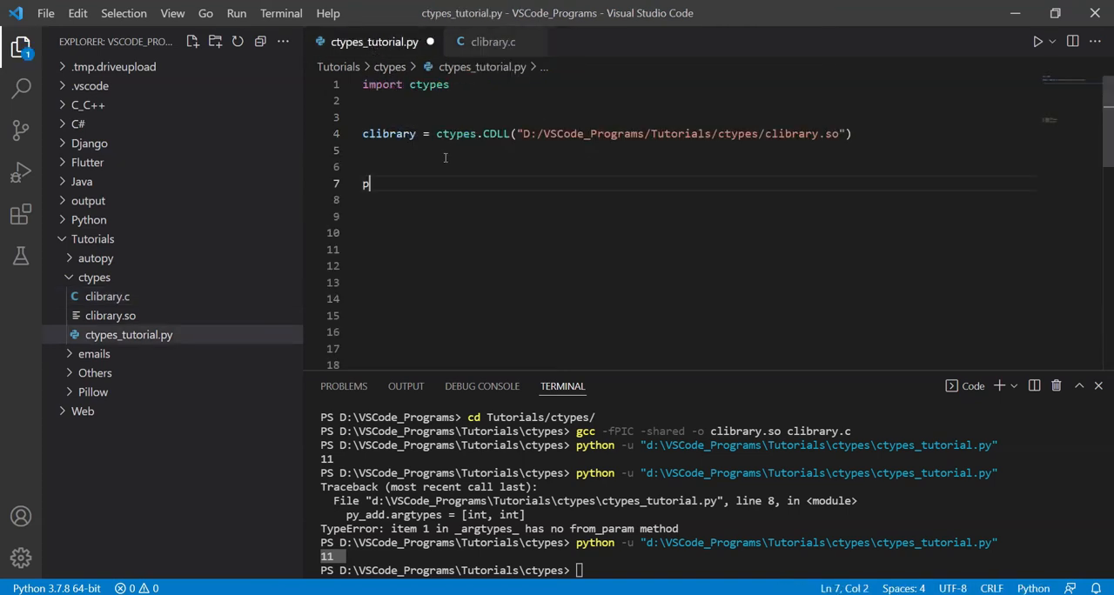
pyautogui.write('rint')
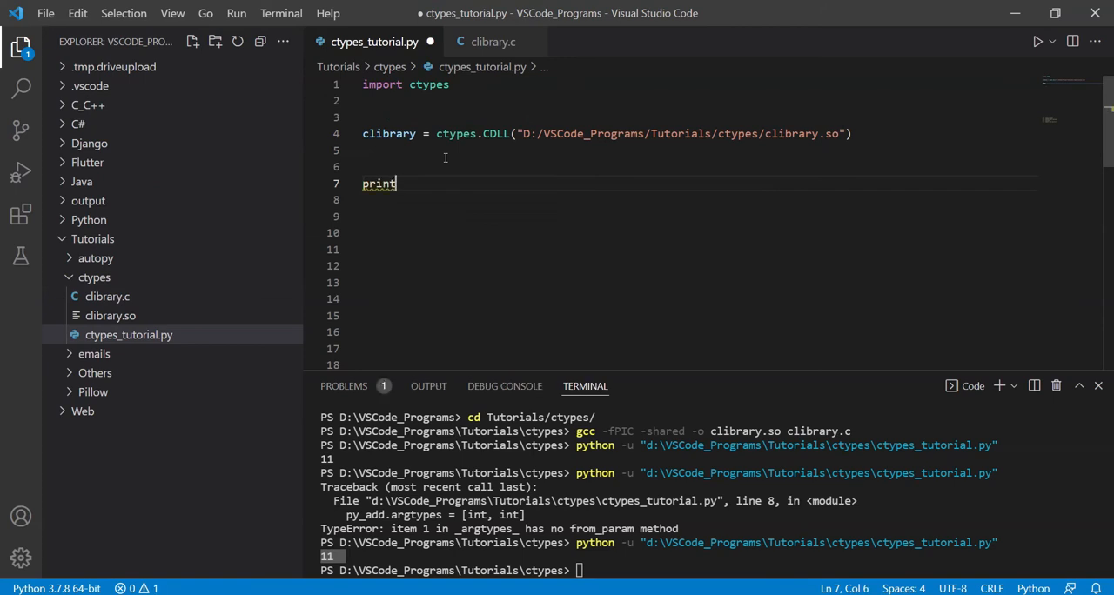
pyautogui.write('lib')
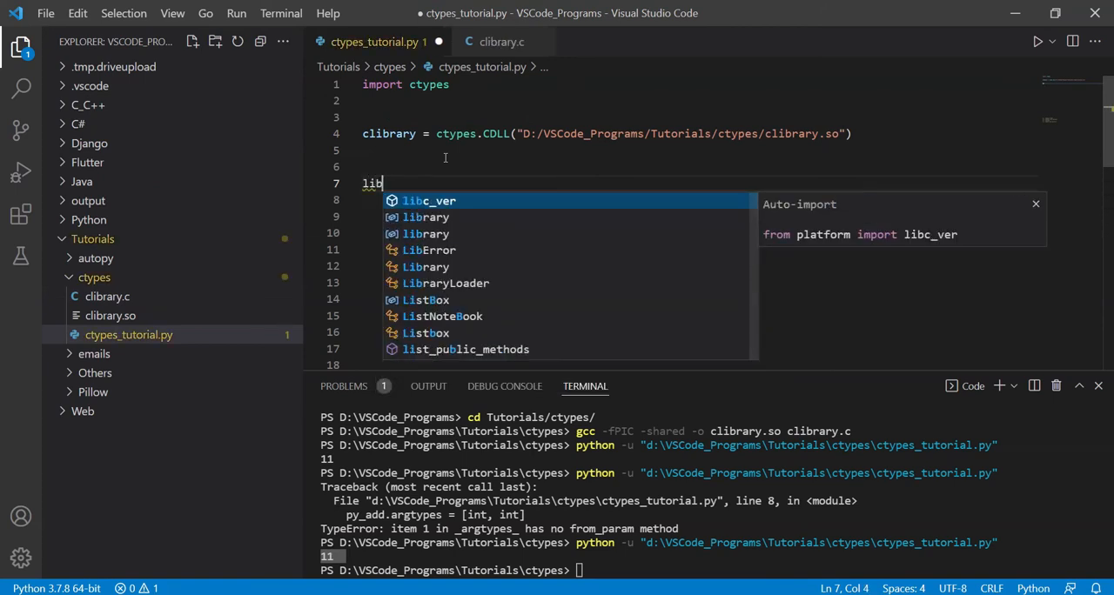
pyautogui.write('clibrar')
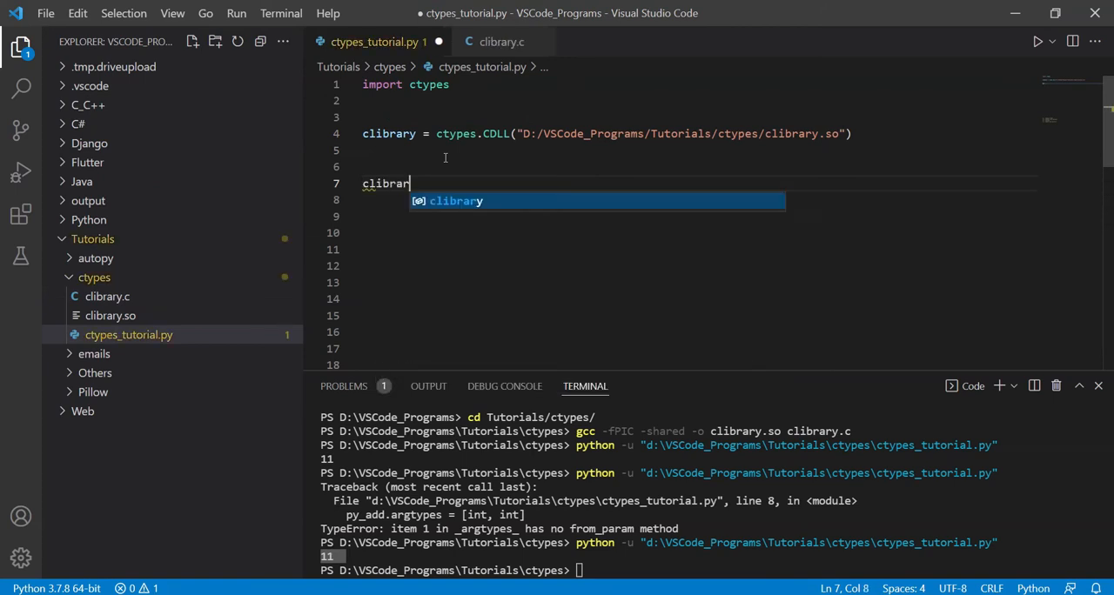
pyautogui.write('y.')
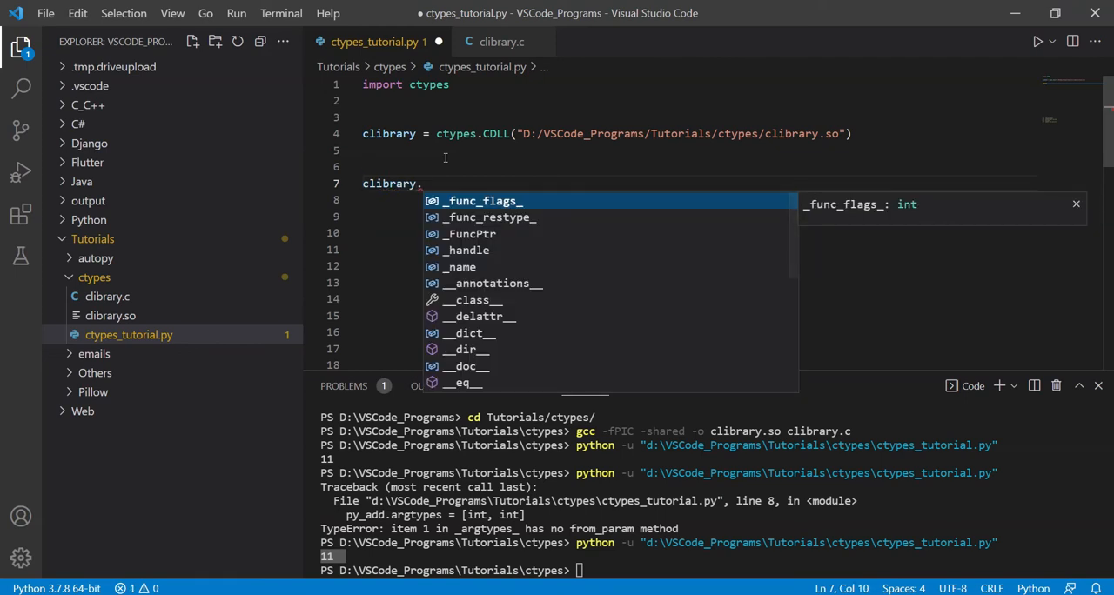
pyautogui.write('display("')
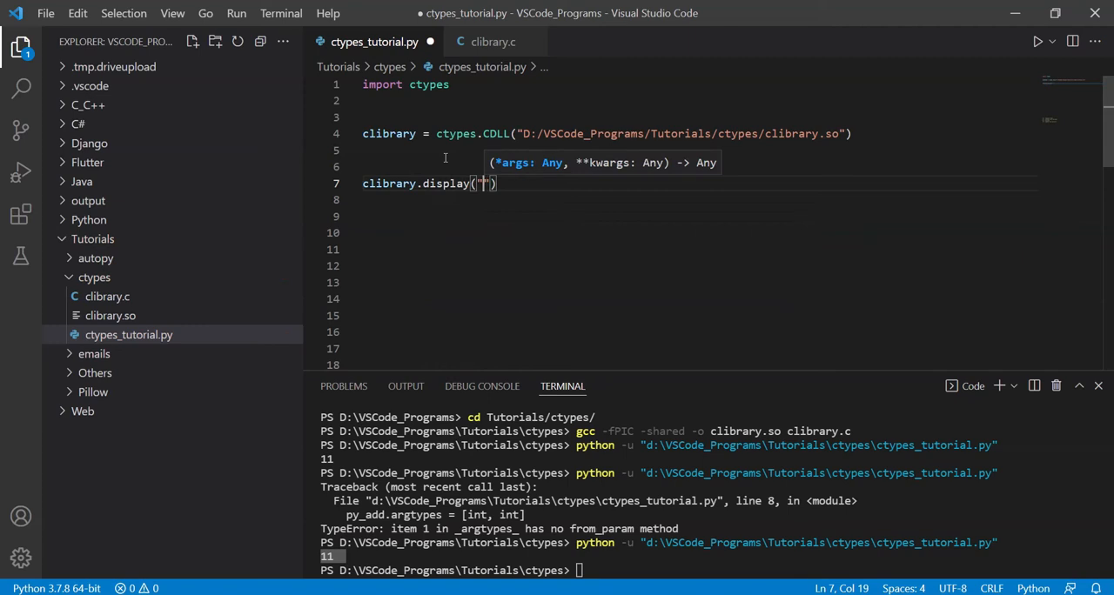
pyautogui.write('Hello W')
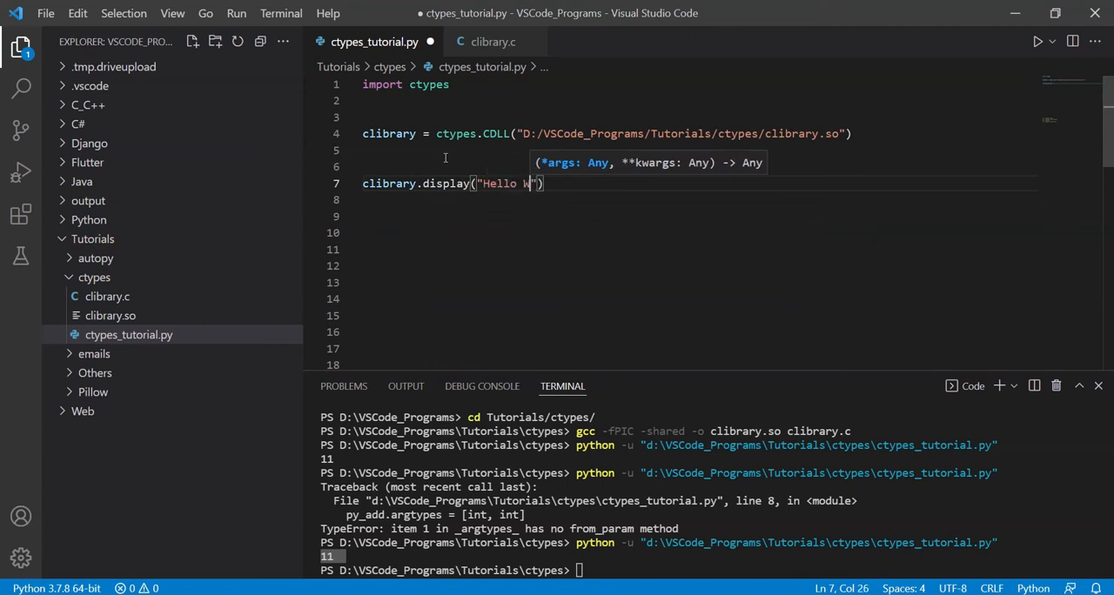
pyautogui.write('orld')
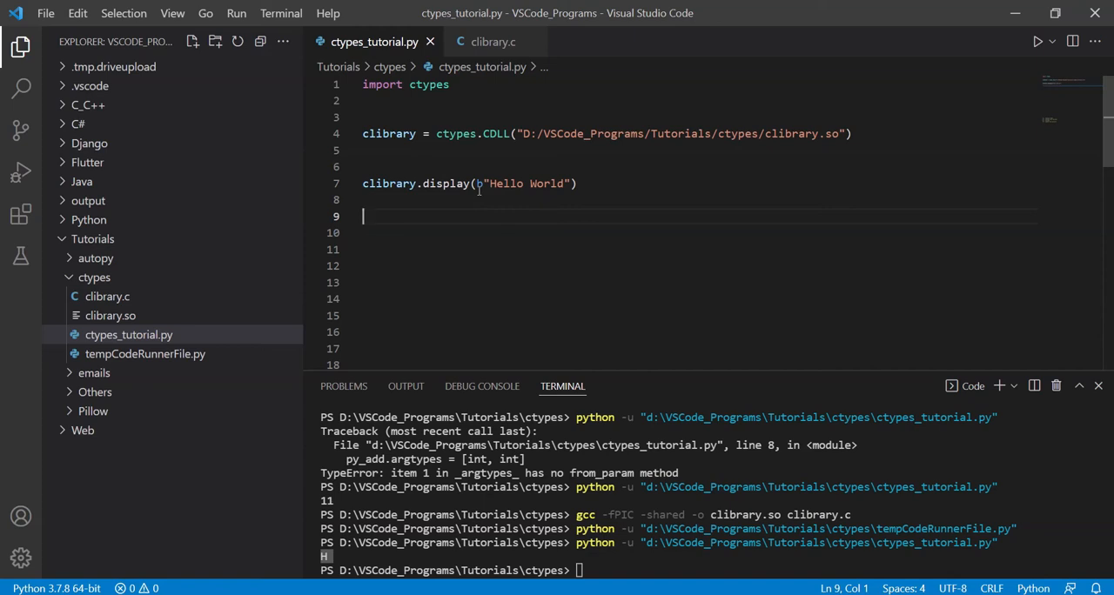
# - Clear the Hello World argument so the call reads clibrary.display()
pyautogui.moveTo(483, 184); pyautogui.dragTo(564, 185)
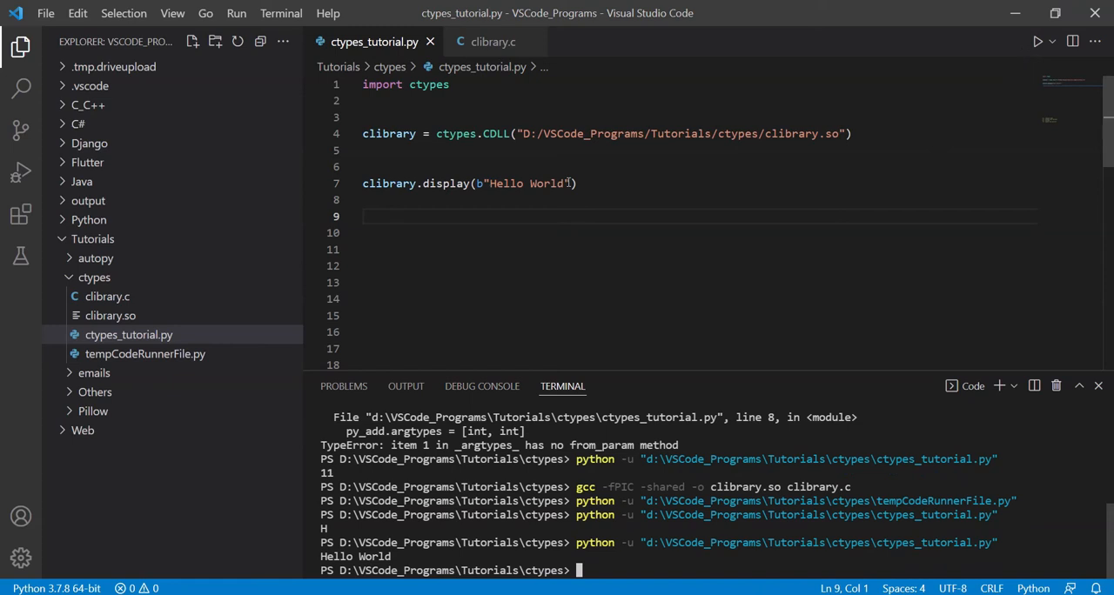
pyautogui.doubleClick(547, 183)
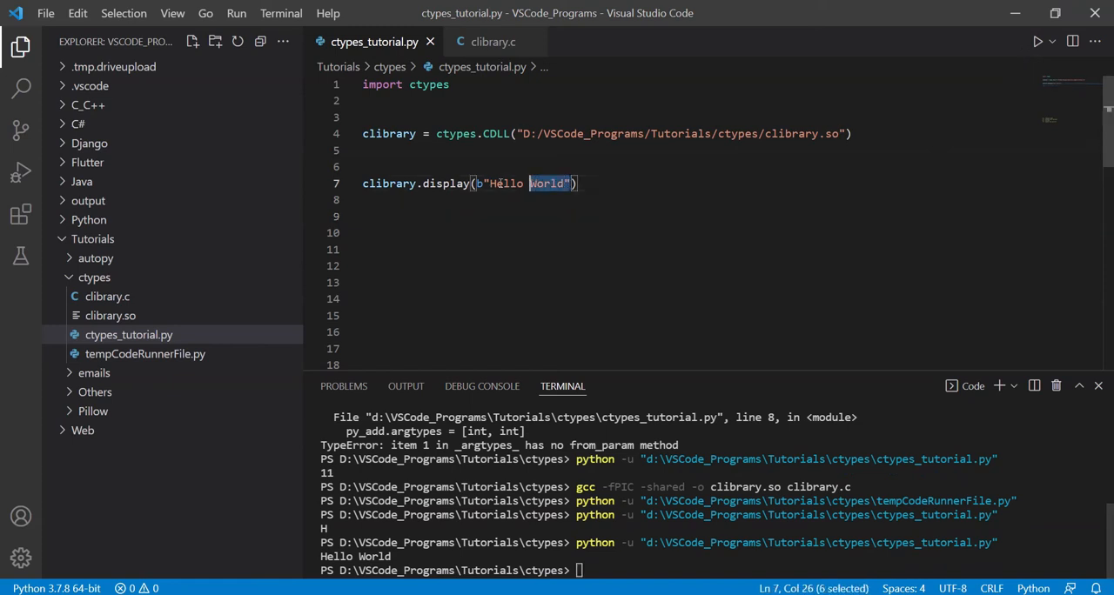
pyautogui.press('Delete')
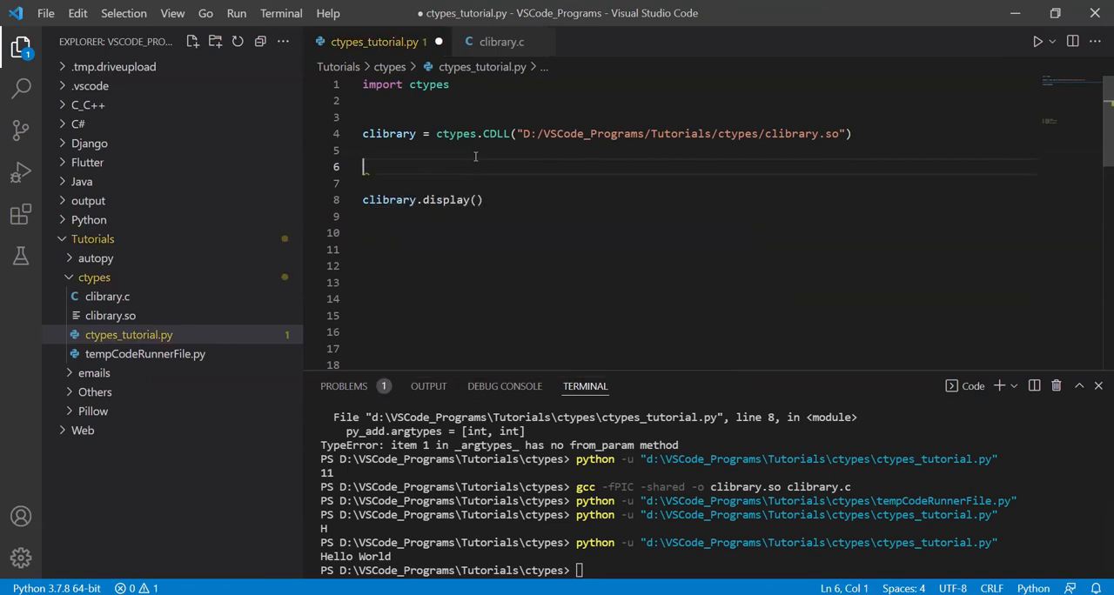
# - Create string = ctypes.c_char_p(b"Hello World")
pyautogui.write('string =')
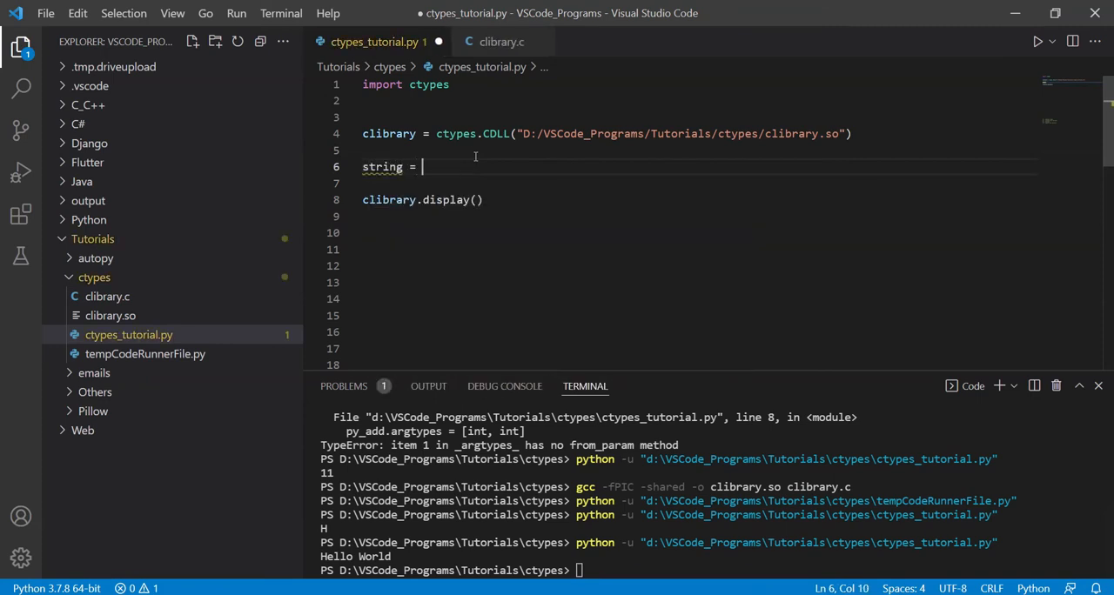
pyautogui.write('ctypes.c_')
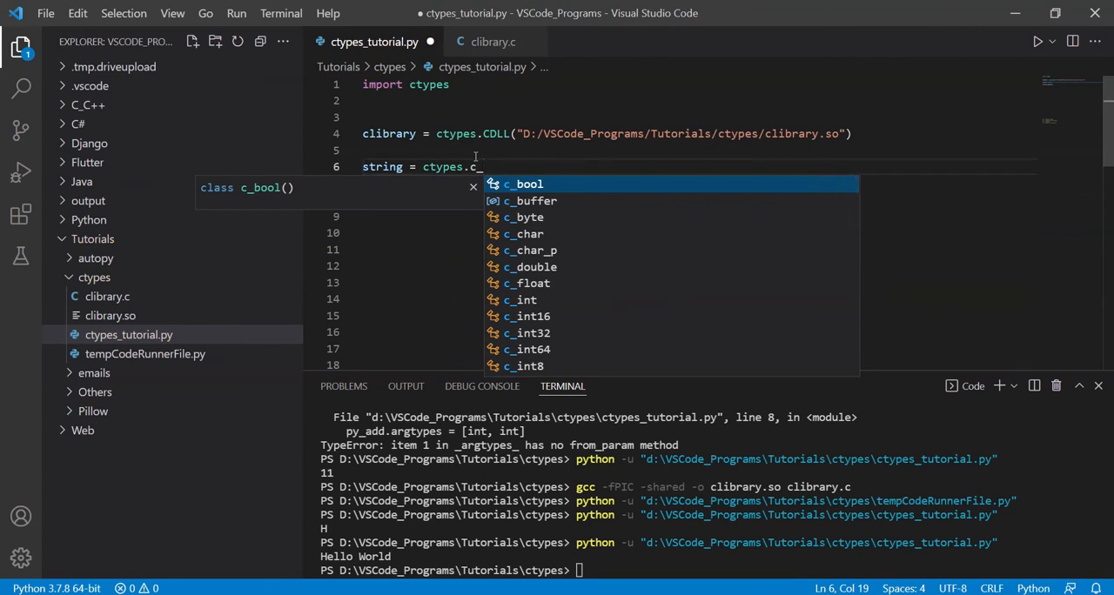
pyautogui.write('har_p("')
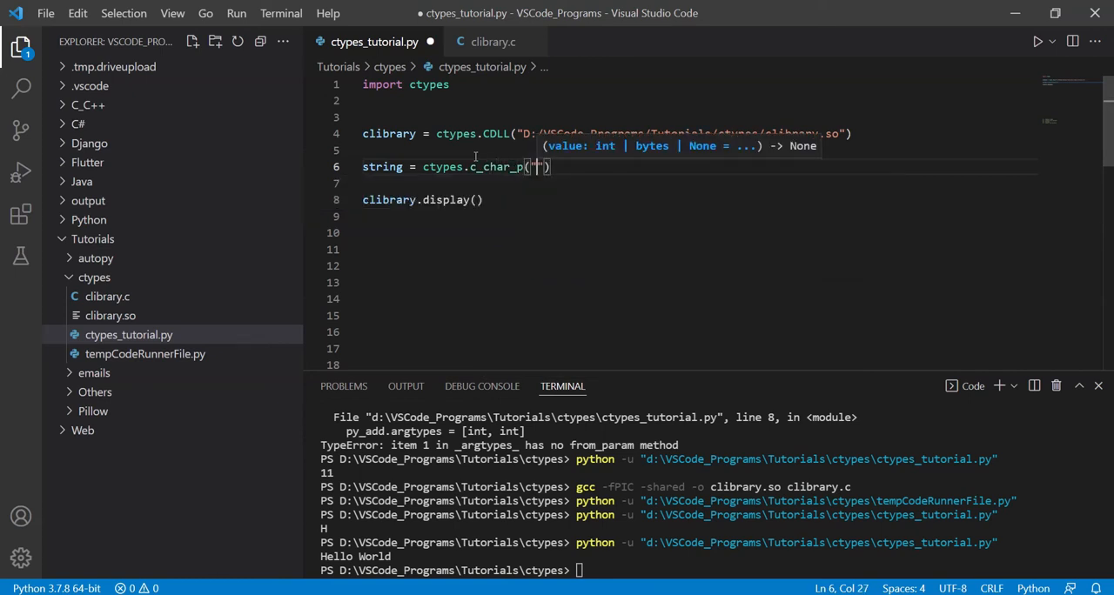
pyautogui.write('Hello World1')
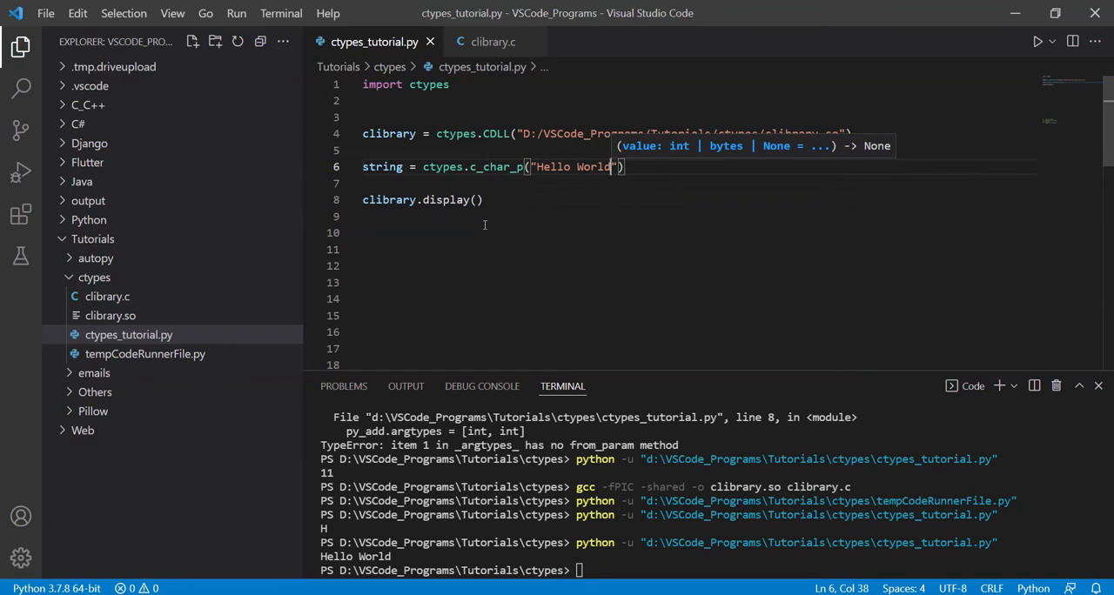
# - Pass string to clibrary.display, run to print Hello World, then remove the display line
pyautogui.write('string')
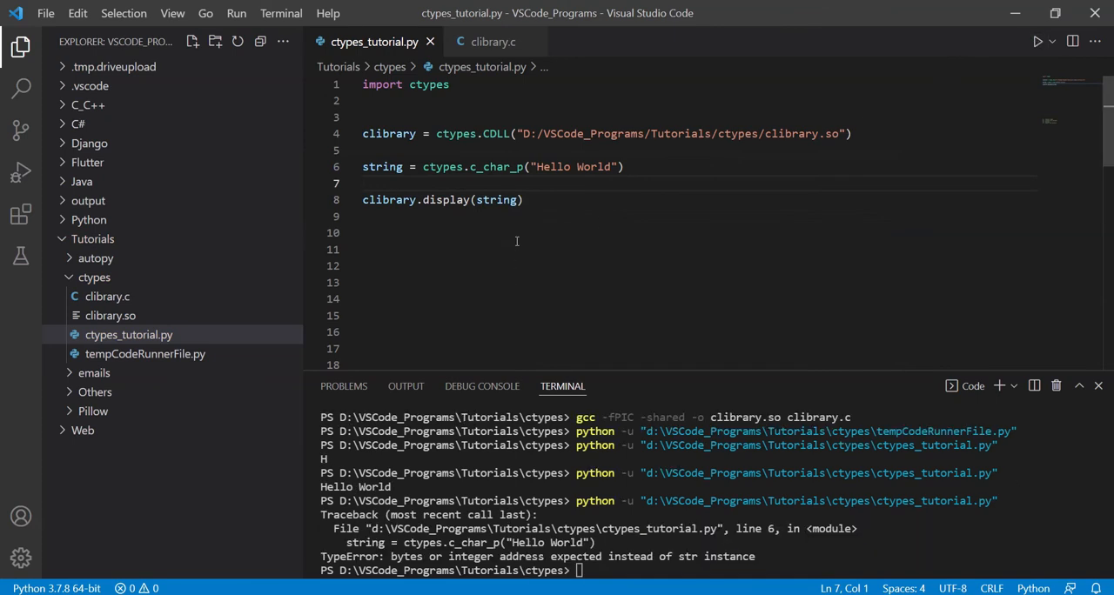
pyautogui.write('b')
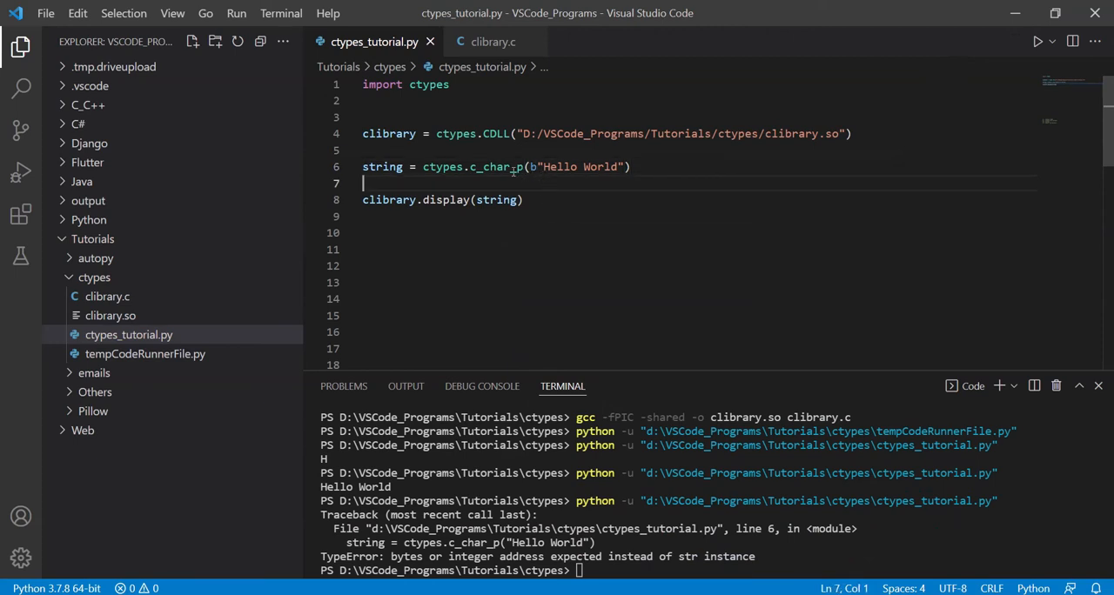
pyautogui.moveTo(496, 167)
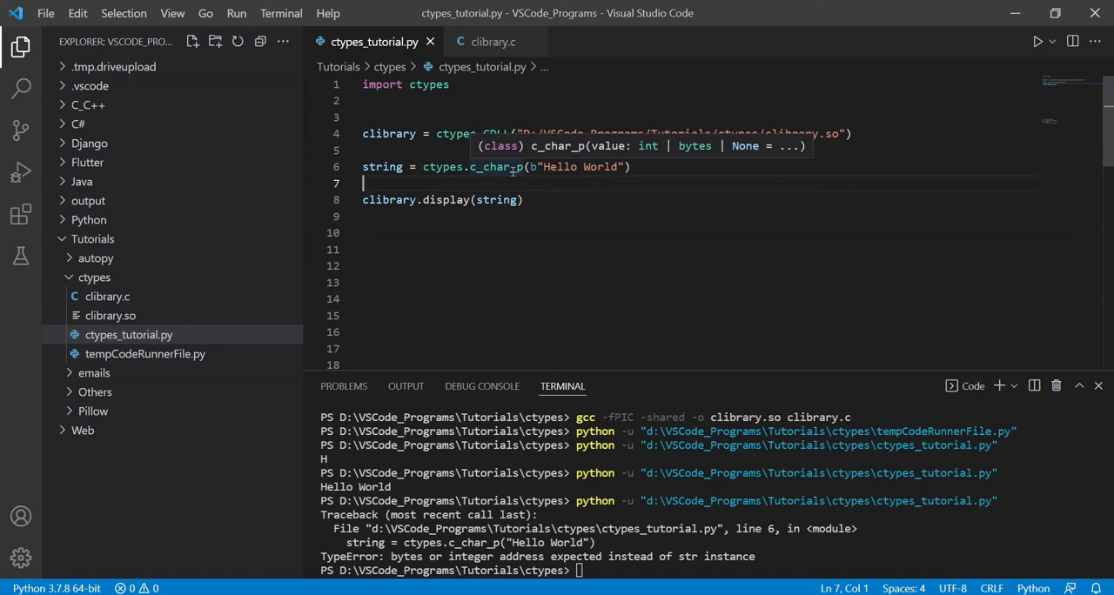
pyautogui.moveTo(1041, 56)
pyautogui.write('w')
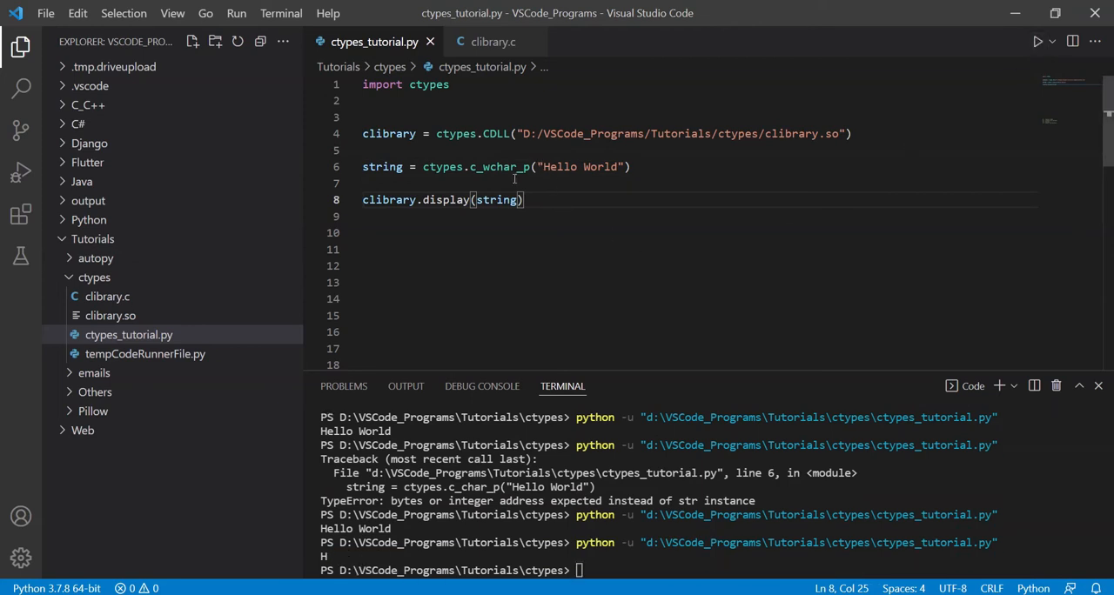
pyautogui.moveTo(501, 167)
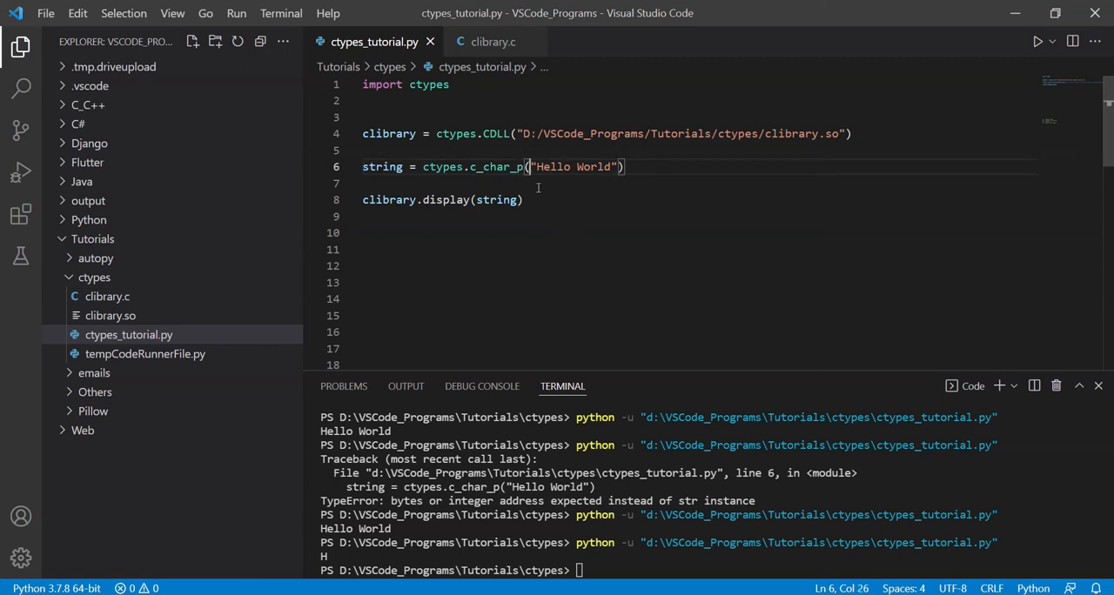
pyautogui.write('b')
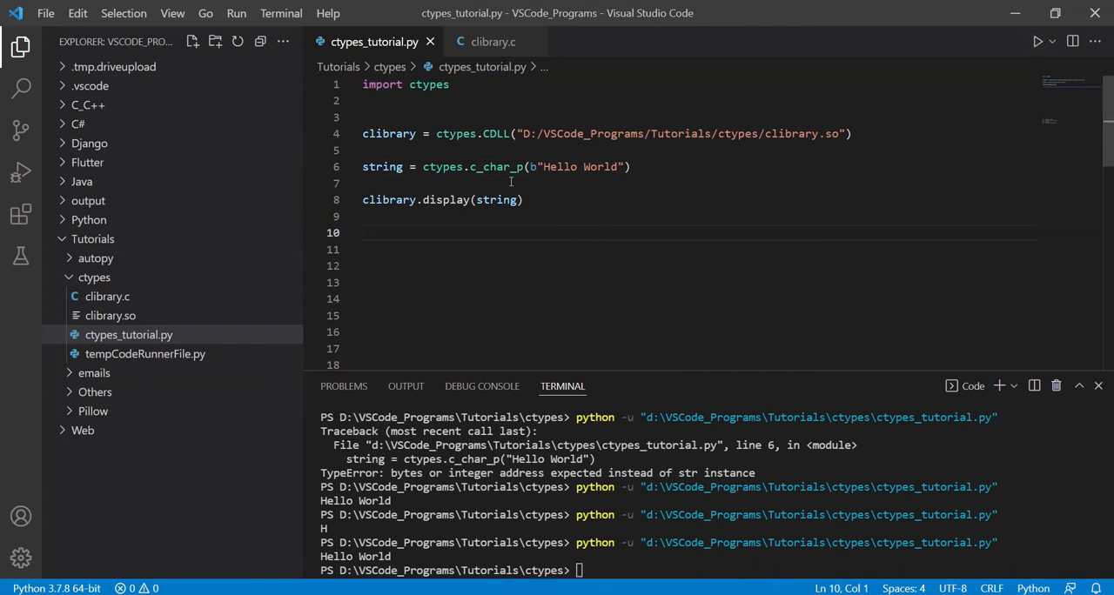
pyautogui.moveTo(458, 242)
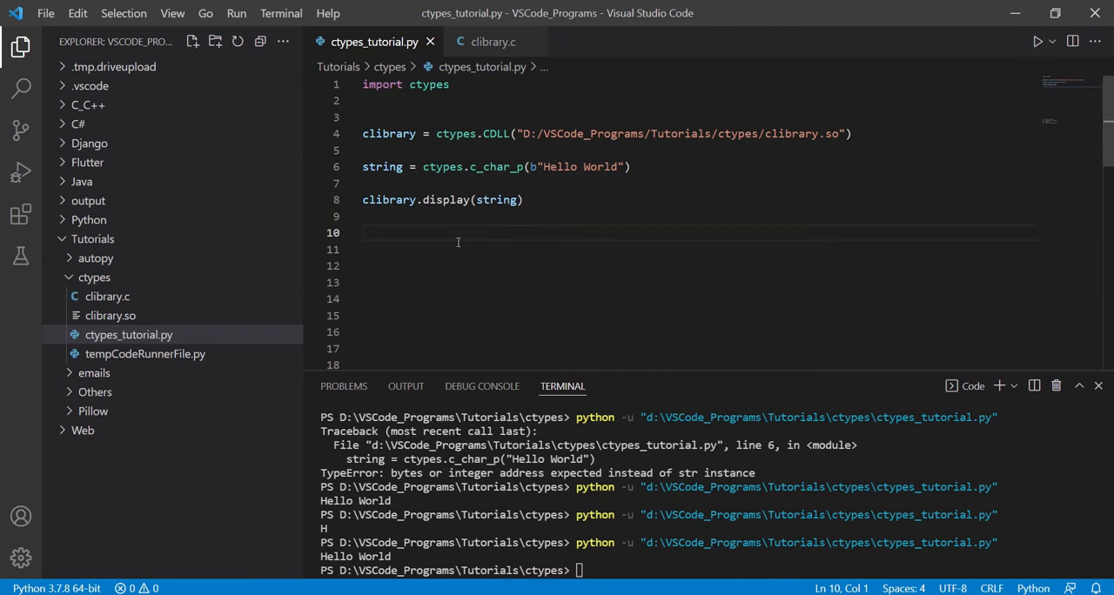
pyautogui.doubleClick(383, 167)
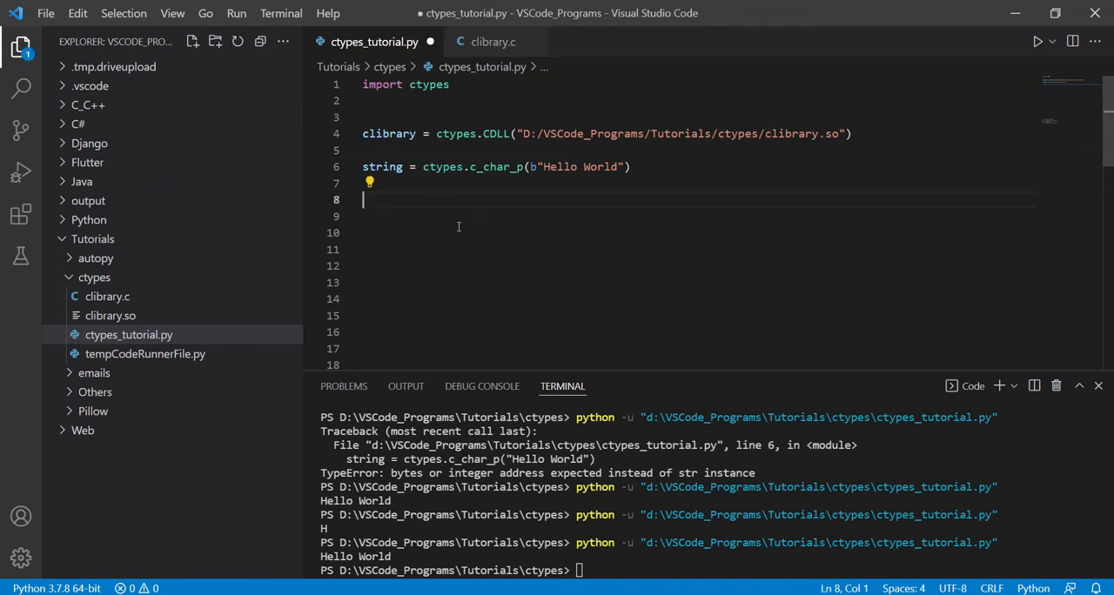
# - Add print(string) on line 8 to output the c_char_p object
pyautogui.write('print')
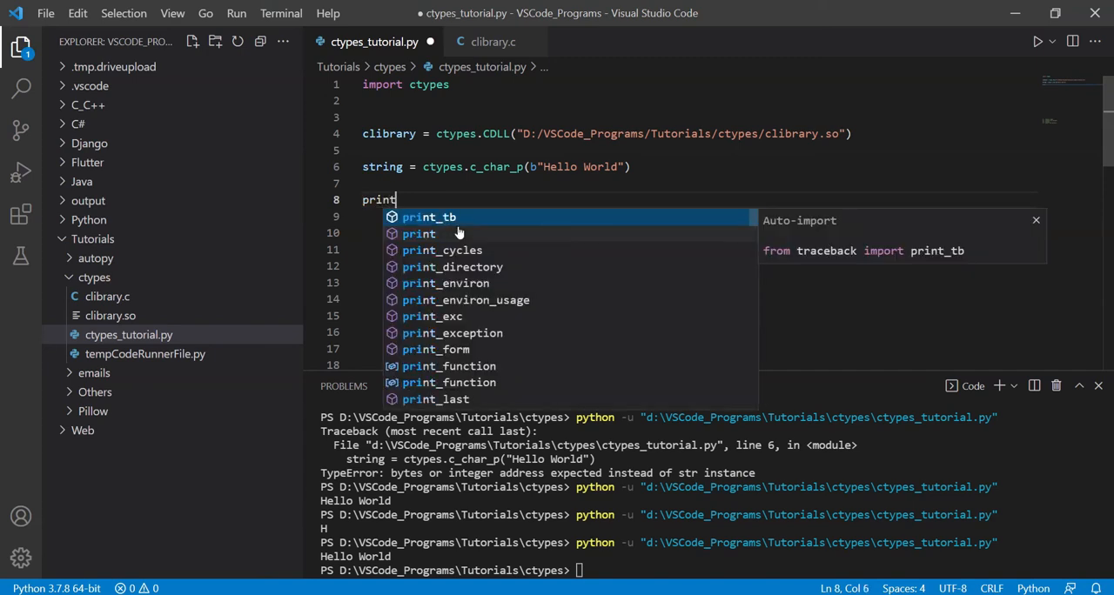
pyautogui.write('(string)')
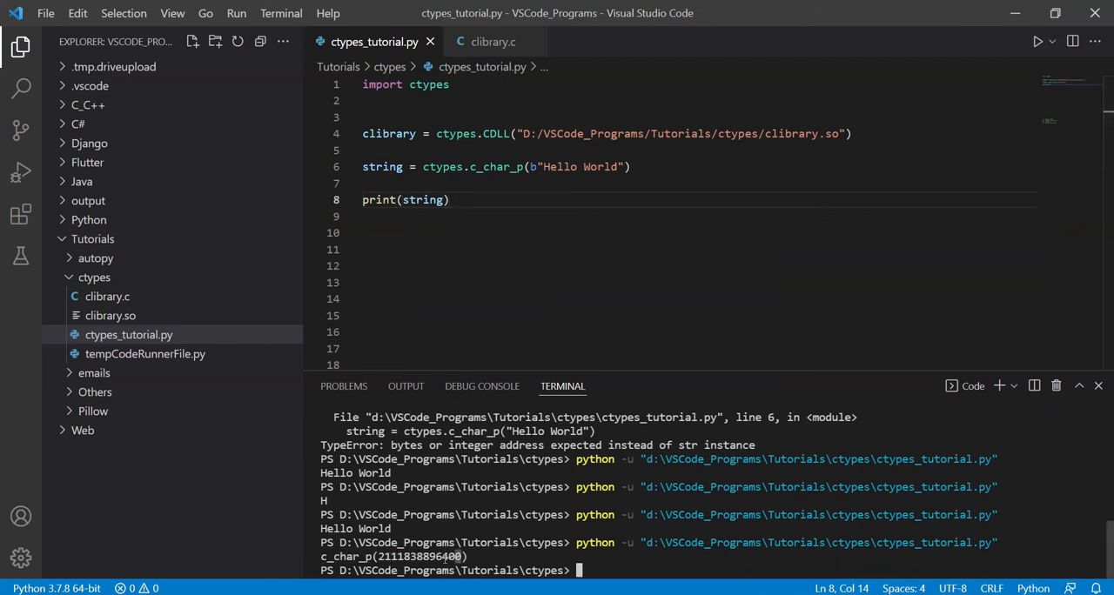
pyautogui.moveTo(406, 386)
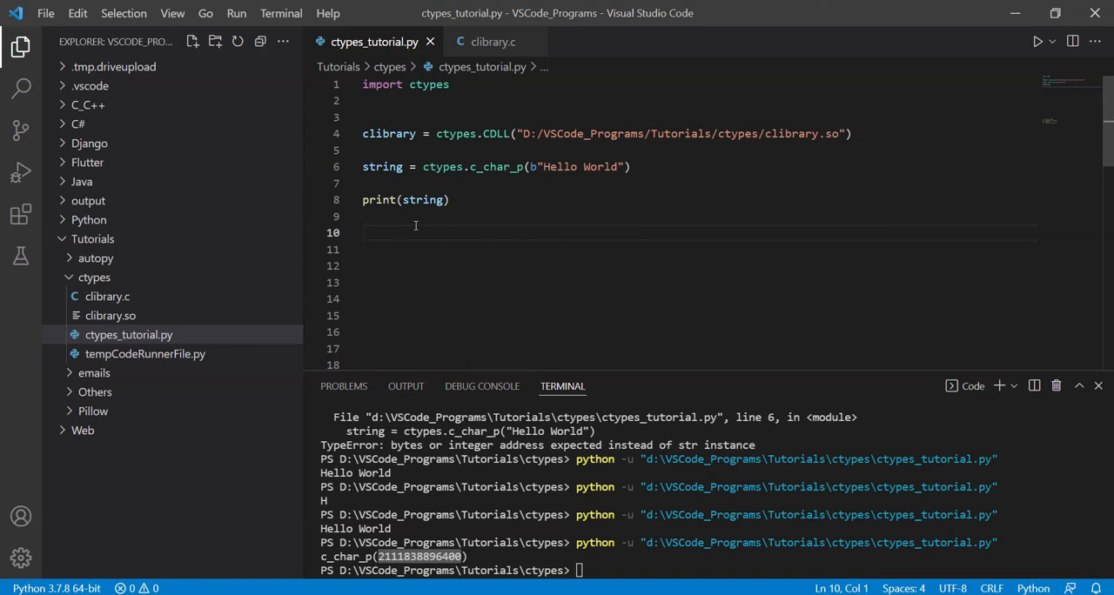
# - Reassign string to "Goodbye World" and add a print(string) line after it
pyautogui.write('string = "Goodb')
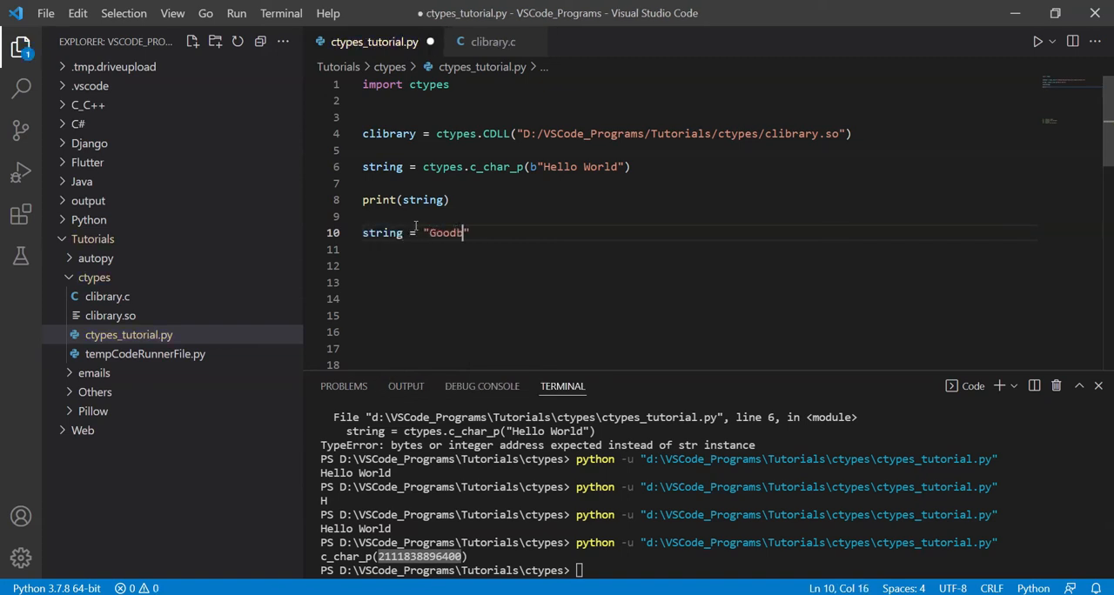
pyautogui.write('ye World')
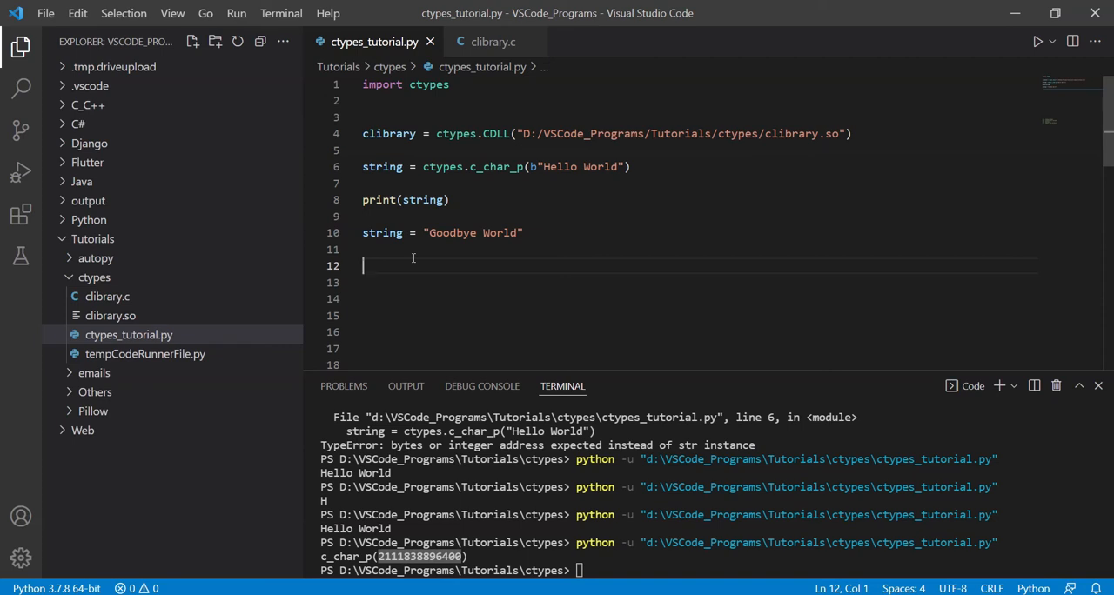
pyautogui.moveTo(516, 202)
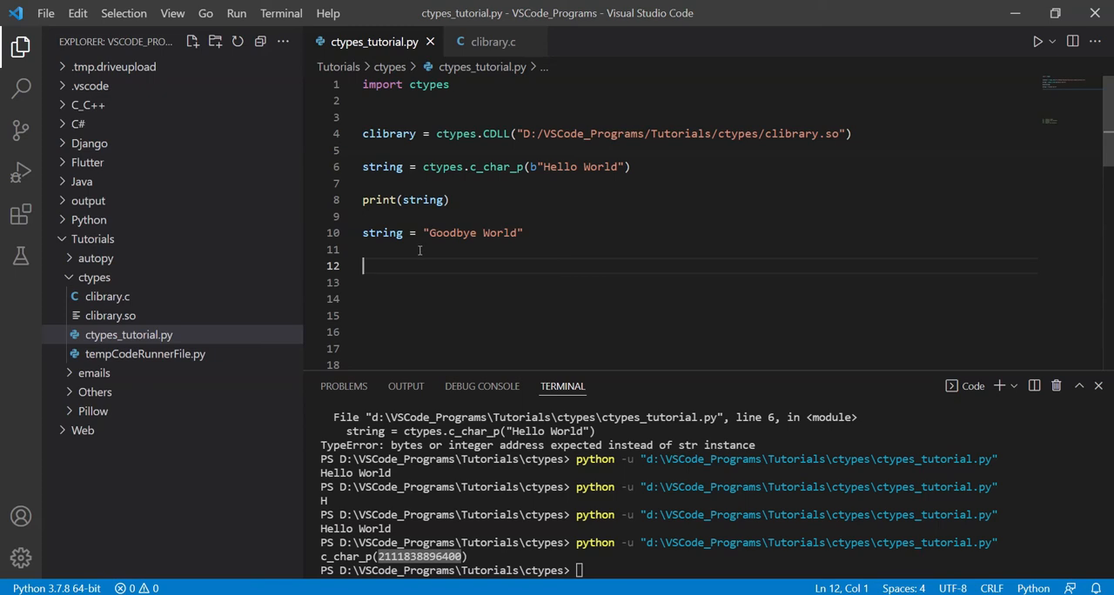
pyautogui.write('print(s')
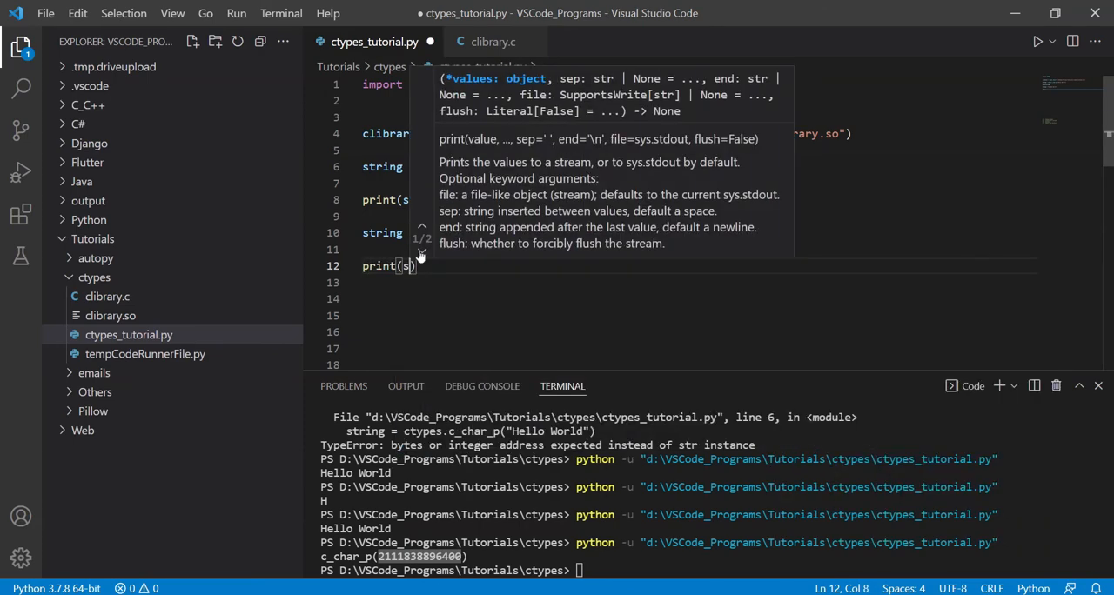
pyautogui.write('tring')
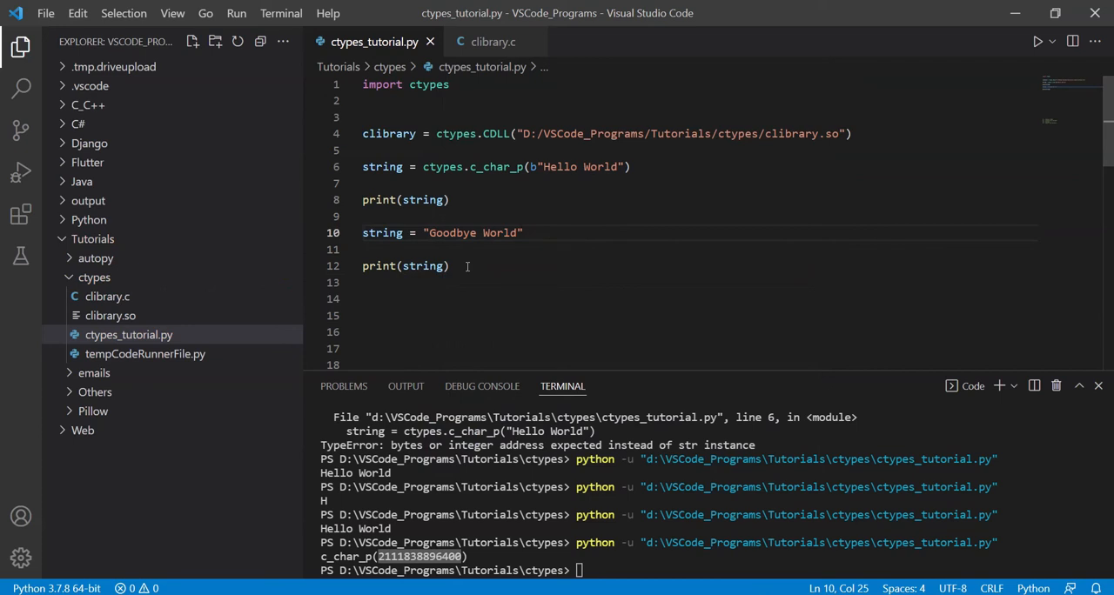
# - Run the Python file so the terminal shows the c_char_p address then Goodbye World
pyautogui.click(1050, 42)
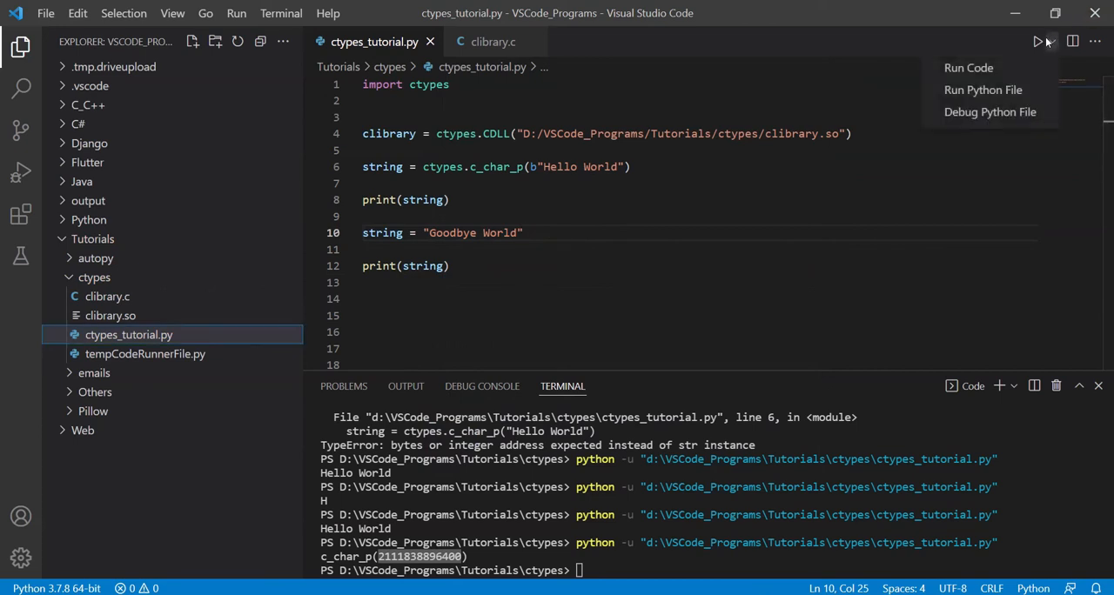
pyautogui.click(362, 116)
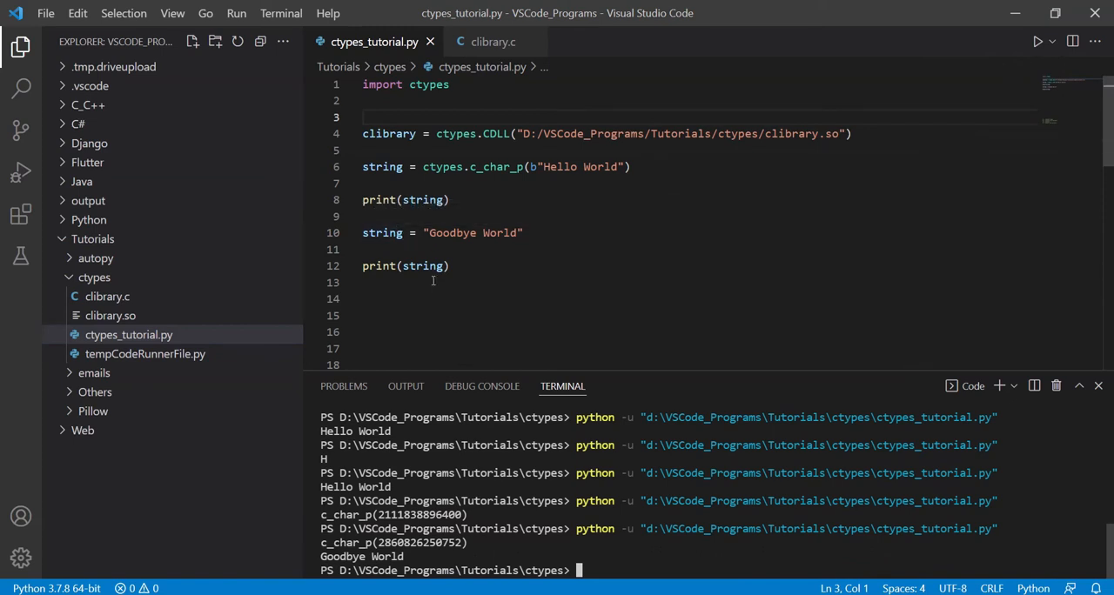
# - Change line 10 to assign b"Goodbye World" to string.value
pyautogui.write('.value')
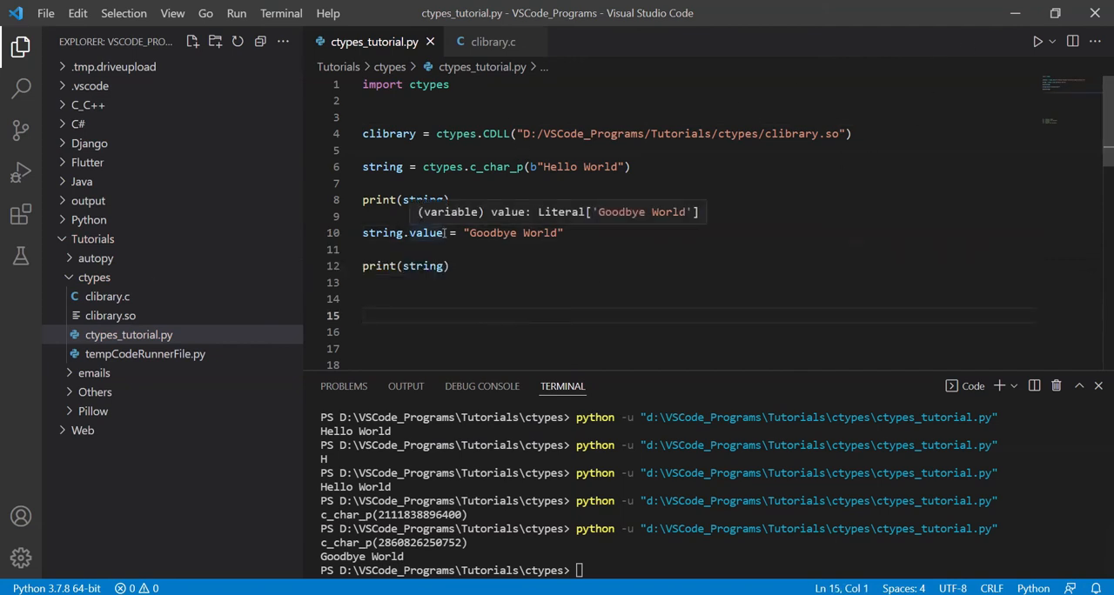
pyautogui.moveTo(464, 259)
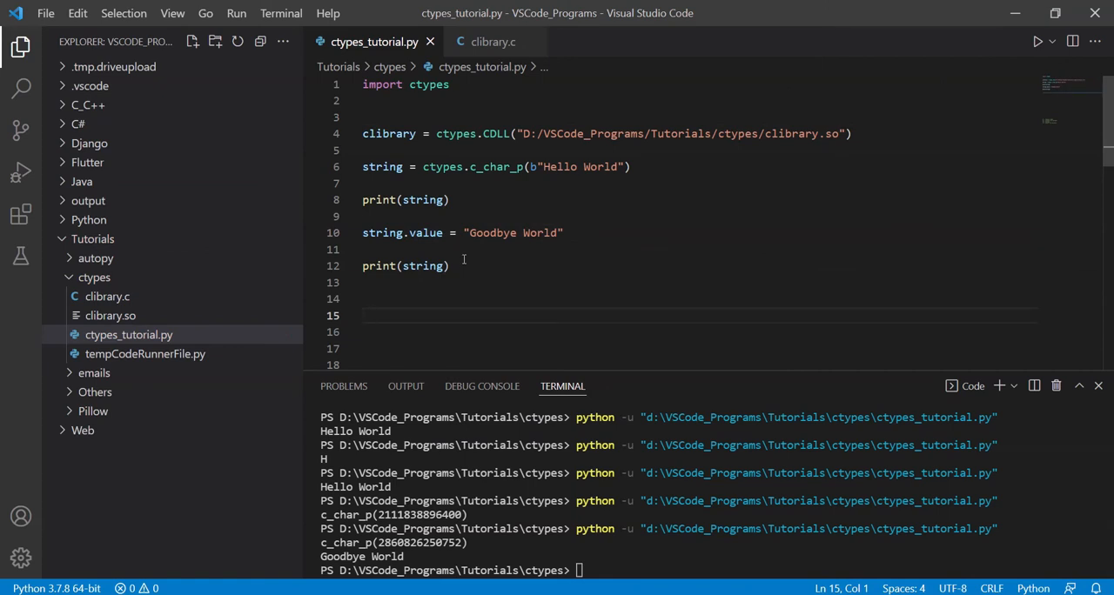
pyautogui.moveTo(383, 233)
pyautogui.write('b')
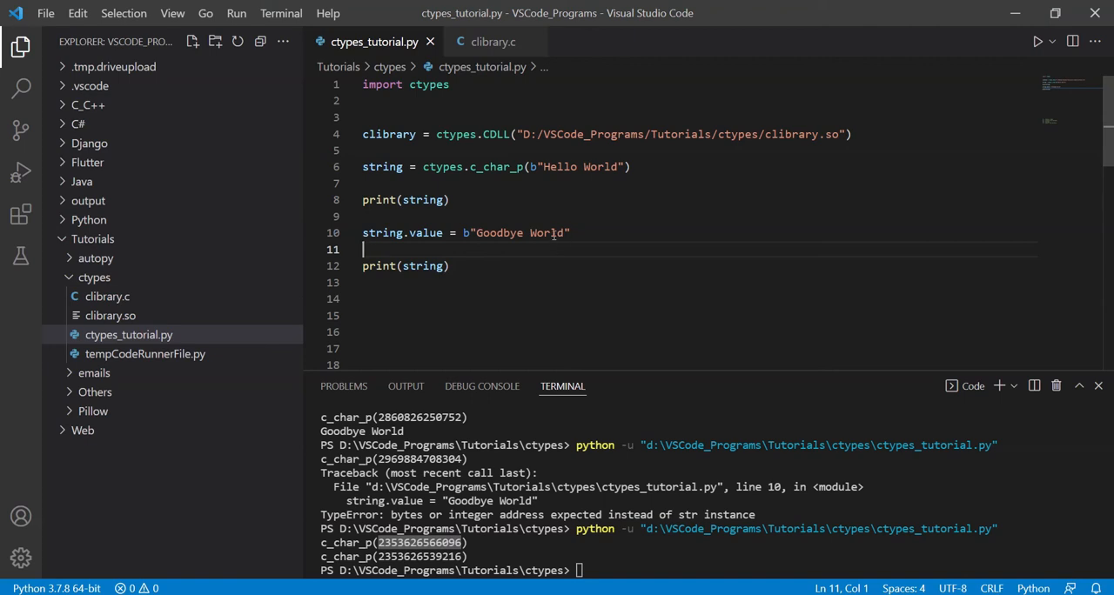
# - Replace c_char_p on line 6 with create_string_buffer keeping the b"Hello World" argument
pyautogui.doubleClick(494, 167)
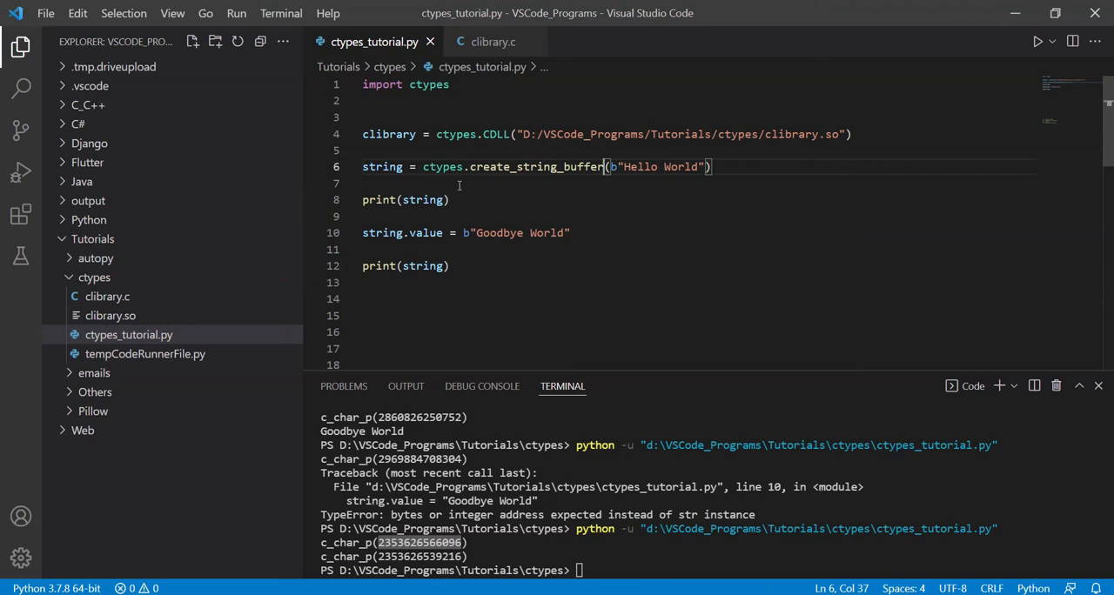
pyautogui.click(557, 183)
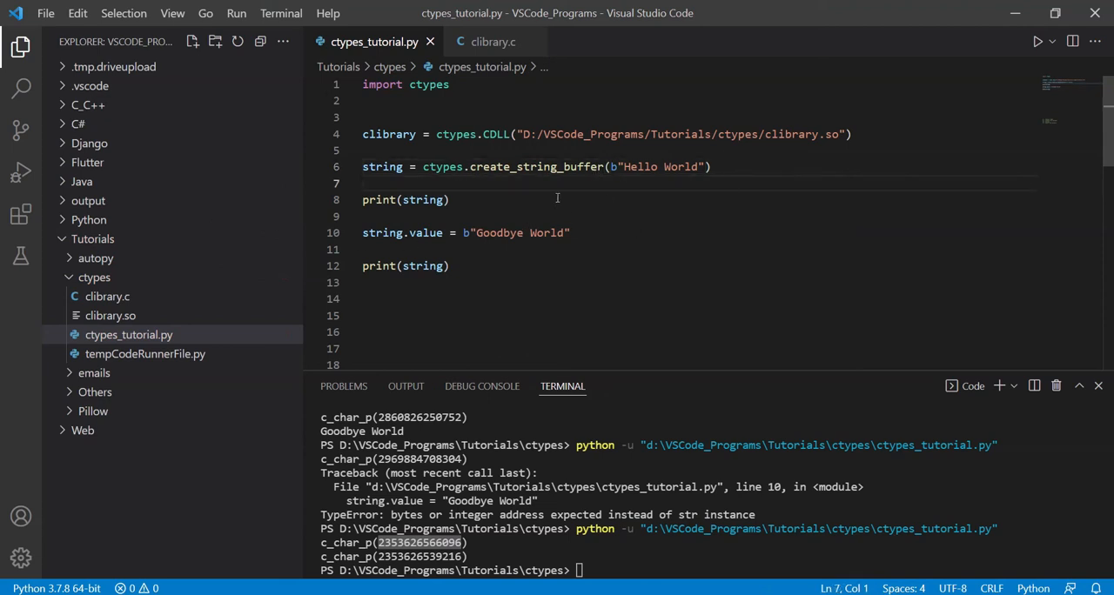
pyautogui.moveTo(609, 167); pyautogui.dragTo(711, 167)
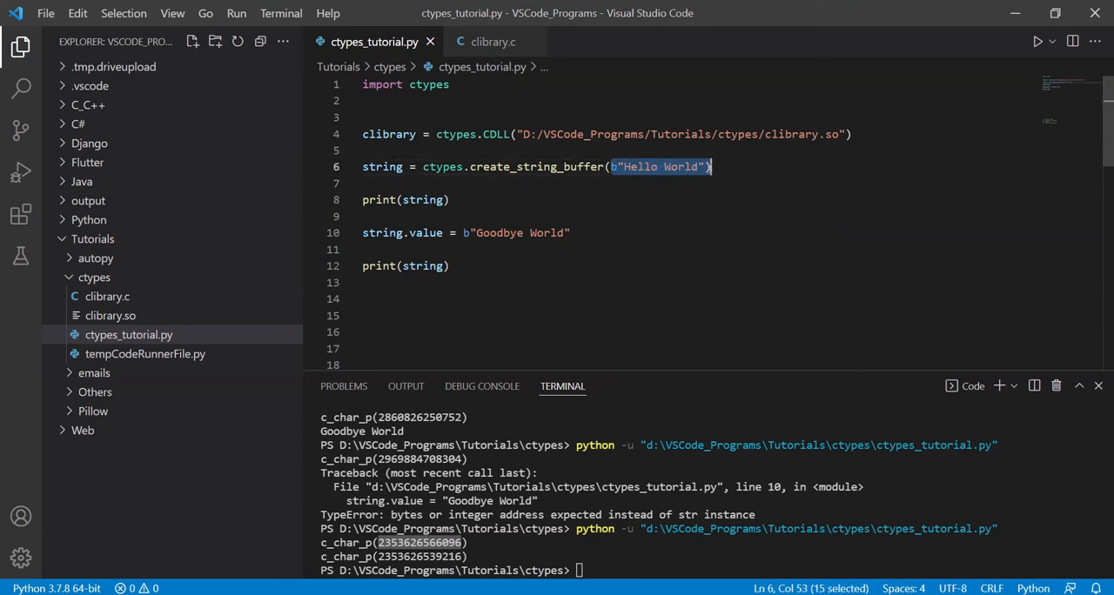
pyautogui.click(392, 184)
pyautogui.write('#')
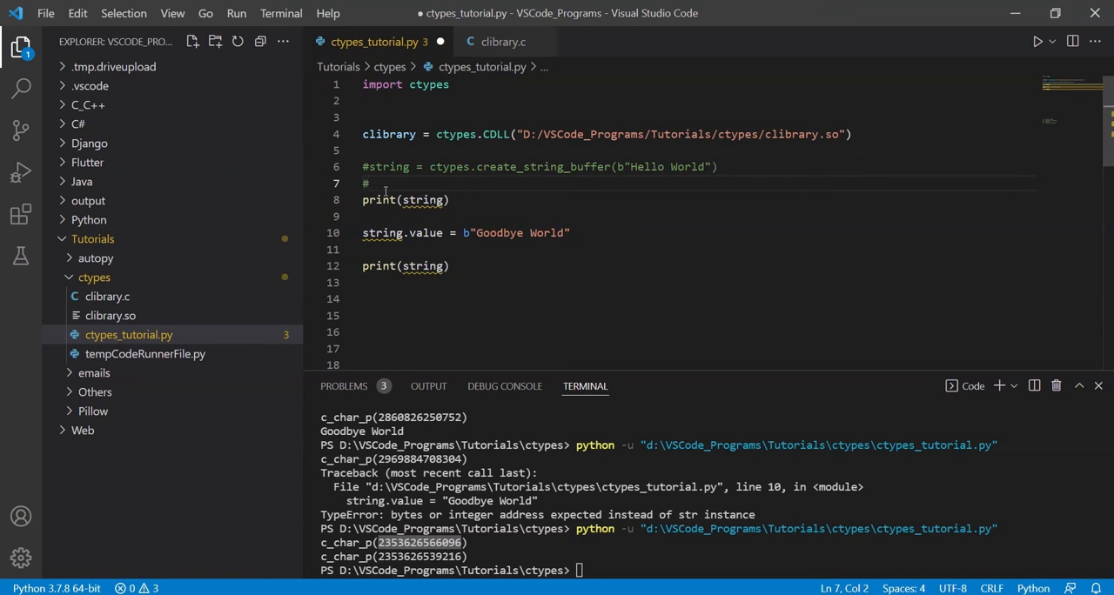
# - Try an alternative string = ctypes.create_string_buffer line sized 100, then revert to the single line
pyautogui.write('string =')
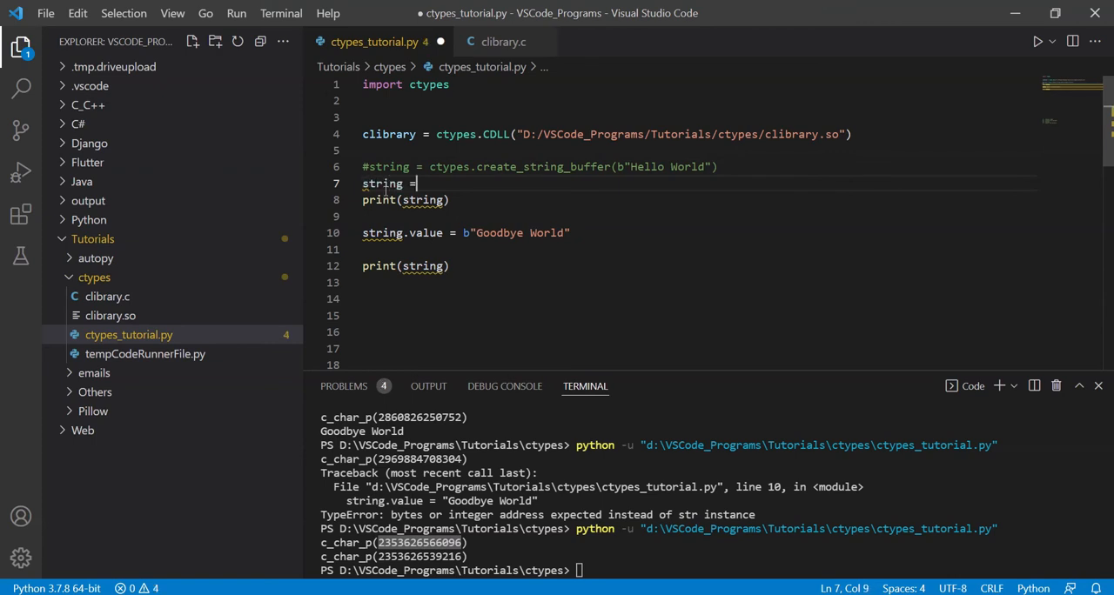
pyautogui.write('ctypes.create_string_buffer(')
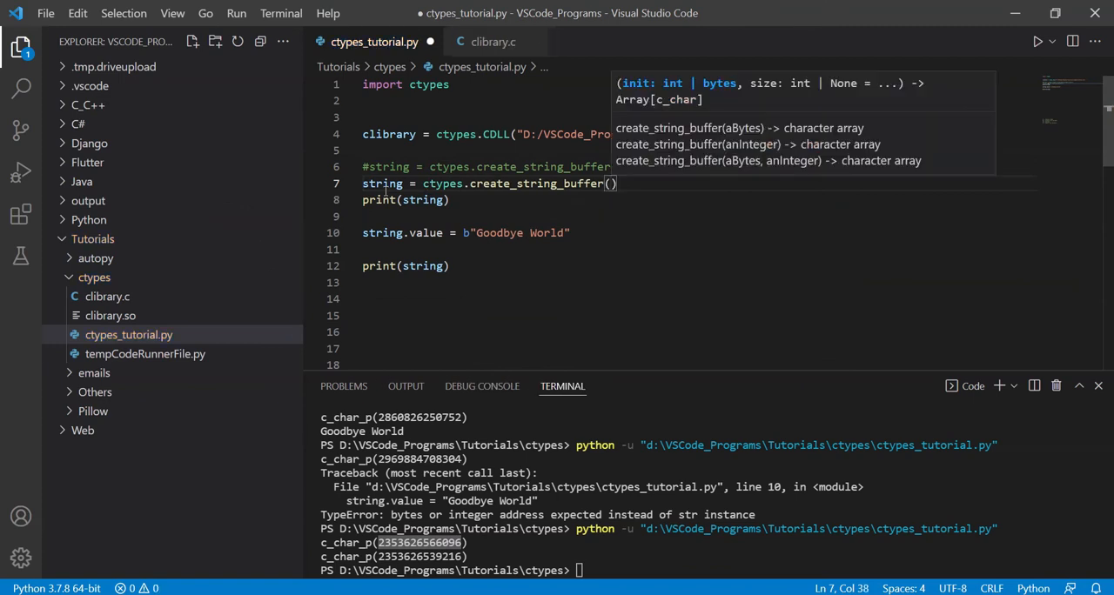
pyautogui.write('5')
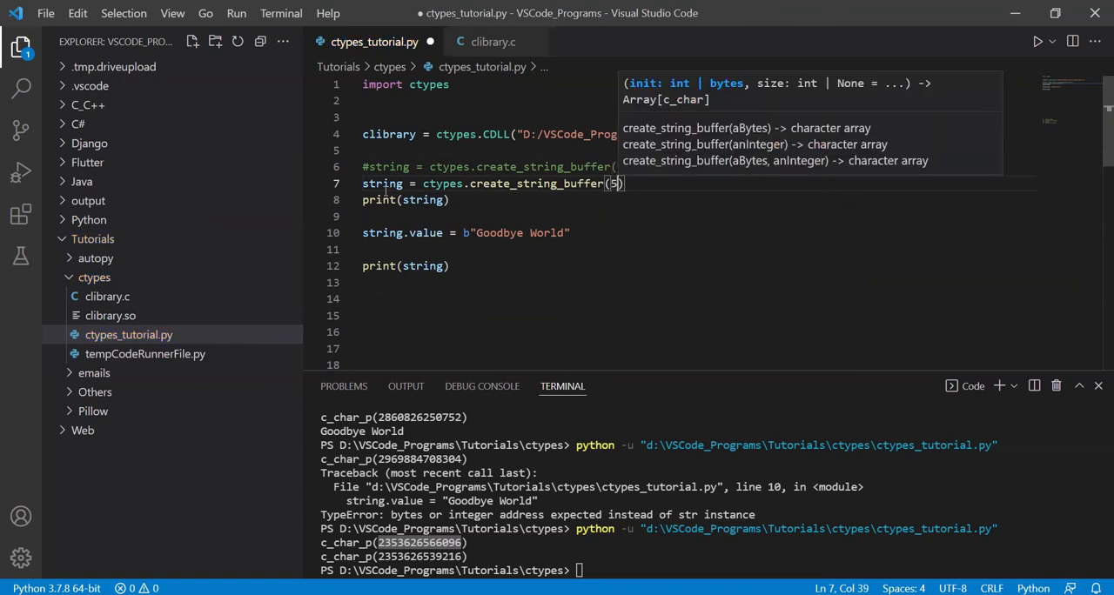
pyautogui.write('1')
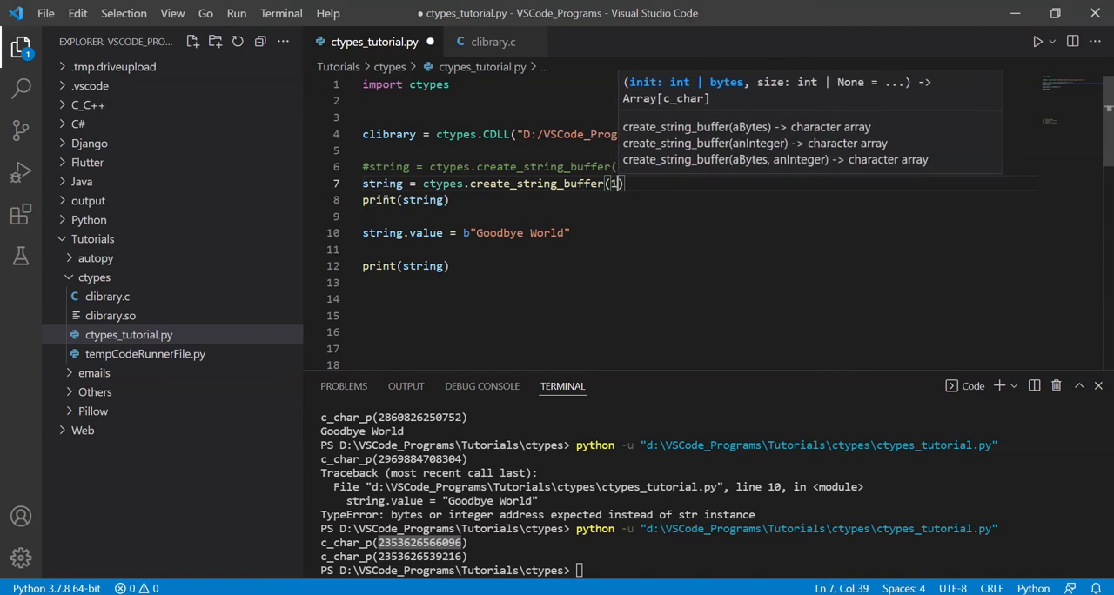
pyautogui.write('00')
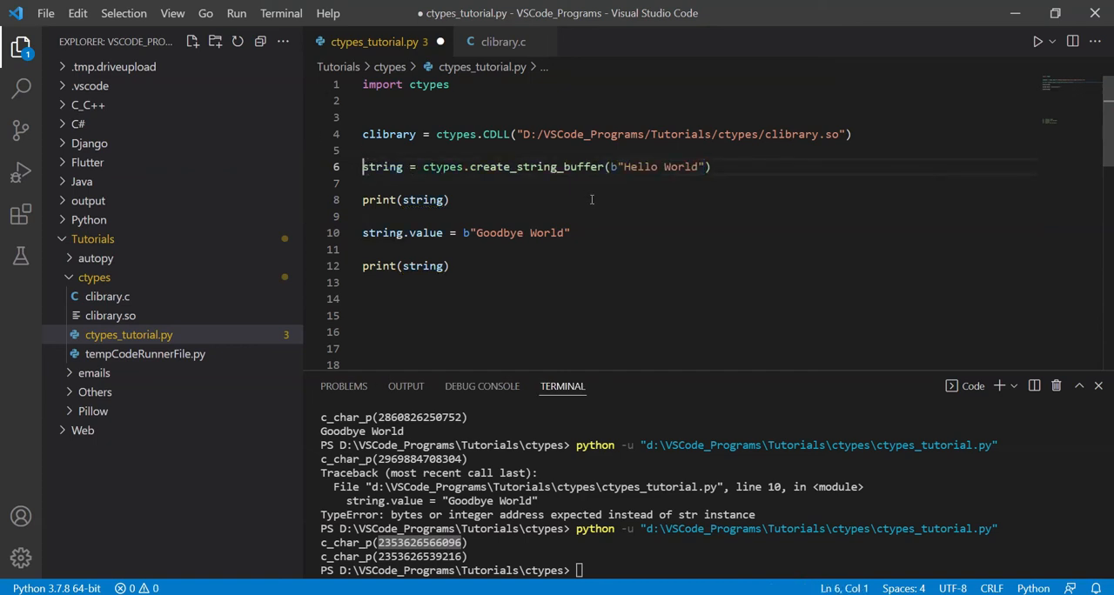
# - Save ctypes_tutorial.py and check the create_string_buffer signature by hovering it
pyautogui.press('ctrl+s')
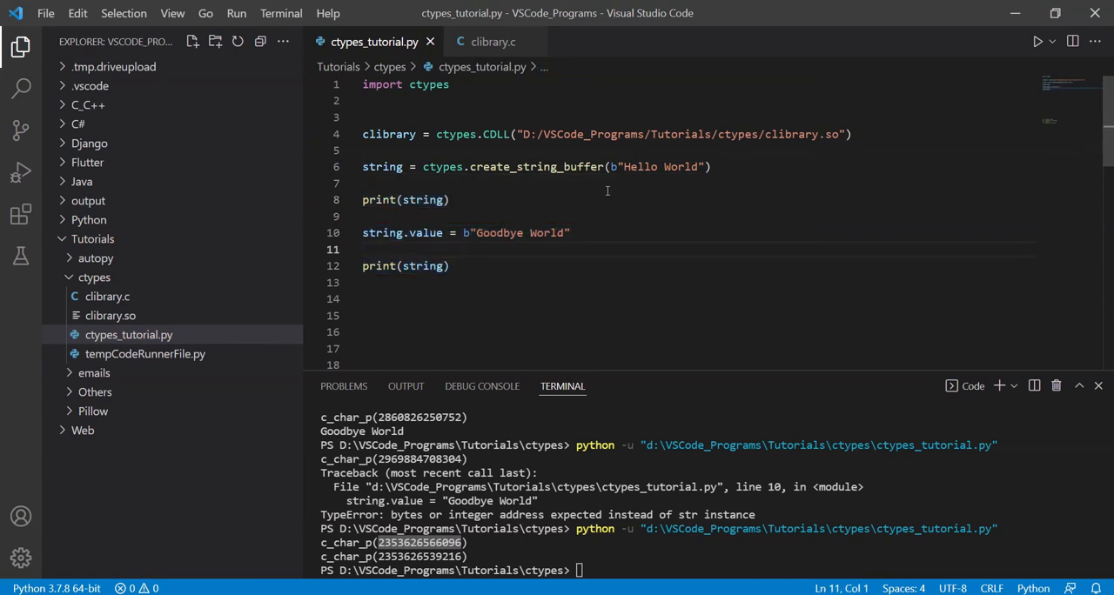
pyautogui.doubleClick(536, 168)
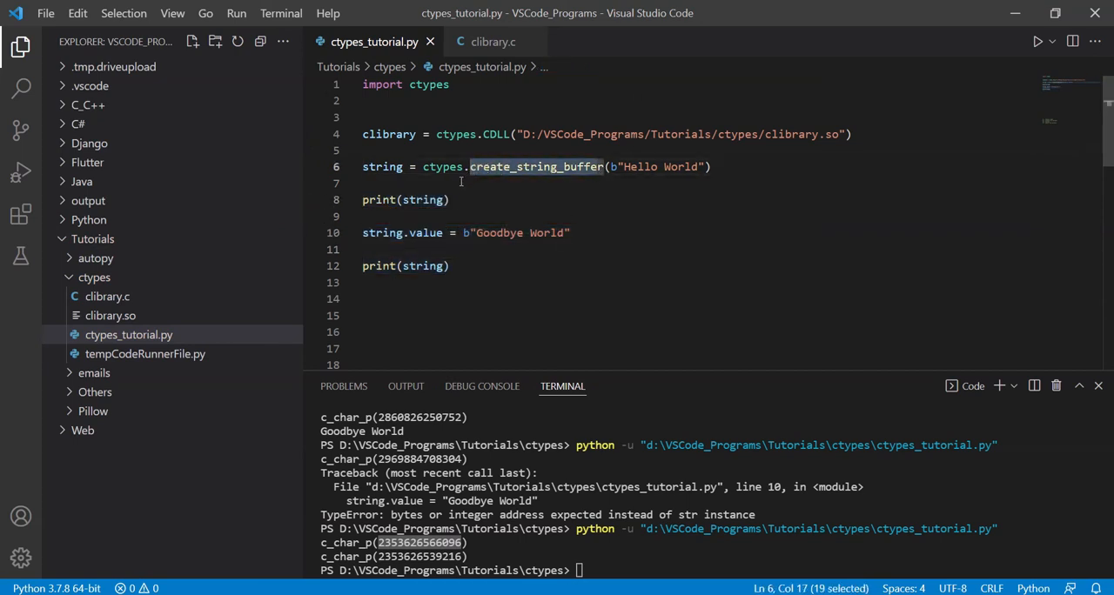
pyautogui.click(462, 183)
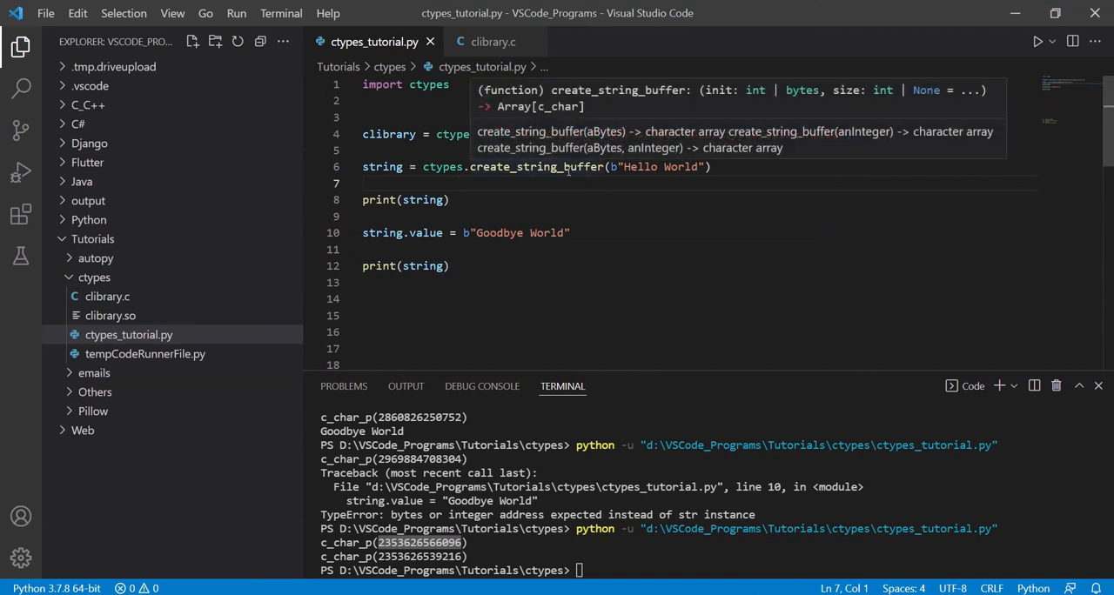
pyautogui.moveTo(989, 55)
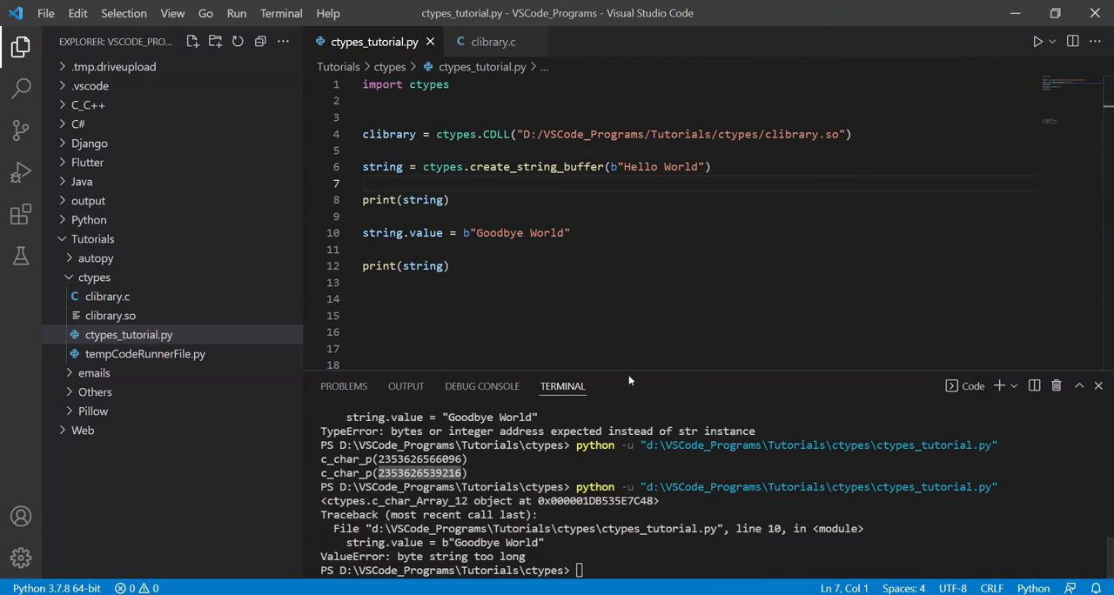
pyautogui.moveTo(453, 446)
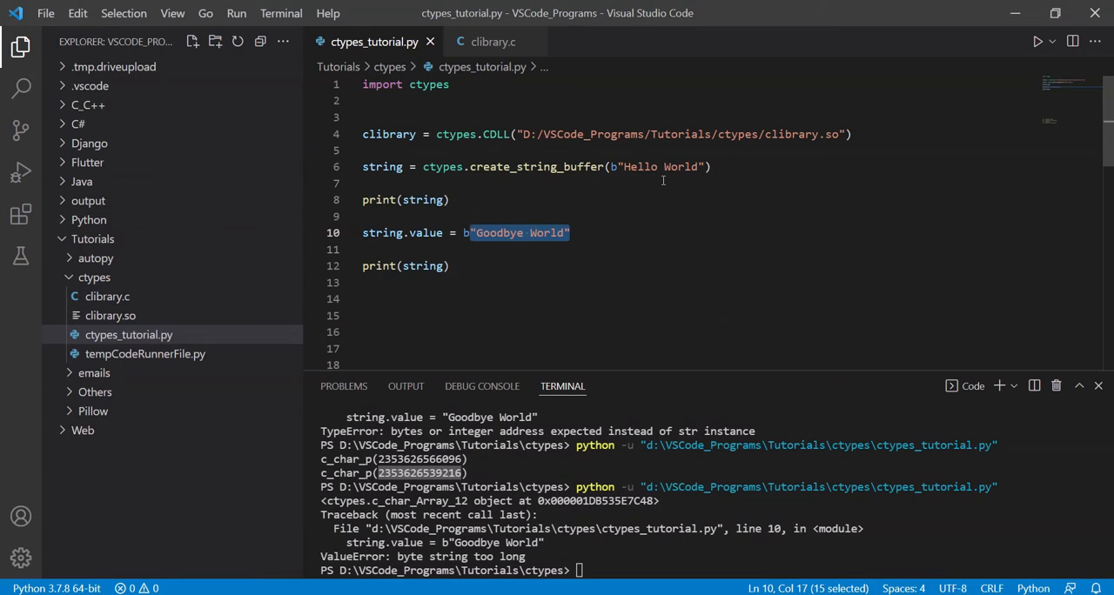
# - Allocate create_string_buffer(100), add line 7 string.value = b"Hello World", and run the script
pyautogui.click(383, 183)
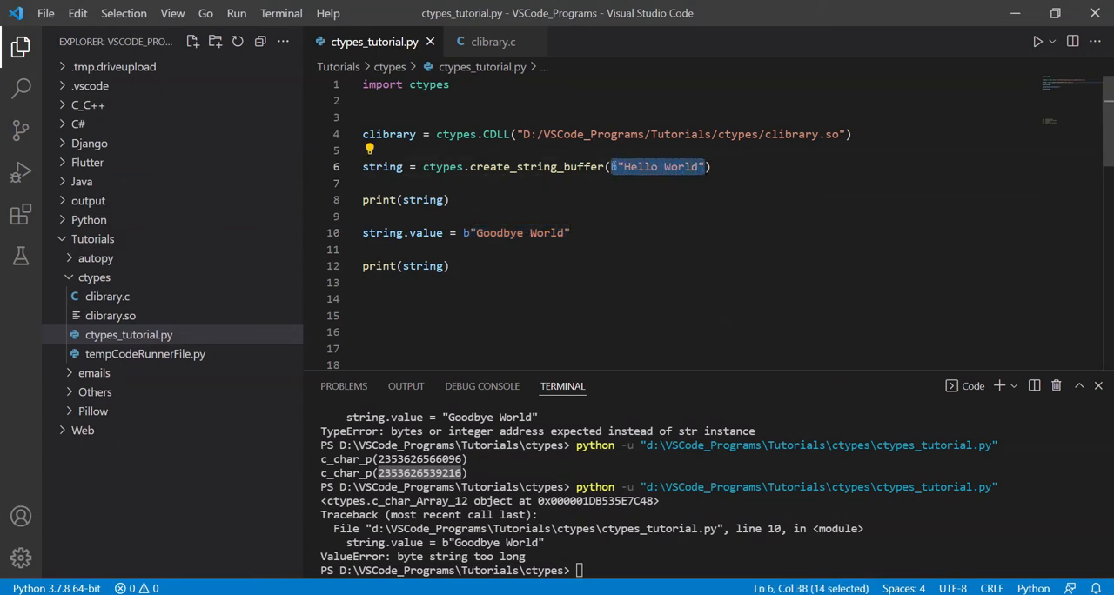
pyautogui.write('100')
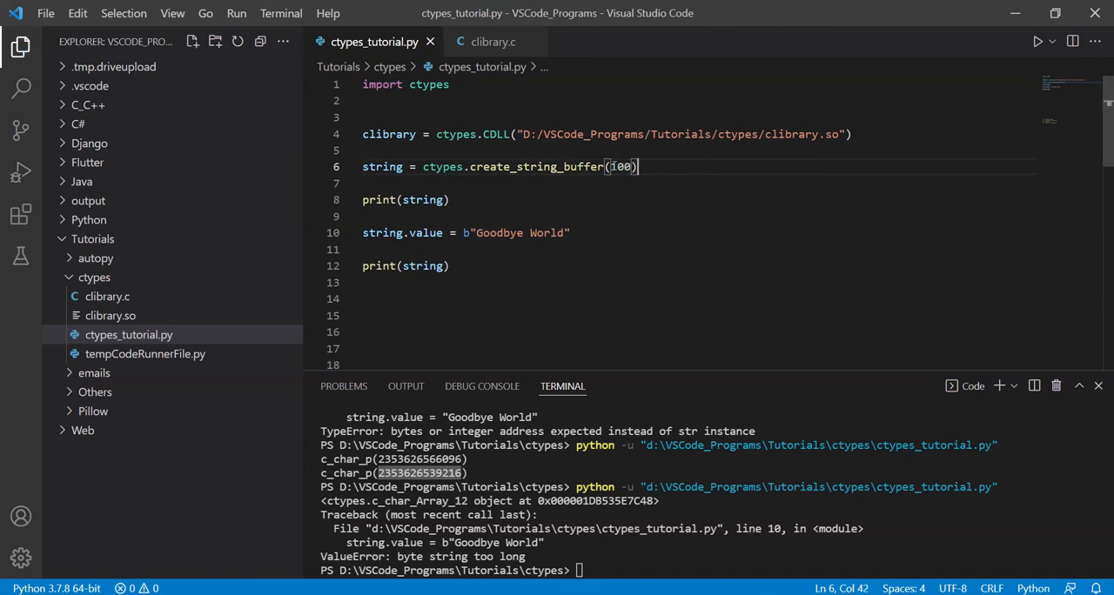
pyautogui.write('string.value')
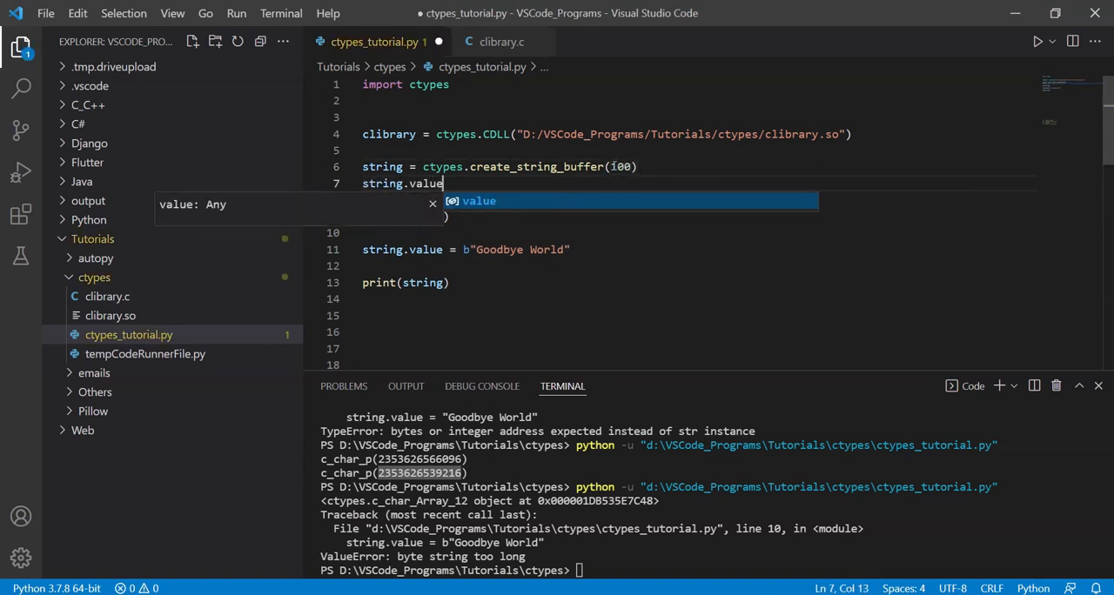
pyautogui.write('= b"Hello World"')
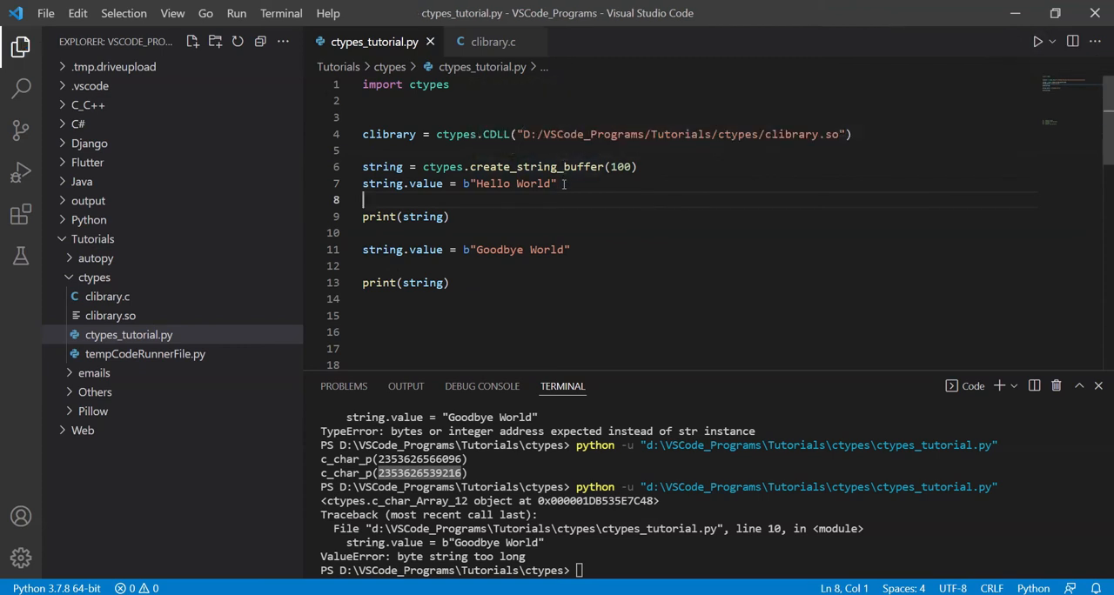
pyautogui.moveTo(464, 185); pyautogui.dragTo(557, 184)
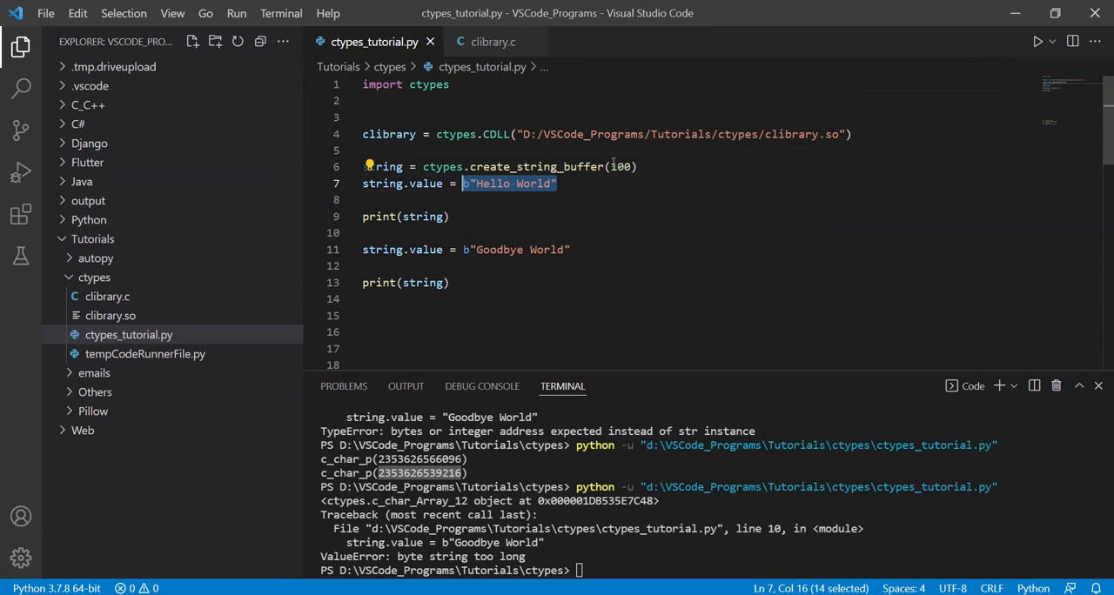
pyautogui.moveTo(641, 193)
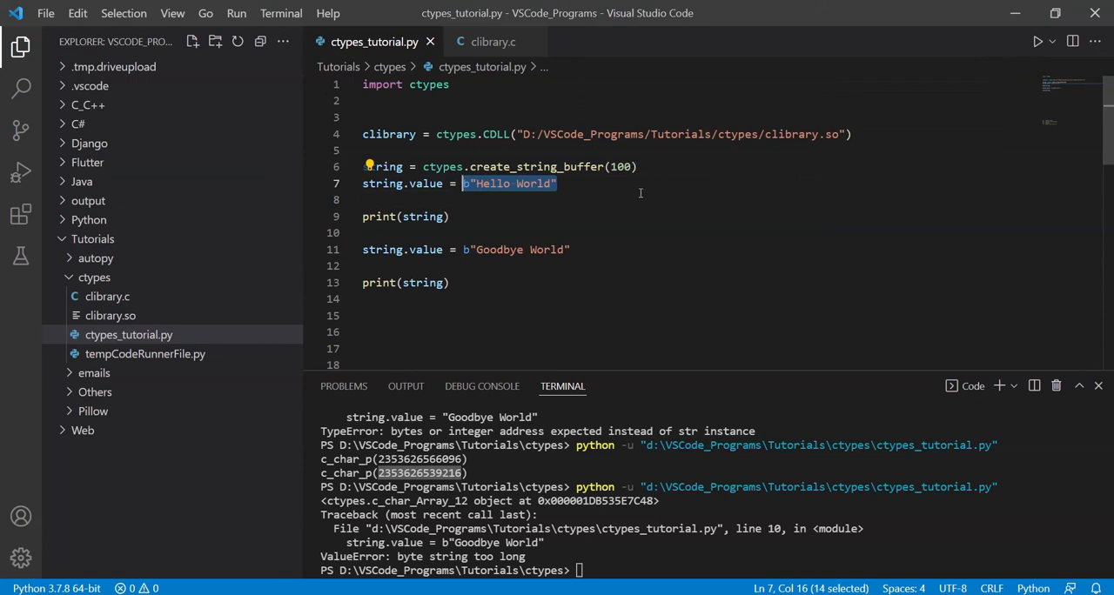
pyautogui.moveTo(746, 181)
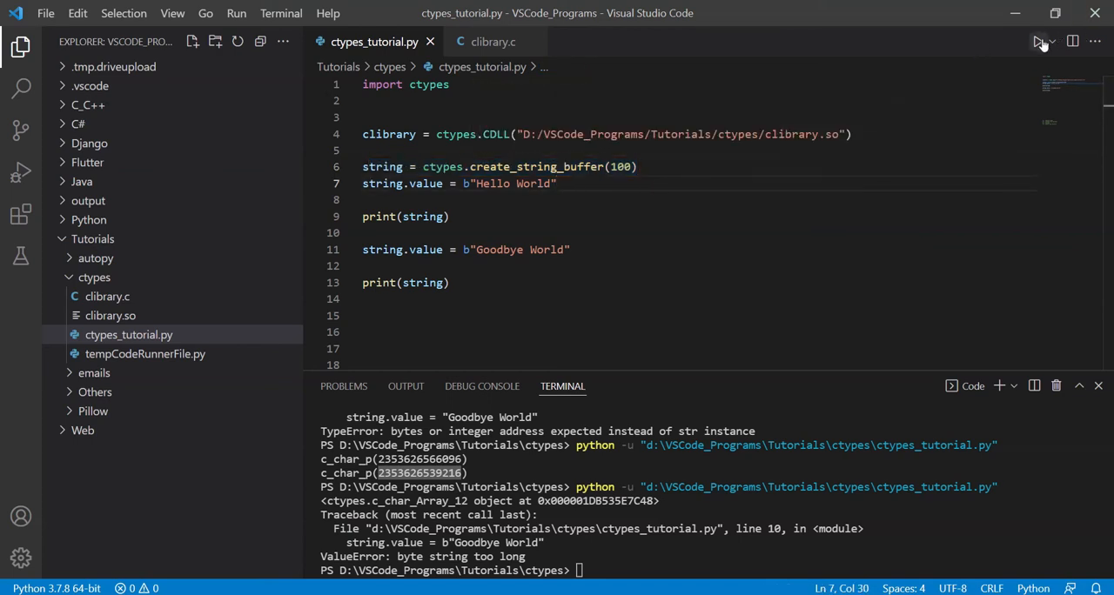
pyautogui.click(1038, 42)
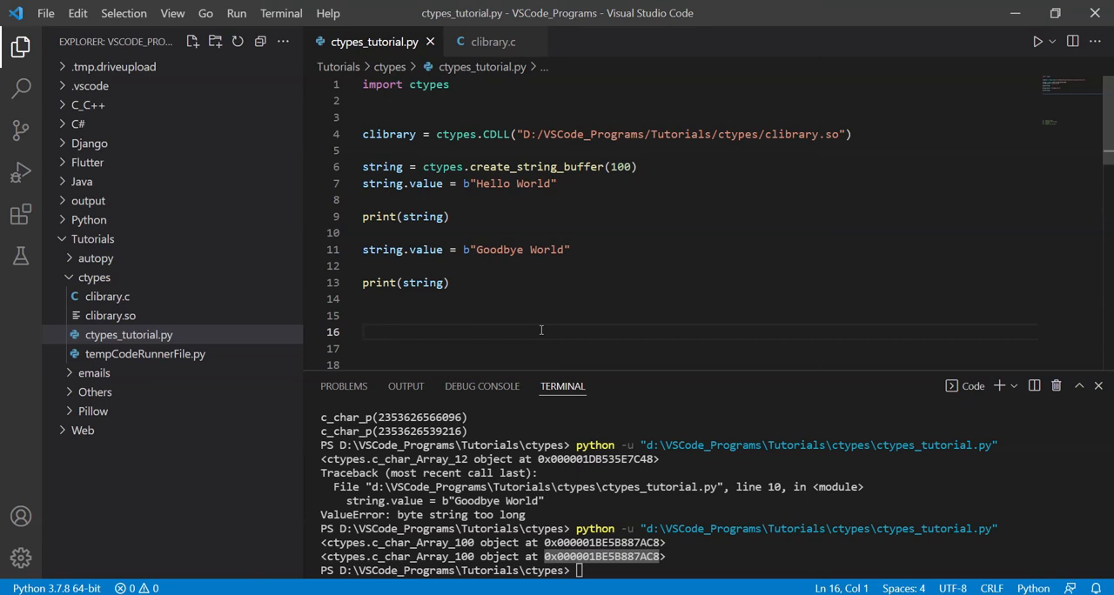
pyautogui.click(364, 331)
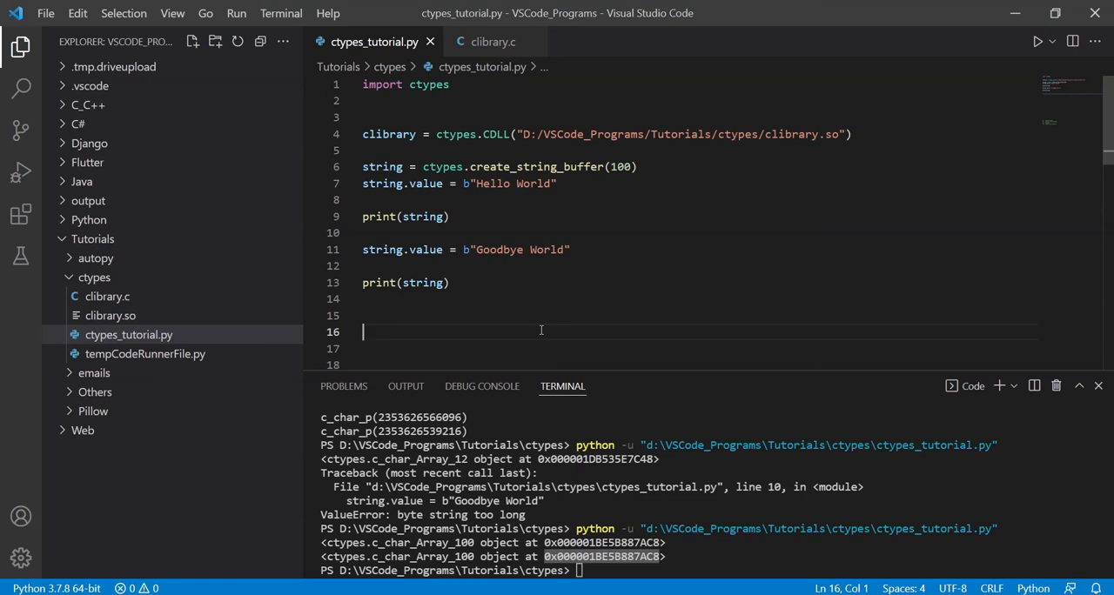